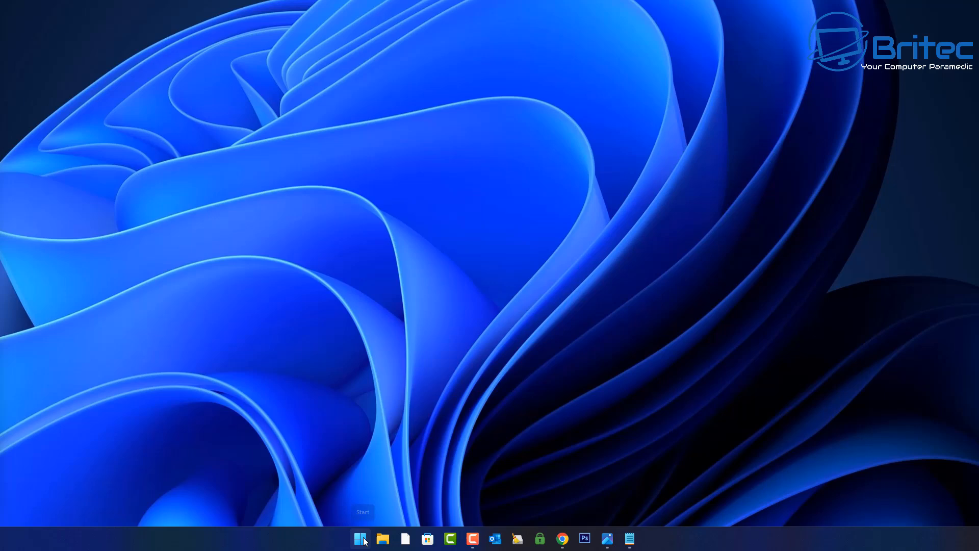
Launch Settings from the Start menu and go to the Network & internet page
left_click(360, 538)
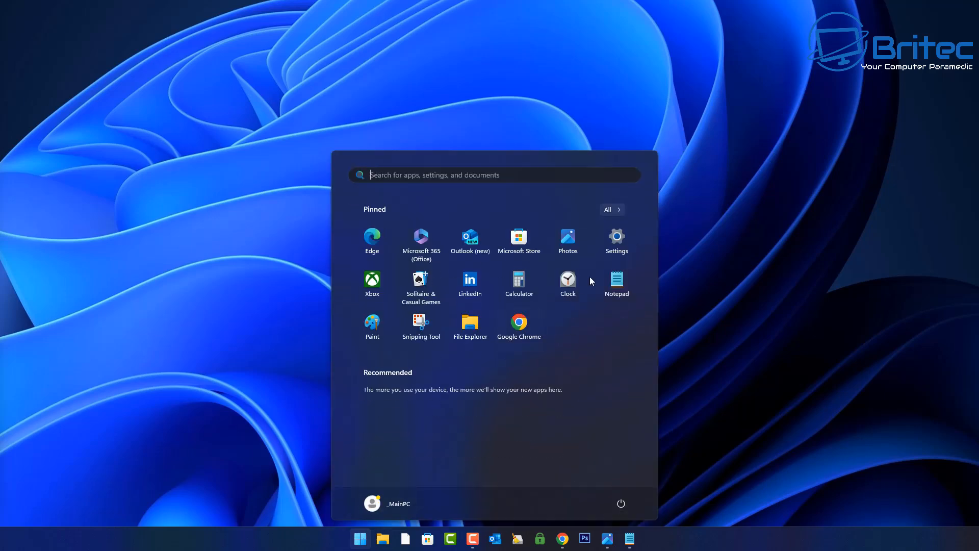
left_click(615, 238)
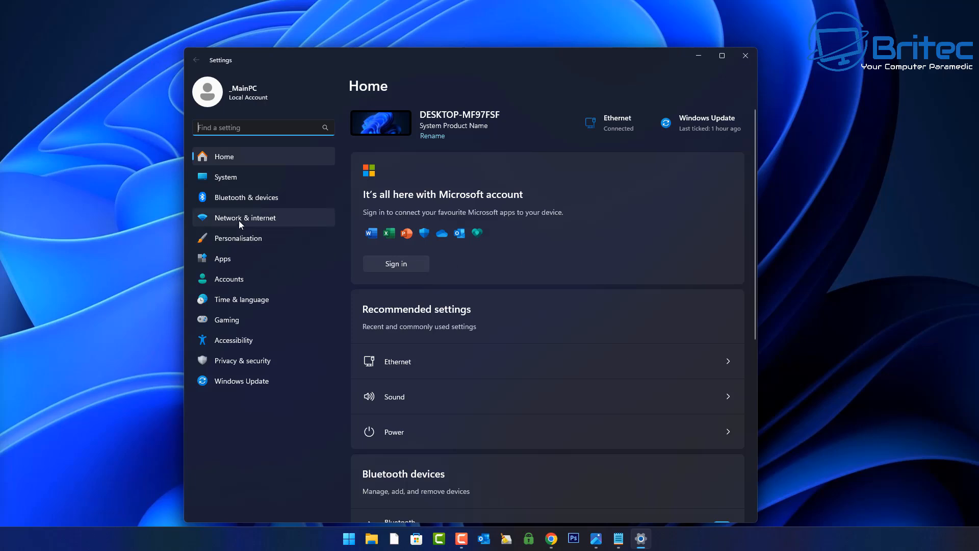
left_click(244, 218)
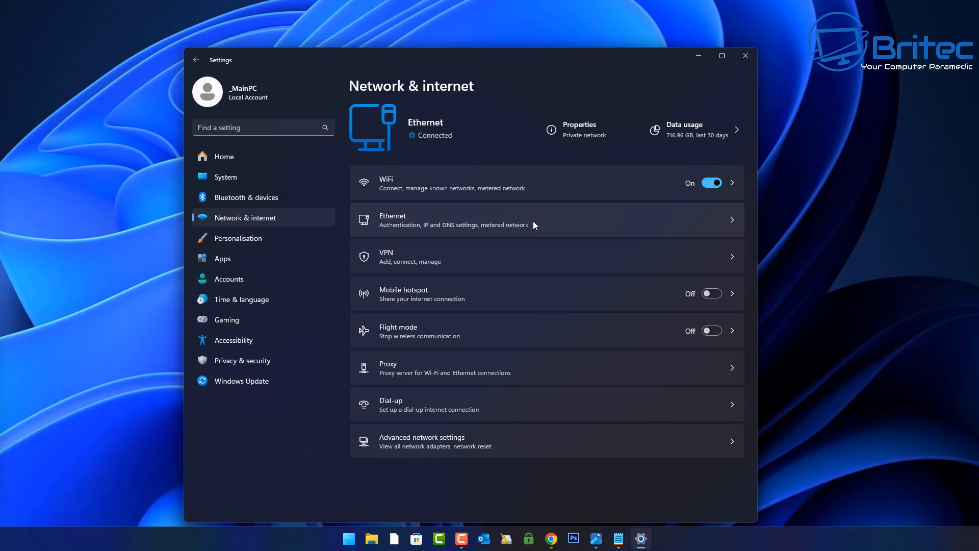
mouse_move(513, 435)
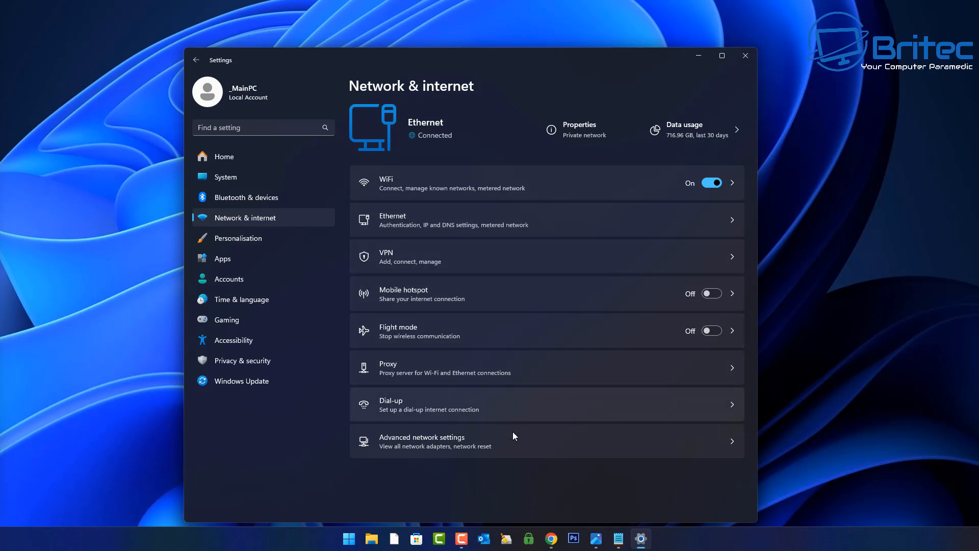
mouse_move(514, 452)
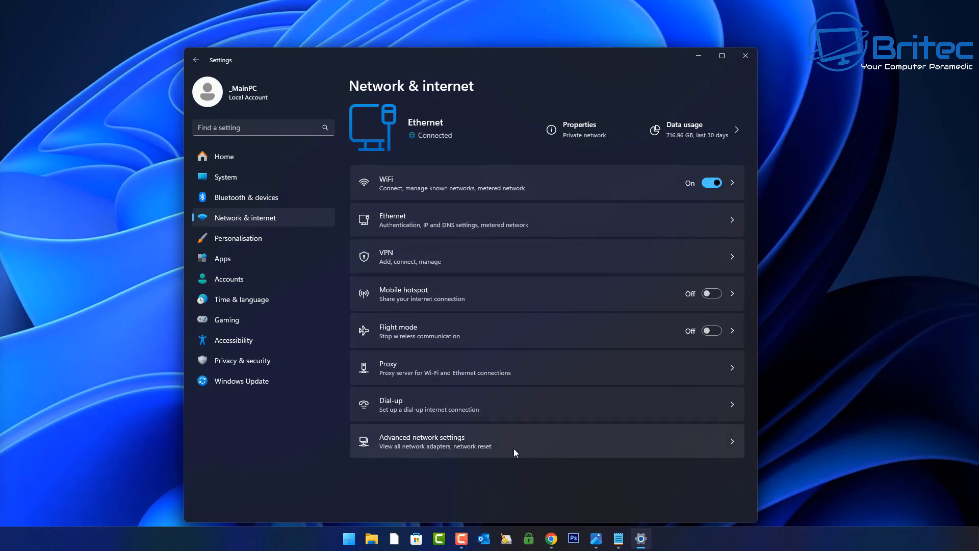
mouse_move(529, 209)
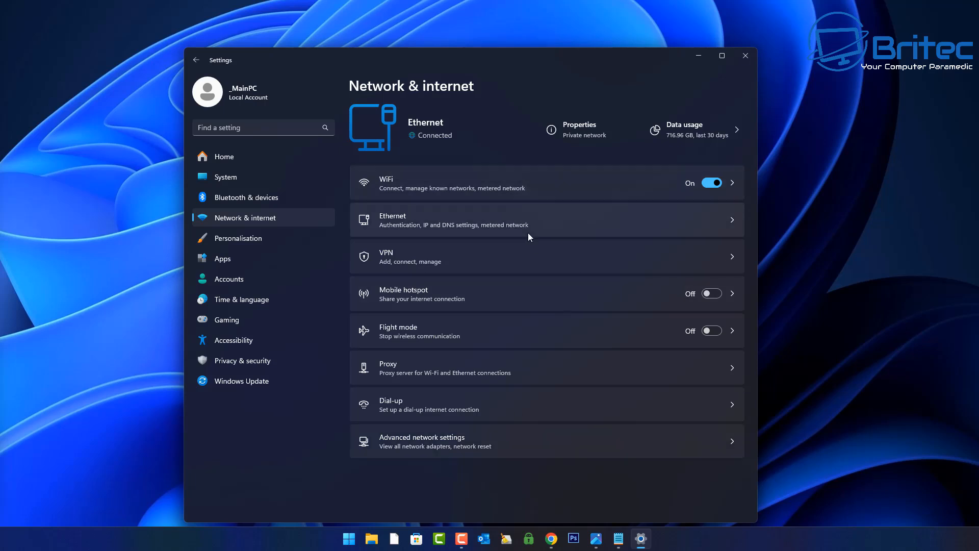
Open Advanced network settings to see the list of network adapters
left_click(434, 441)
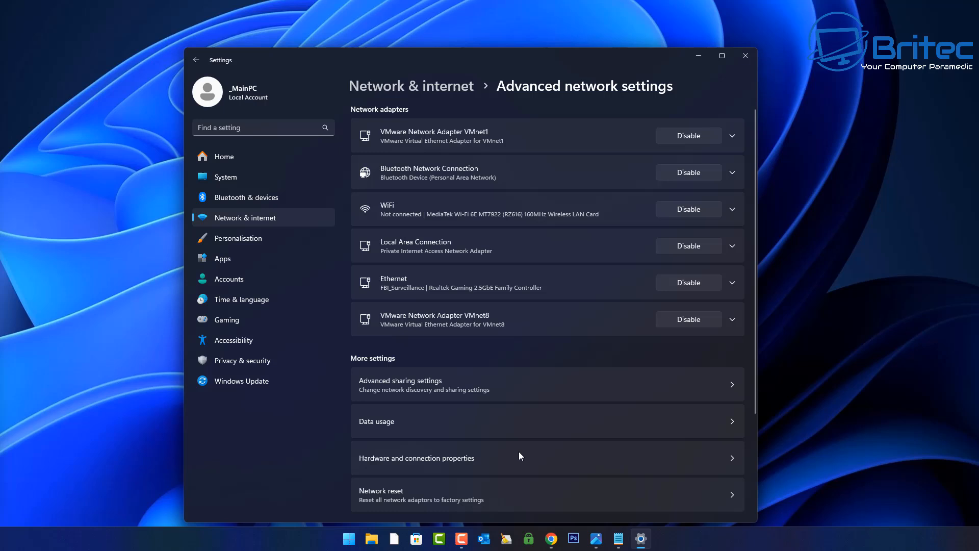
mouse_move(618, 229)
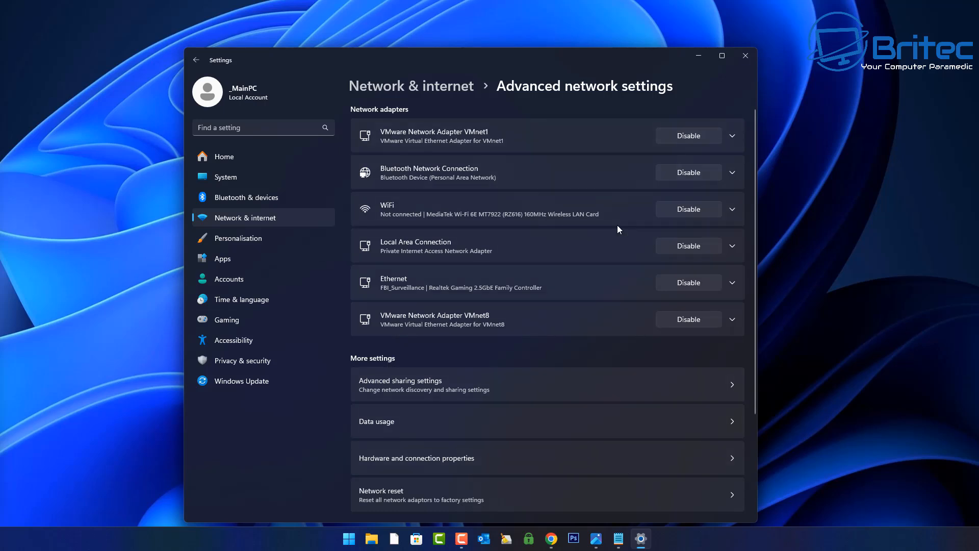
mouse_move(402, 138)
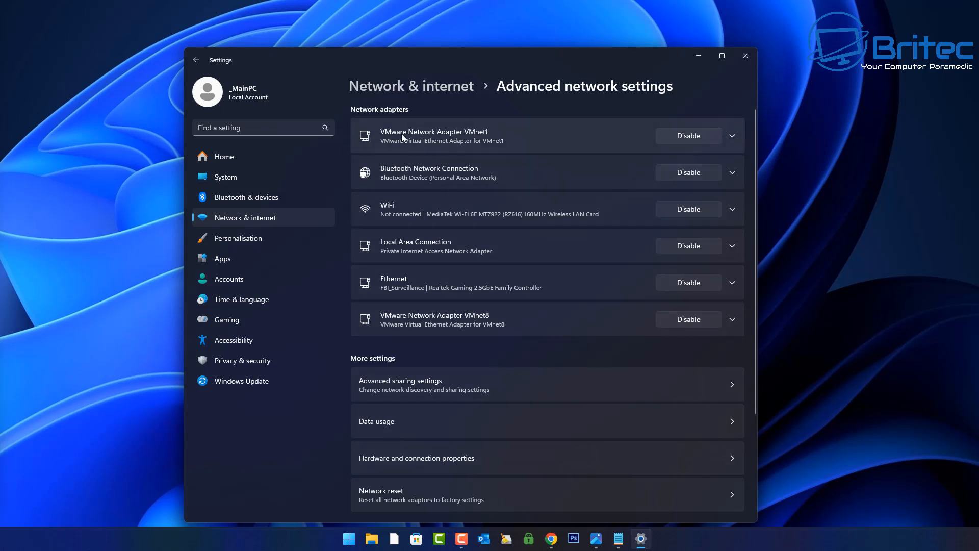
mouse_move(501, 142)
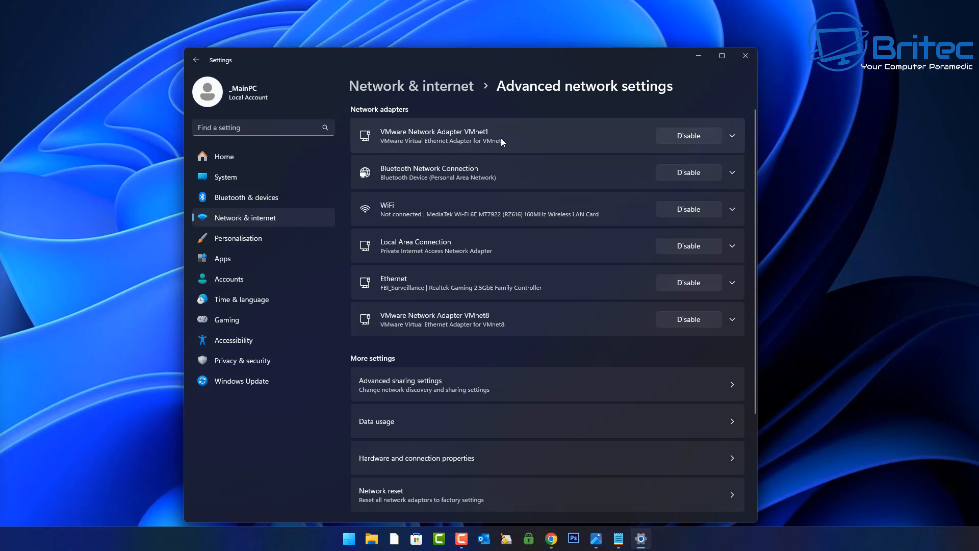
mouse_move(355, 249)
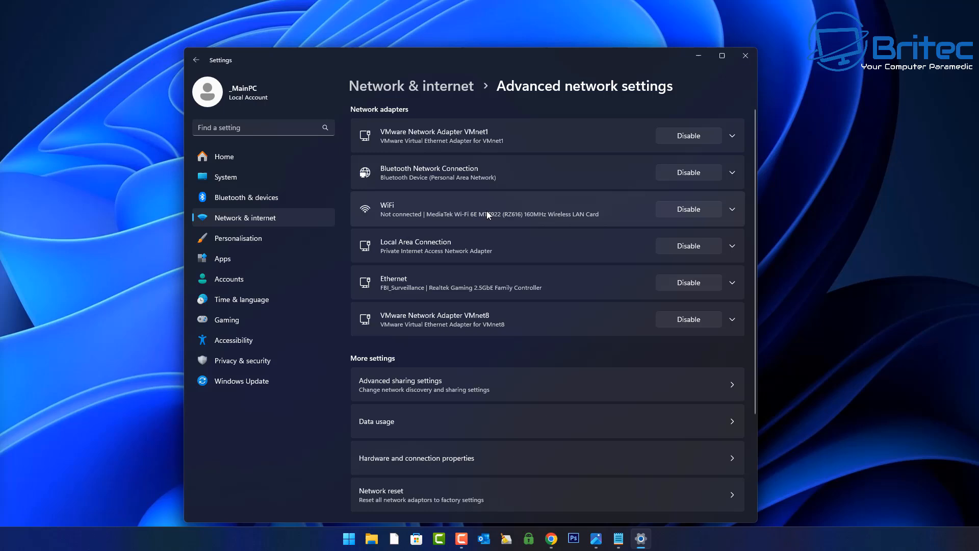
mouse_move(475, 214)
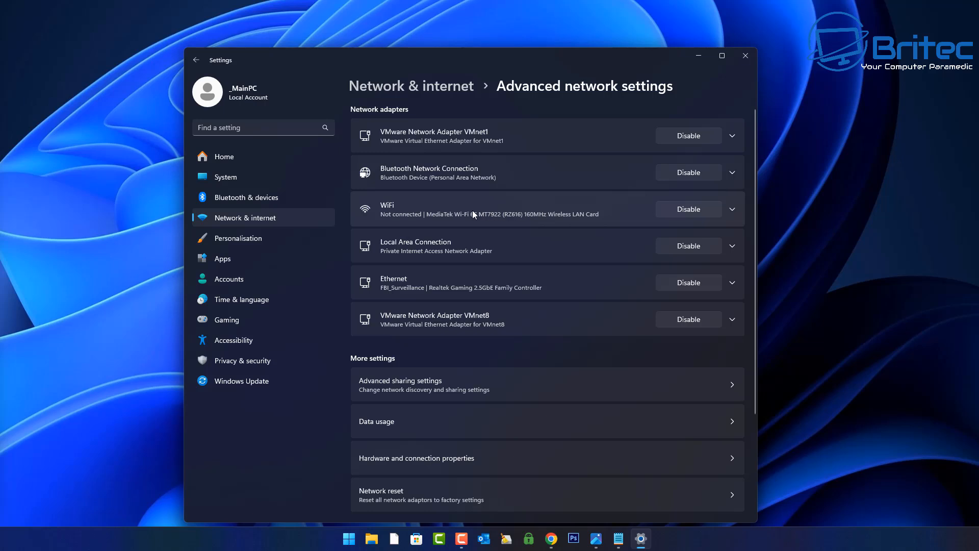
mouse_move(373, 253)
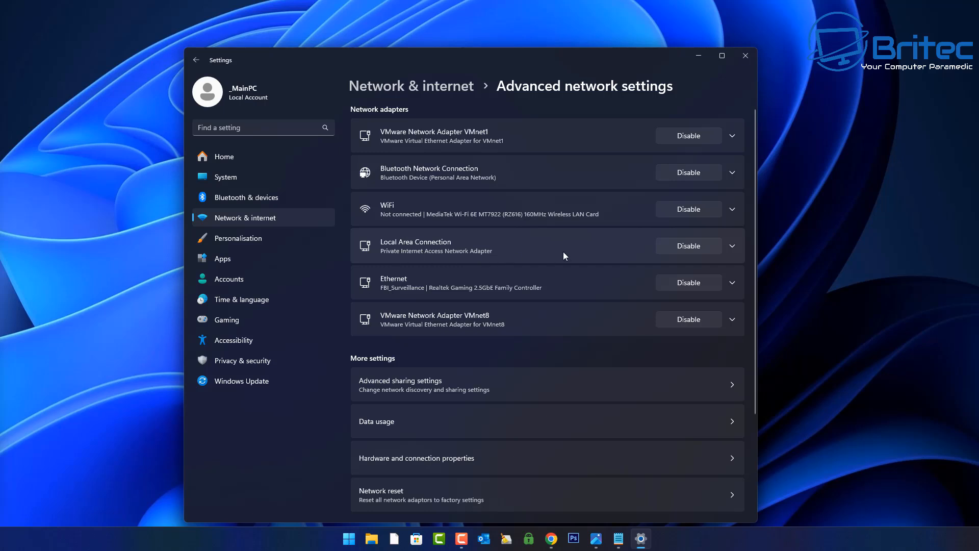
mouse_move(428, 246)
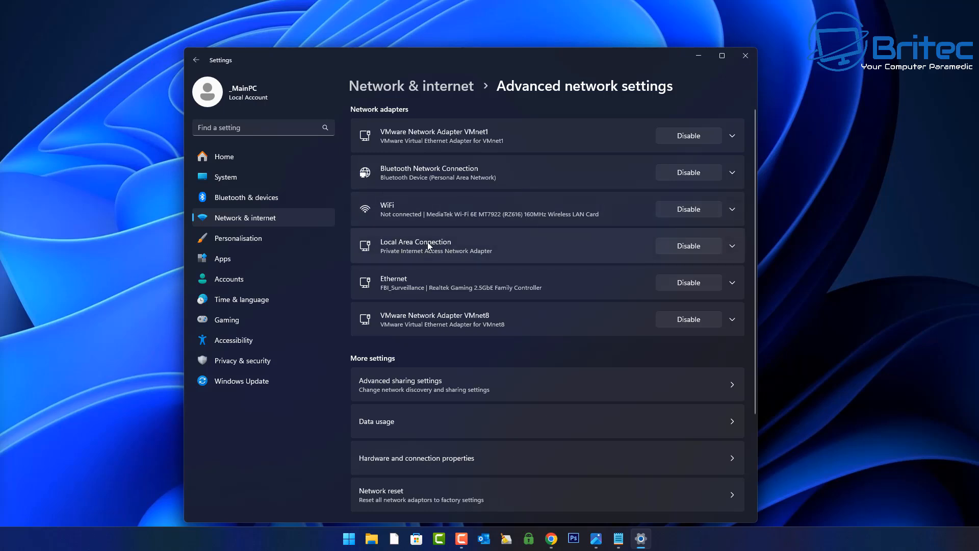
mouse_move(423, 288)
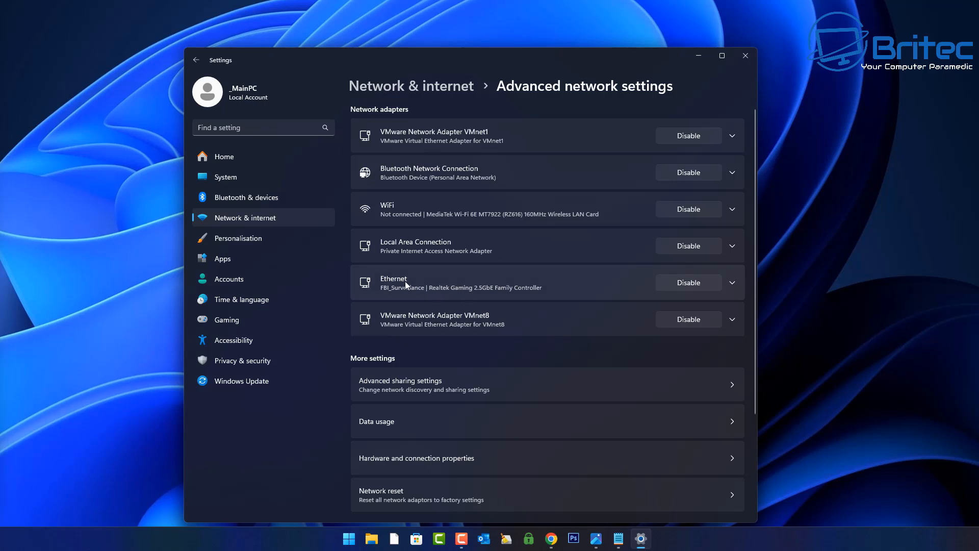
mouse_move(488, 287)
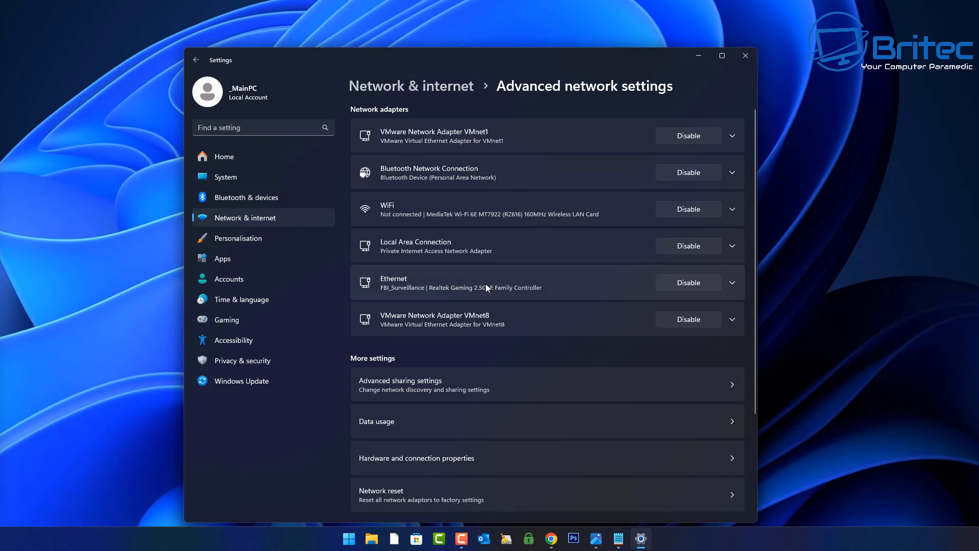
mouse_move(447, 318)
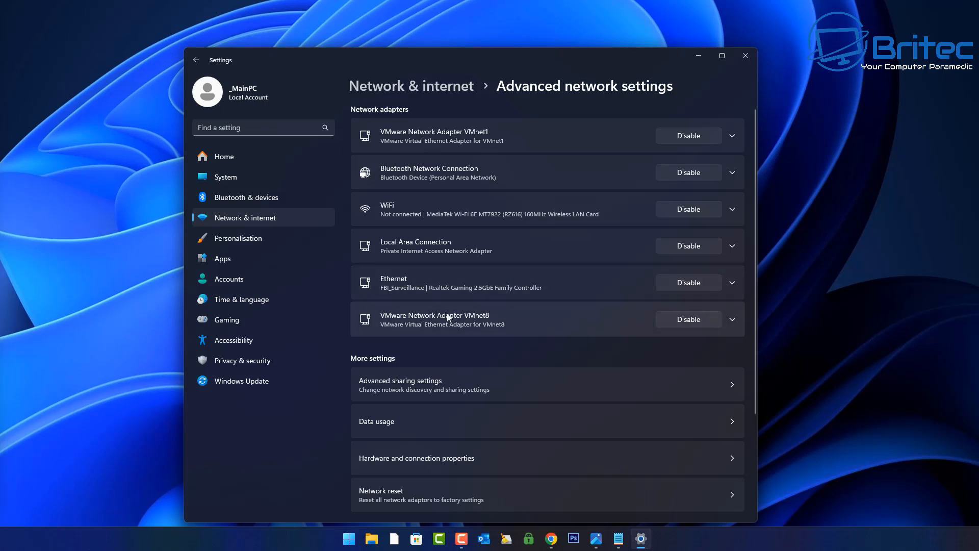
mouse_move(515, 319)
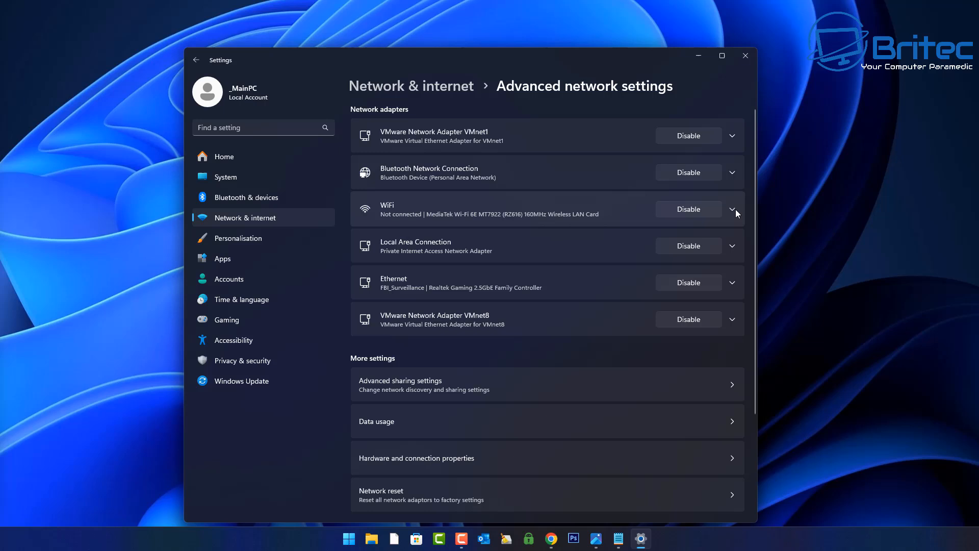
mouse_move(734, 252)
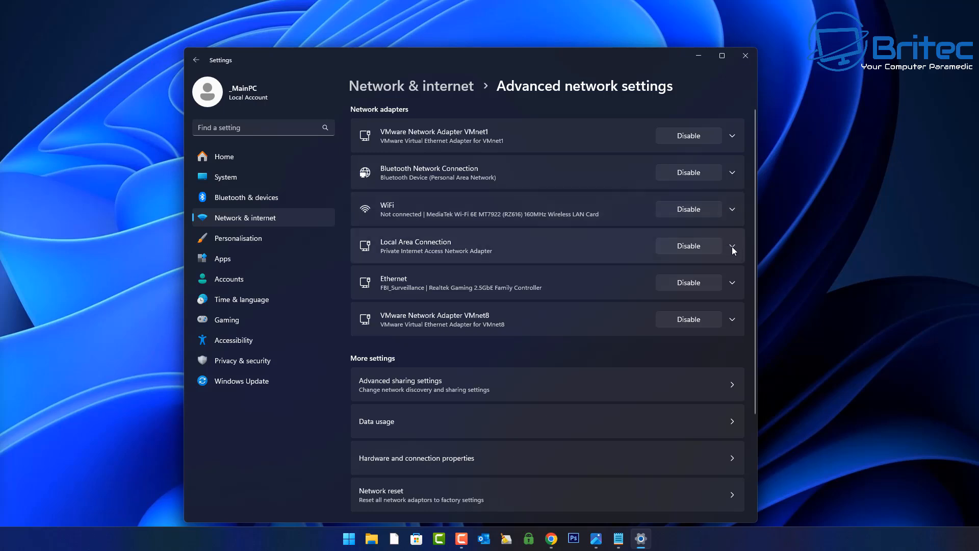
Expand the Ethernet adapter's details, view its properties, and cancel without changes
left_click(733, 282)
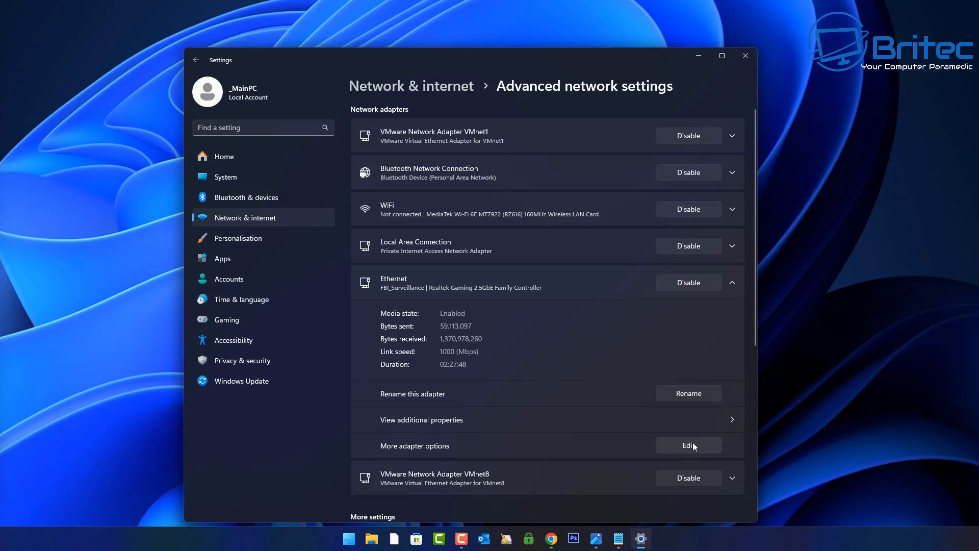
left_click(687, 446)
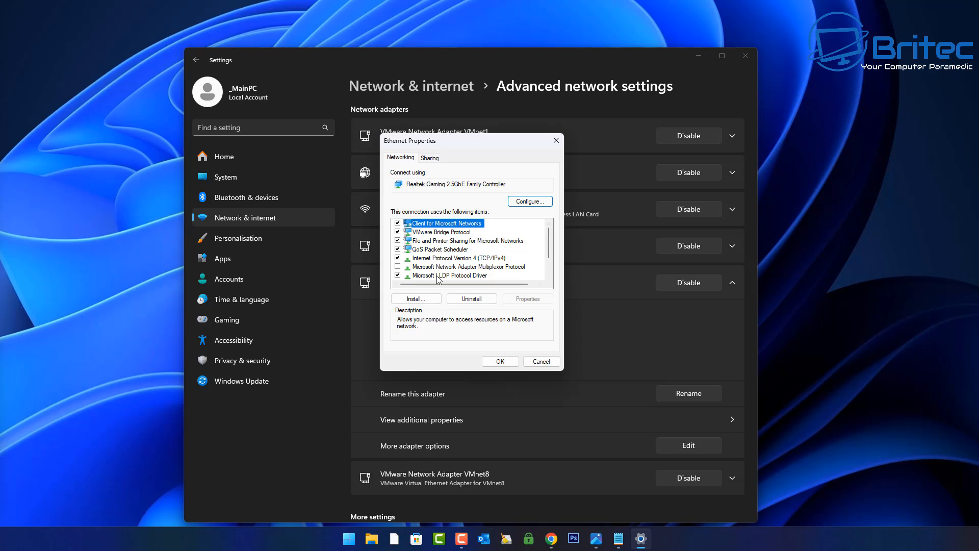
left_click(456, 258)
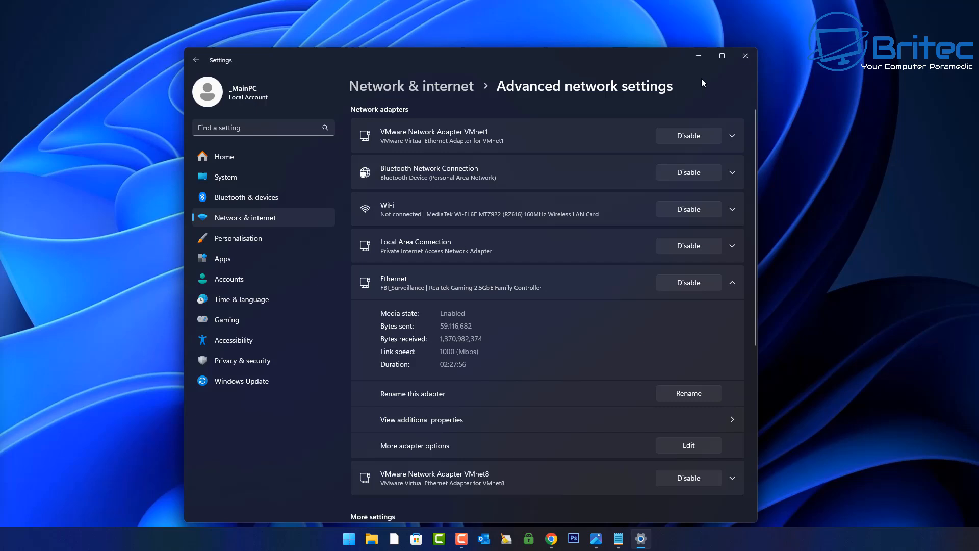
Close Settings and enter ncpa.cpl in the Run dialog from the Start context menu
left_click(745, 56)
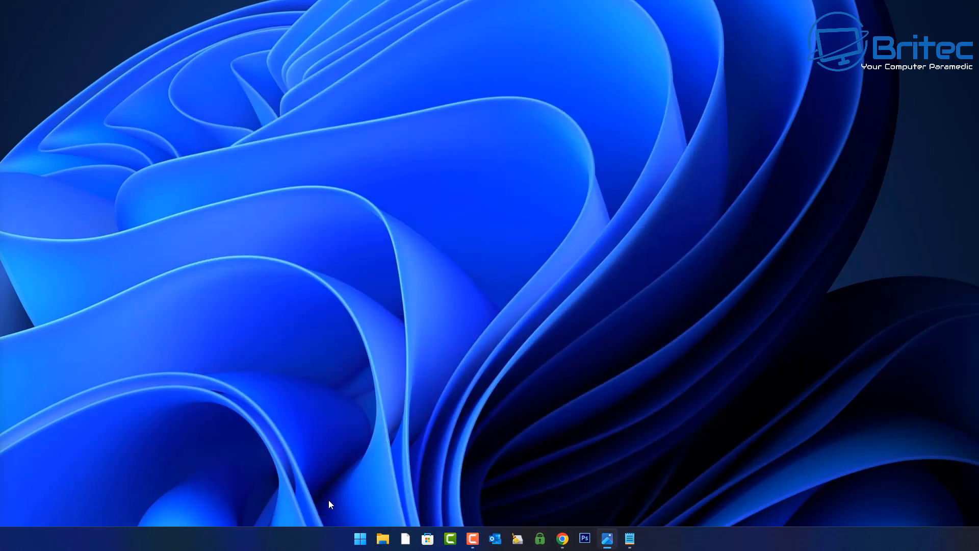
right_click(359, 538)
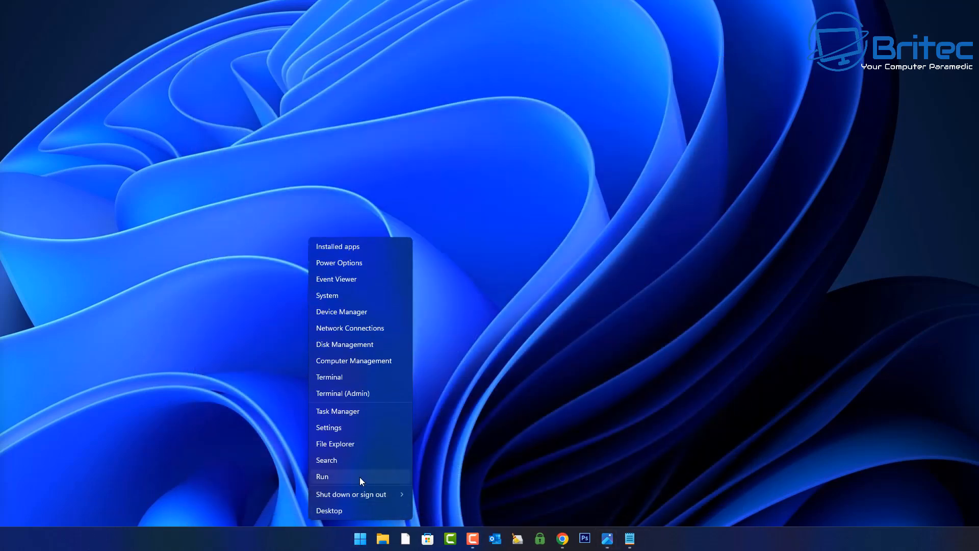
left_click(322, 475)
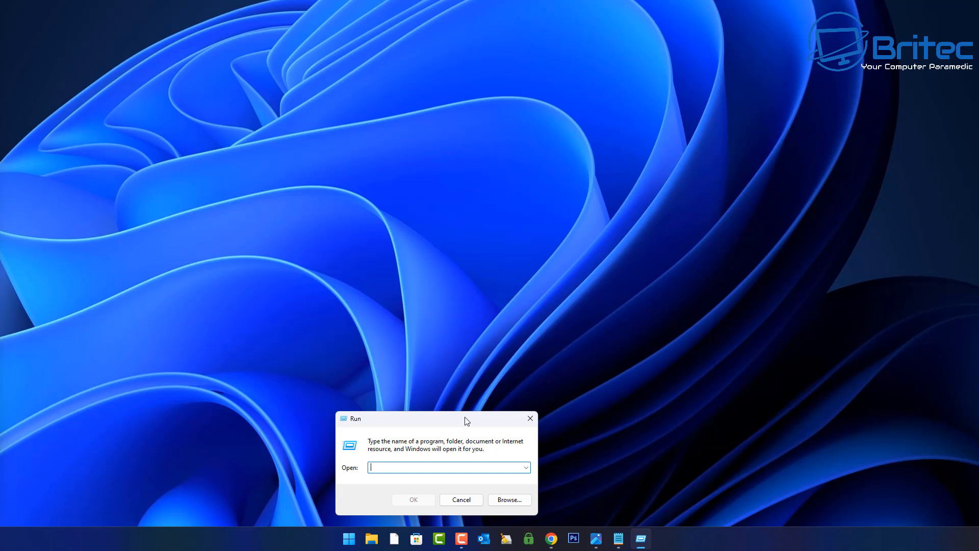
type("ncpa")
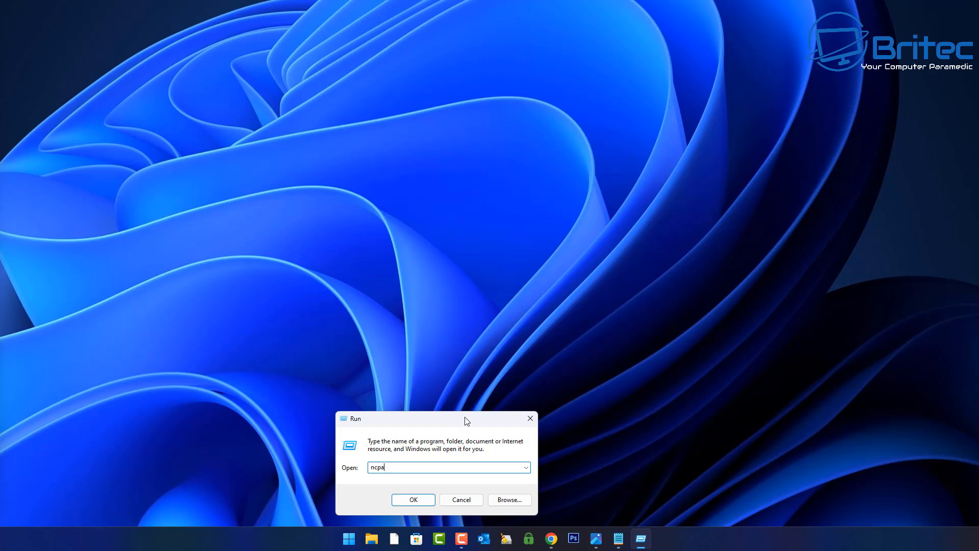
type(".cpl")
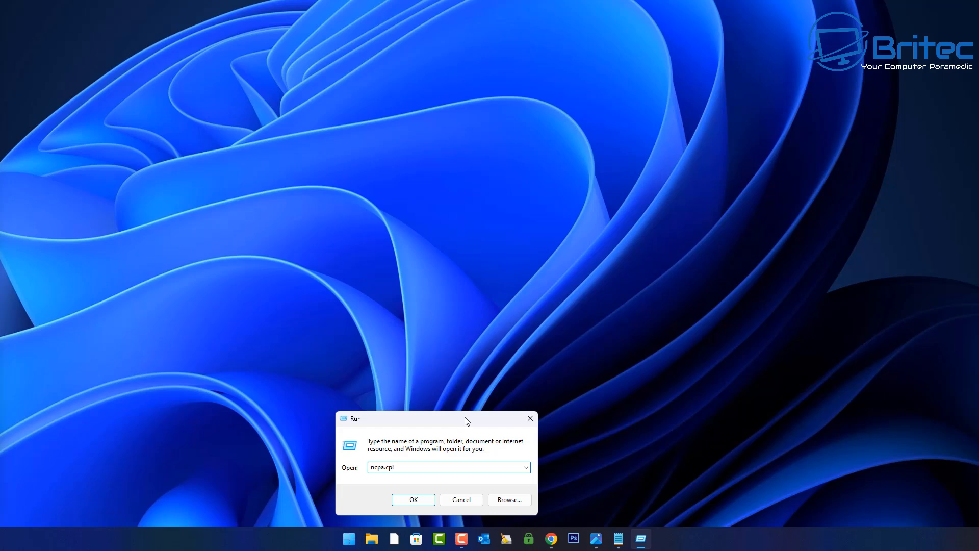
Launch Network Connections, view the Ethernet adapter's properties, and close them unchanged
left_click(412, 499)
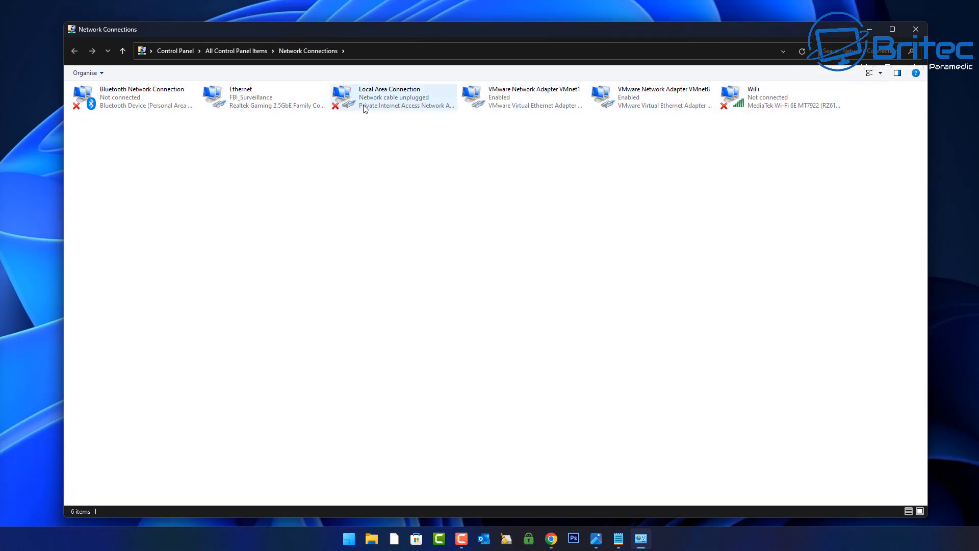
mouse_move(184, 127)
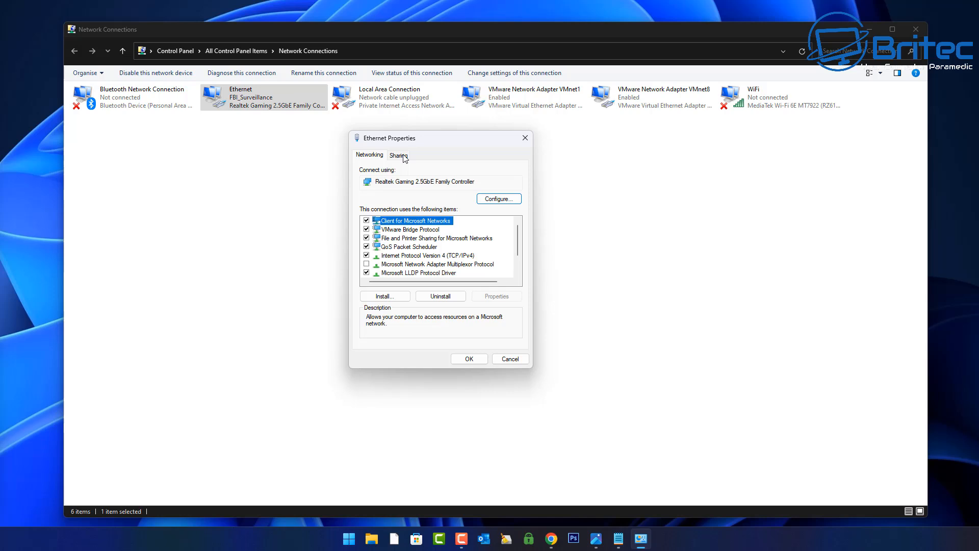
left_click(426, 255)
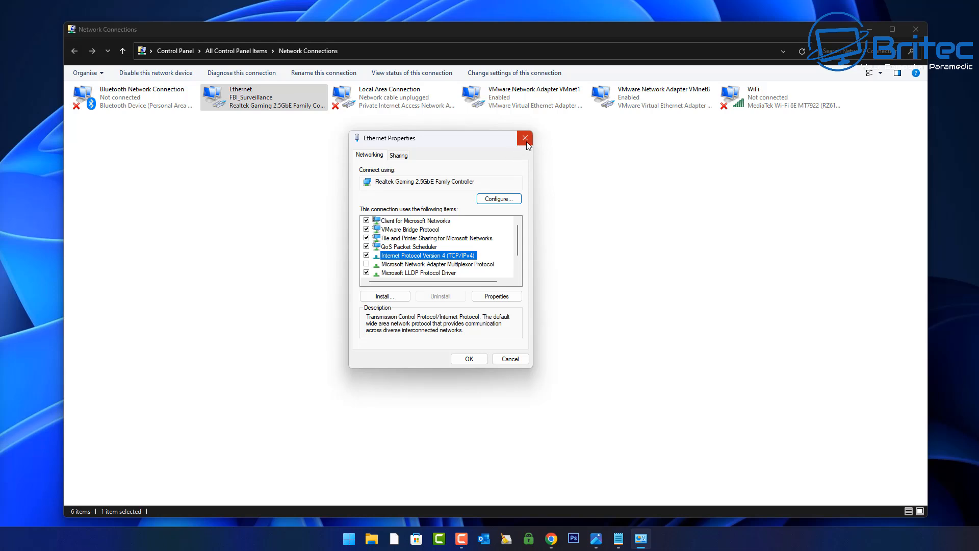
left_click(525, 138)
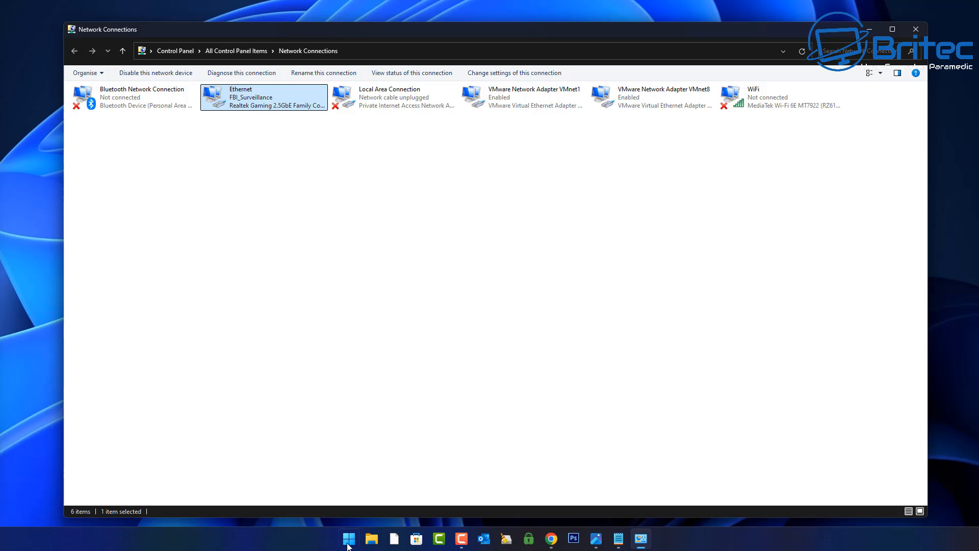
Start Terminal (Admin) and enter the Get-NetIPInterface command
right_click(349, 538)
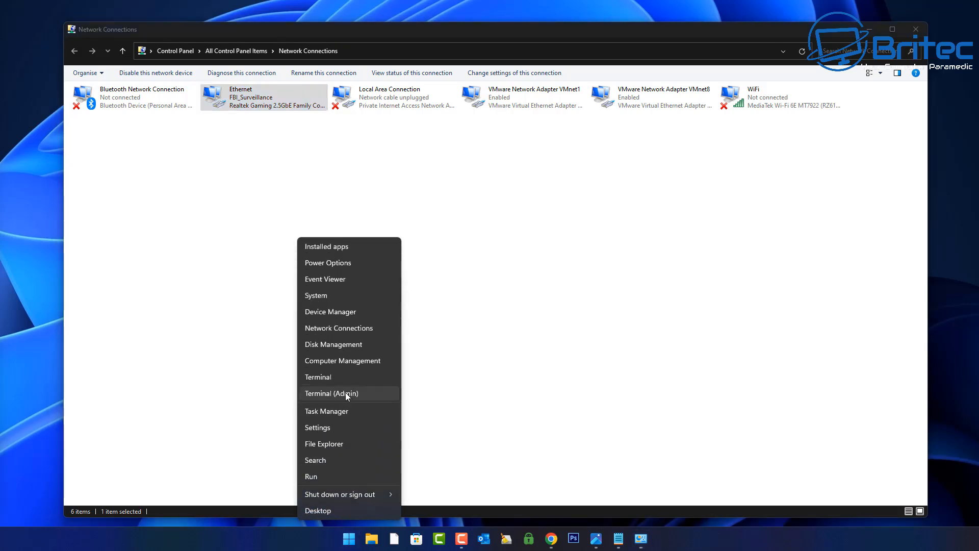
left_click(331, 392)
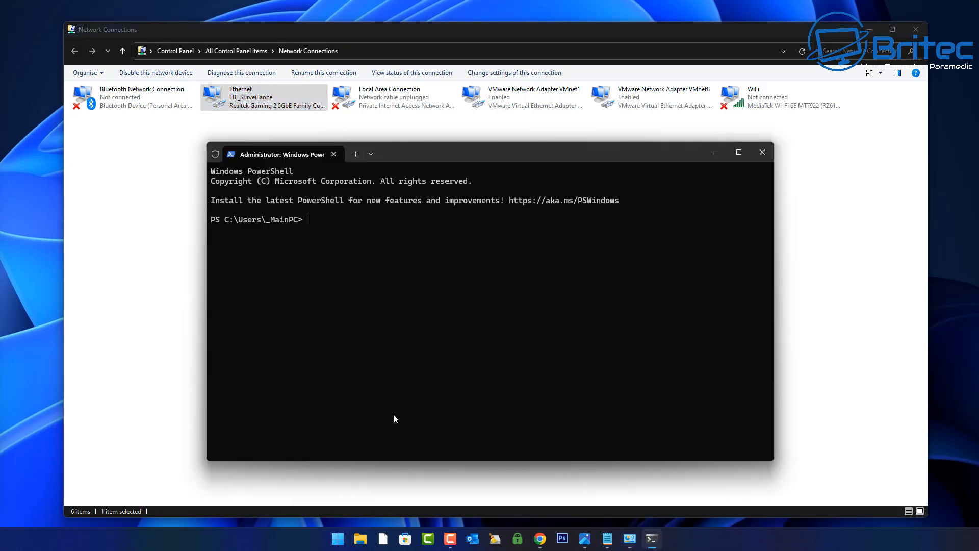
type("g")
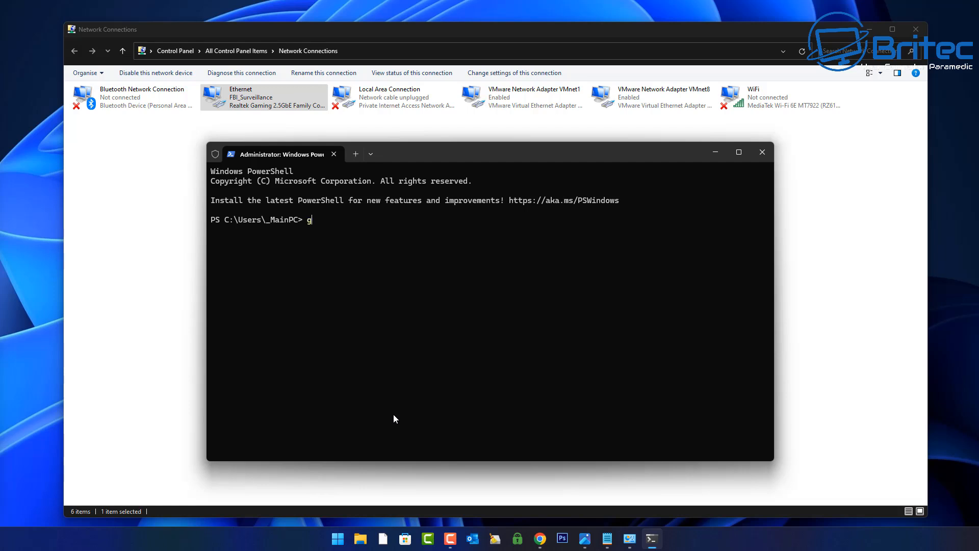
type("et-")
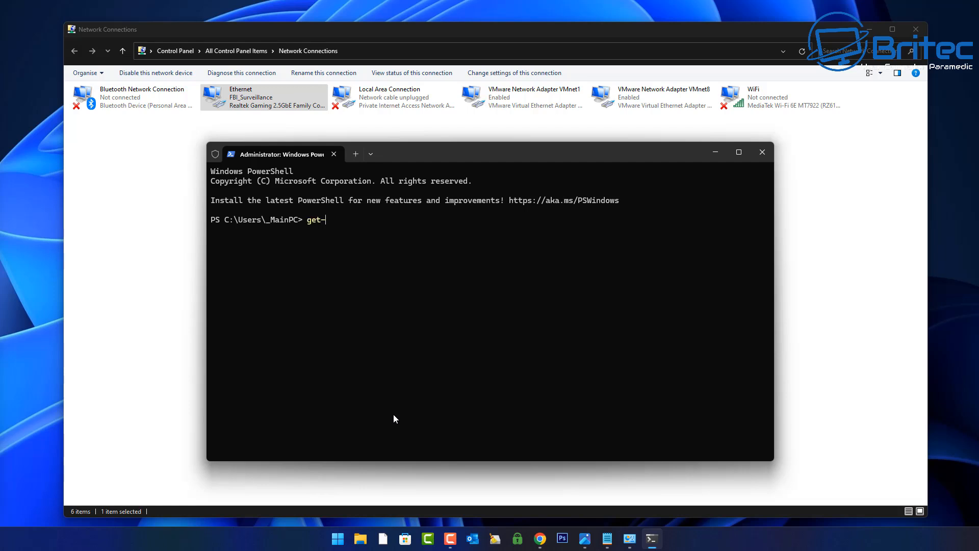
type("Net")
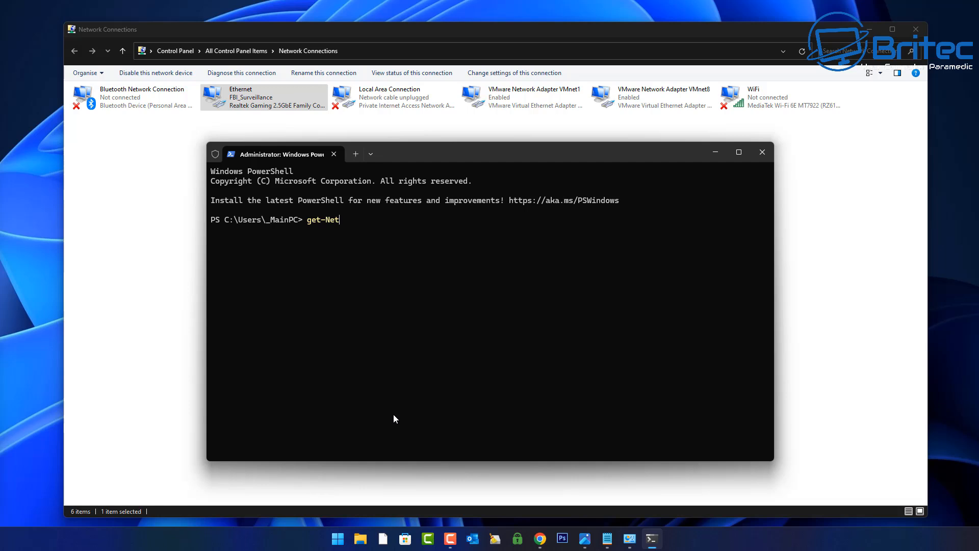
type("IPi")
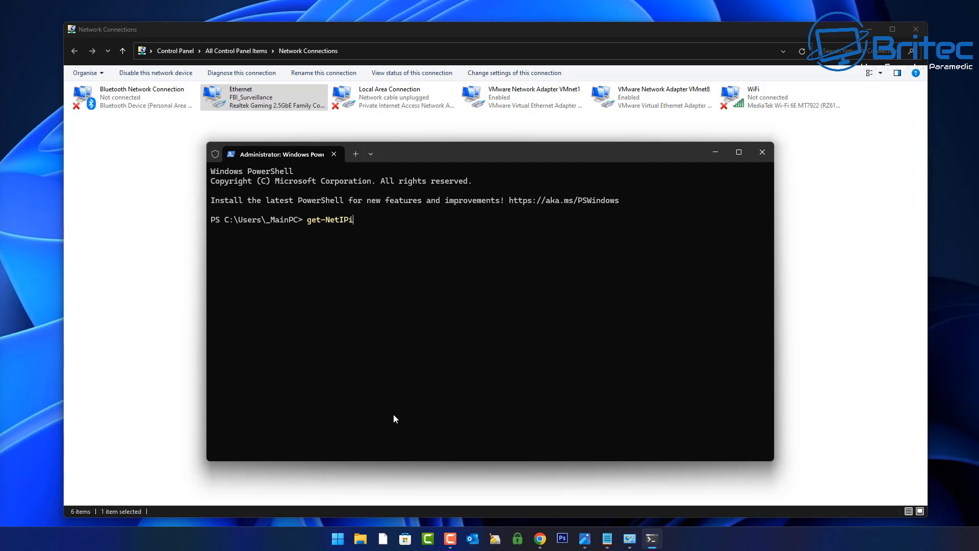
type("nter")
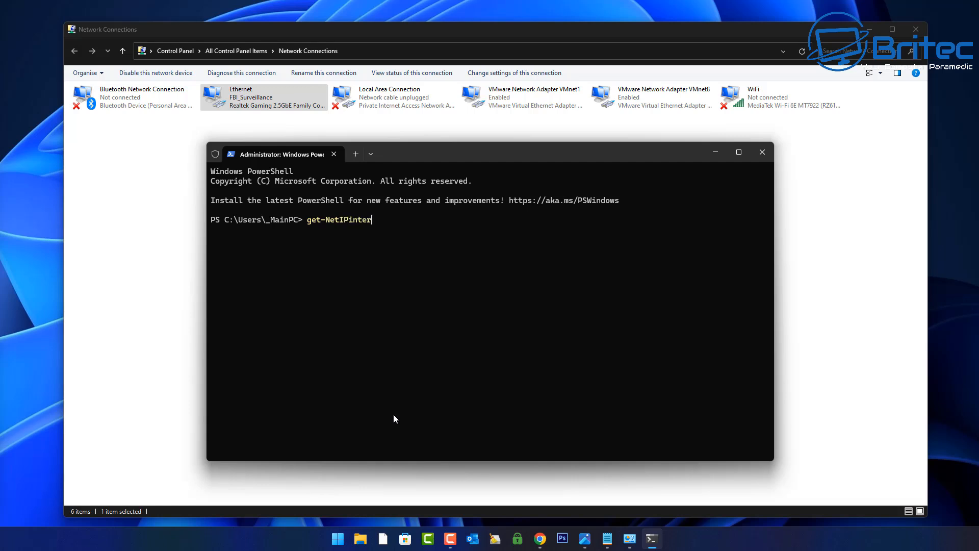
type("face")
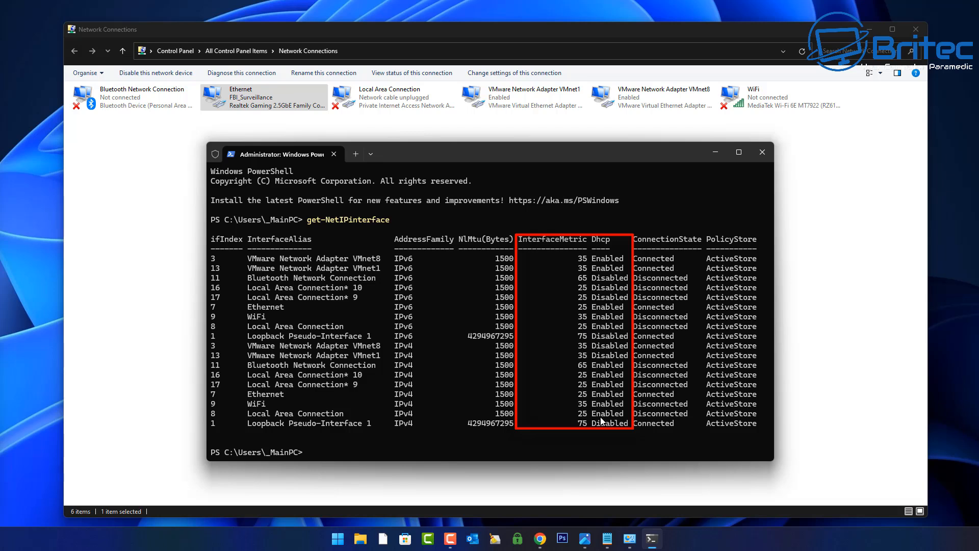
mouse_move(588, 437)
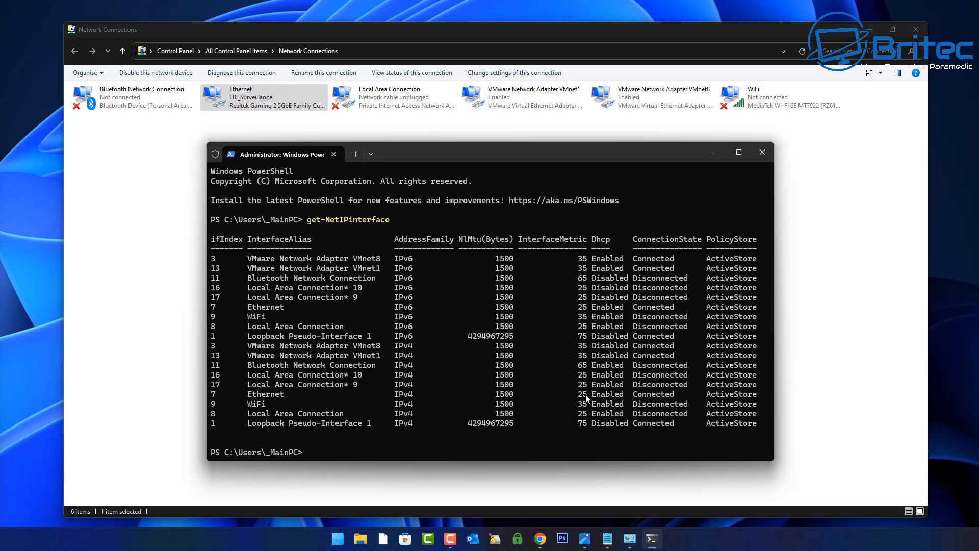
mouse_move(582, 411)
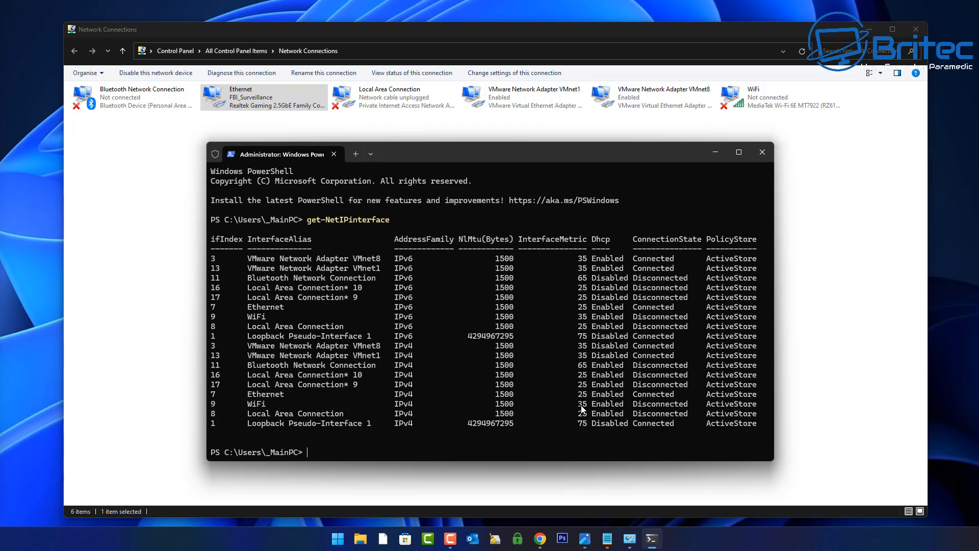
mouse_move(568, 374)
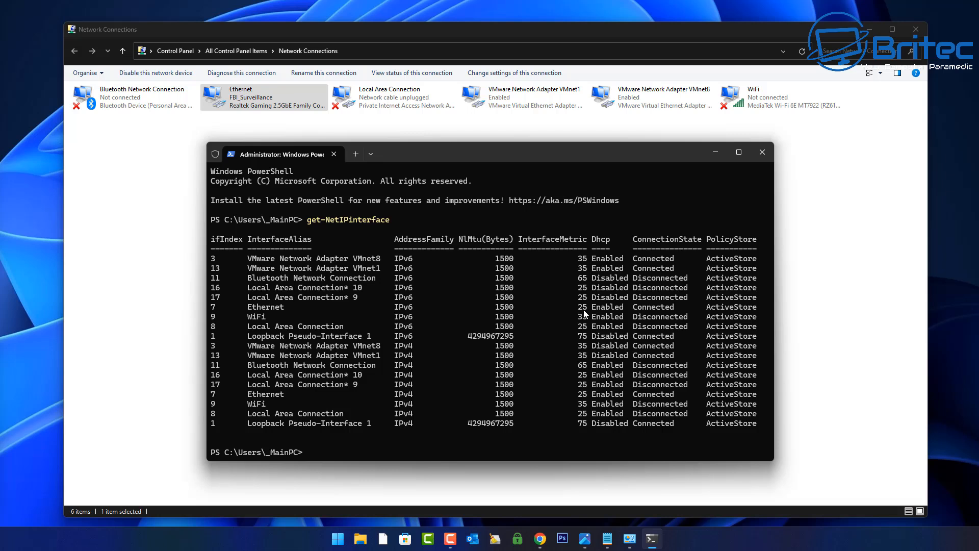
mouse_move(584, 265)
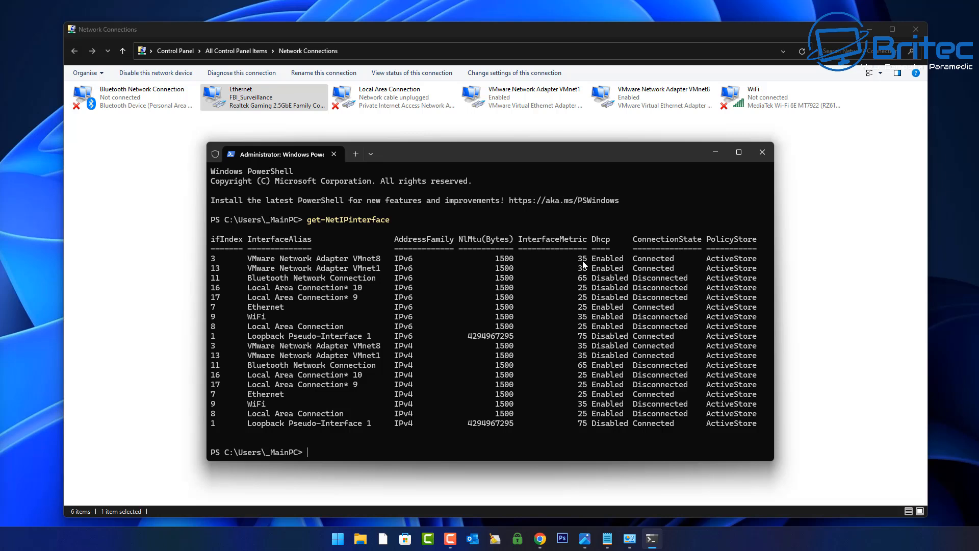
mouse_move(620, 446)
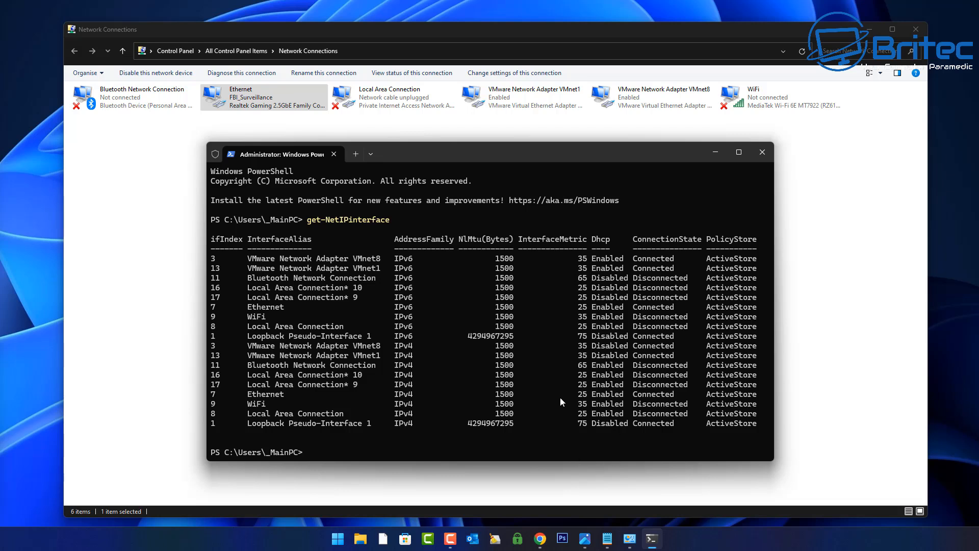
mouse_move(606, 436)
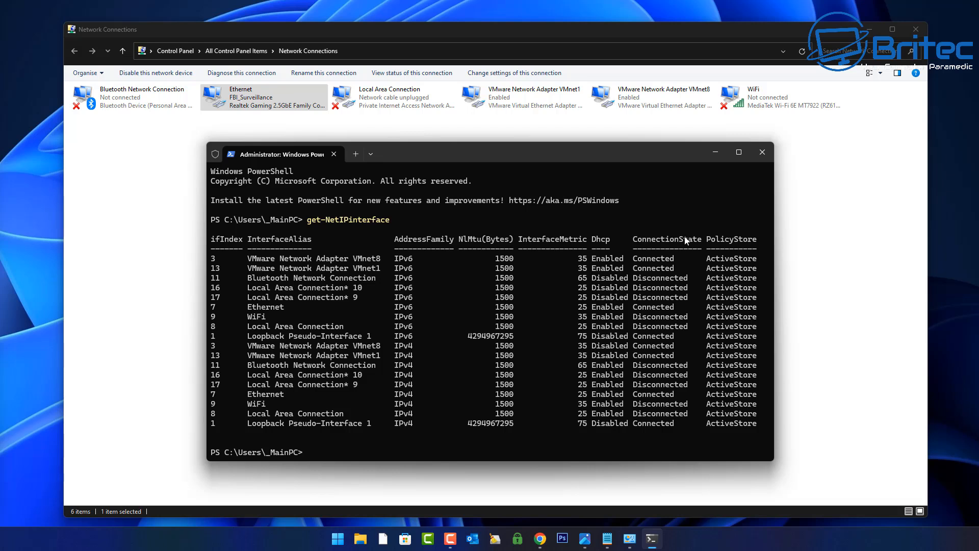
mouse_move(762, 153)
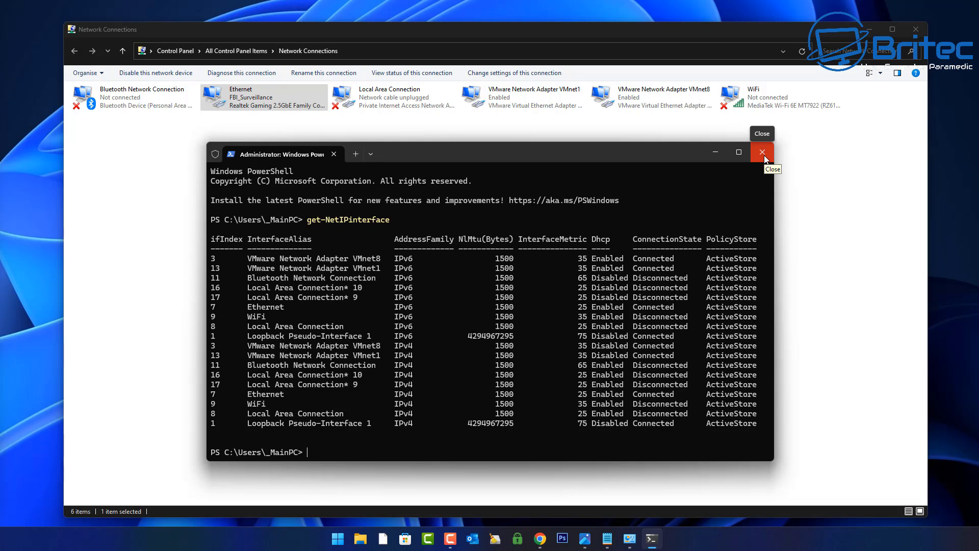
mouse_move(764, 161)
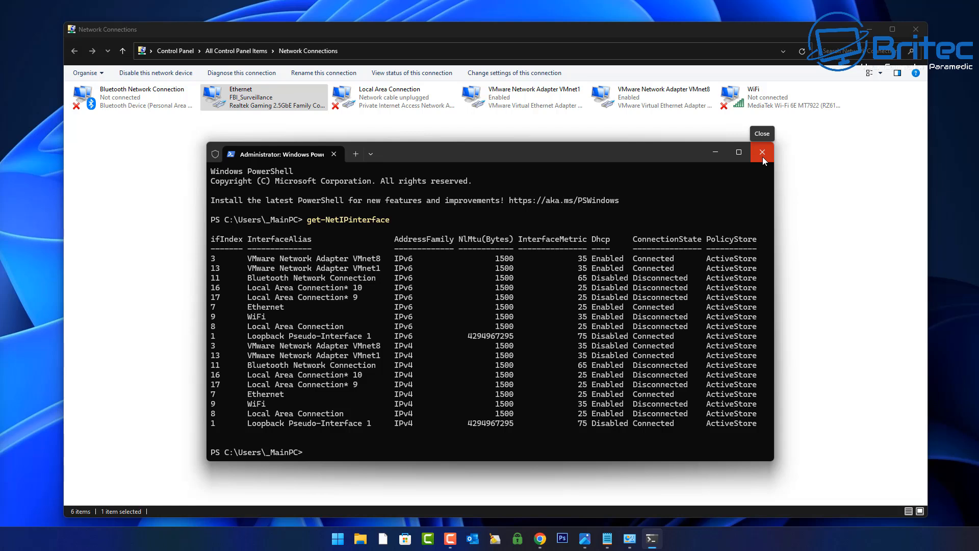
Review the InterfaceMetric values in the output, then close the PowerShell window
left_click(761, 152)
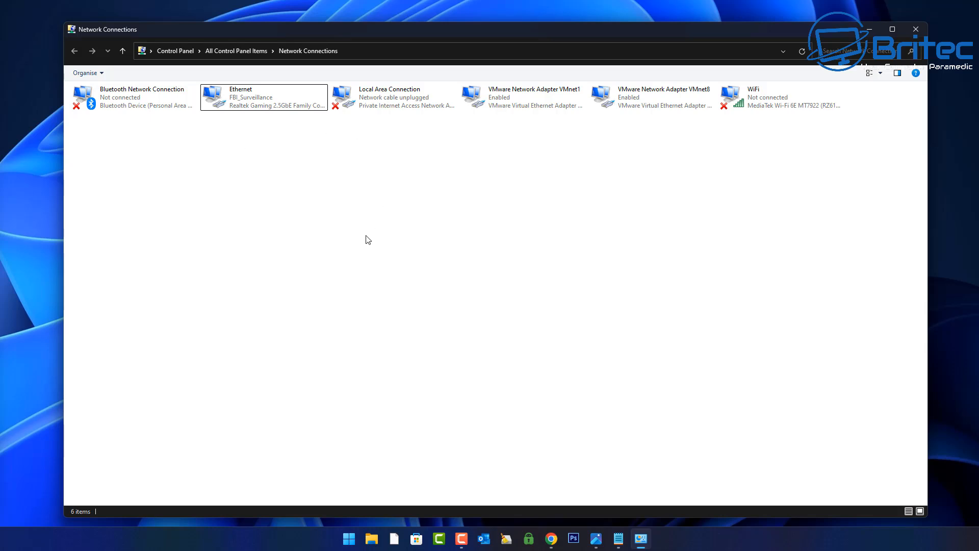
mouse_move(265, 105)
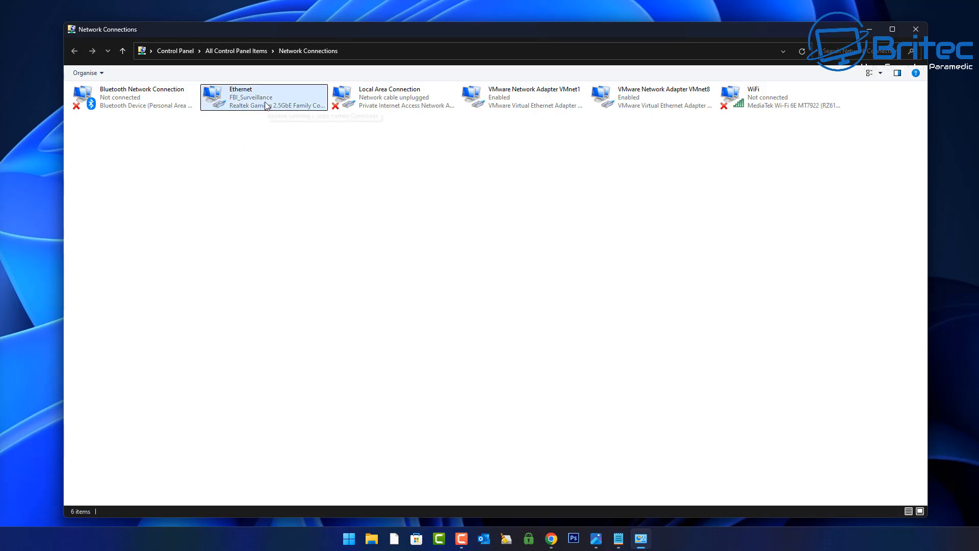
Open the Ethernet adapter's Internet Protocol Version 4 (TCP/IPv4) properties
right_click(262, 97)
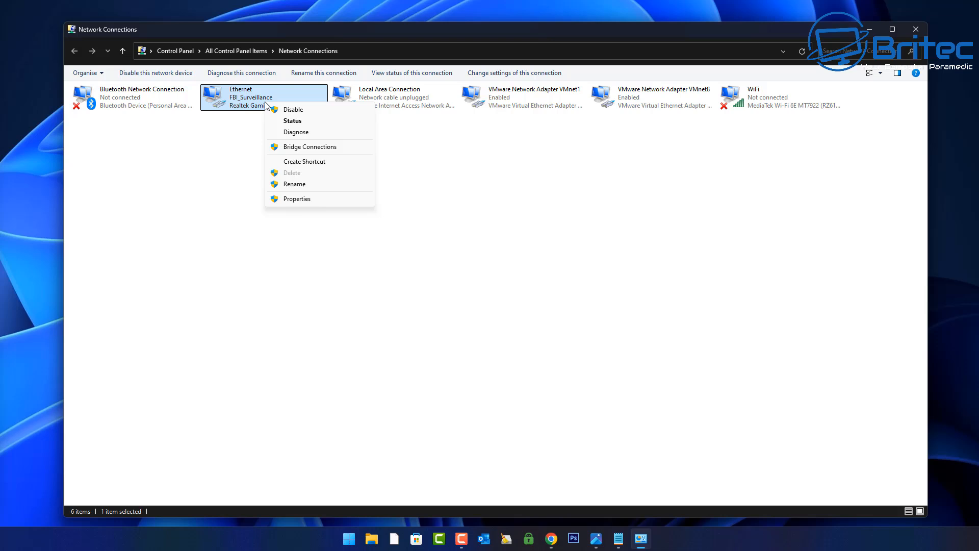
left_click(297, 198)
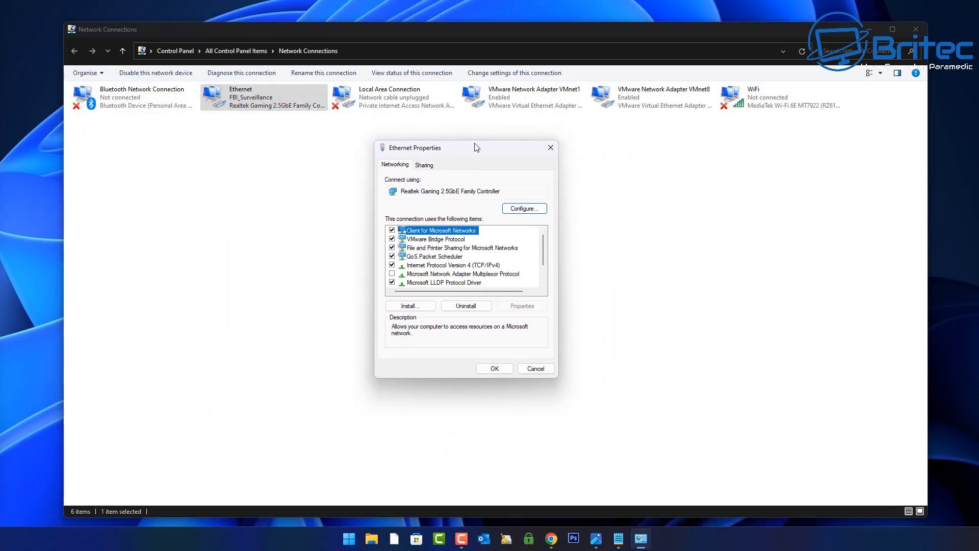
left_click(453, 264)
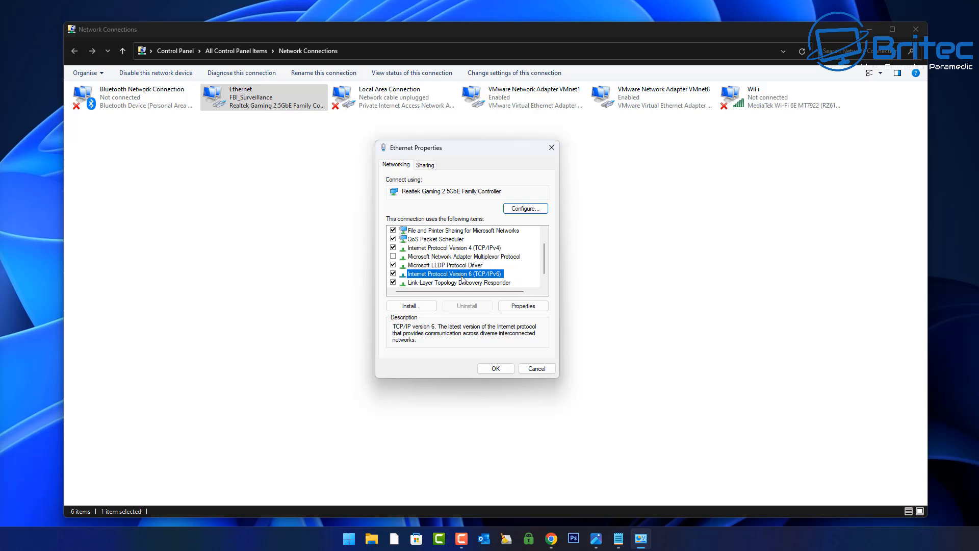
left_click(454, 248)
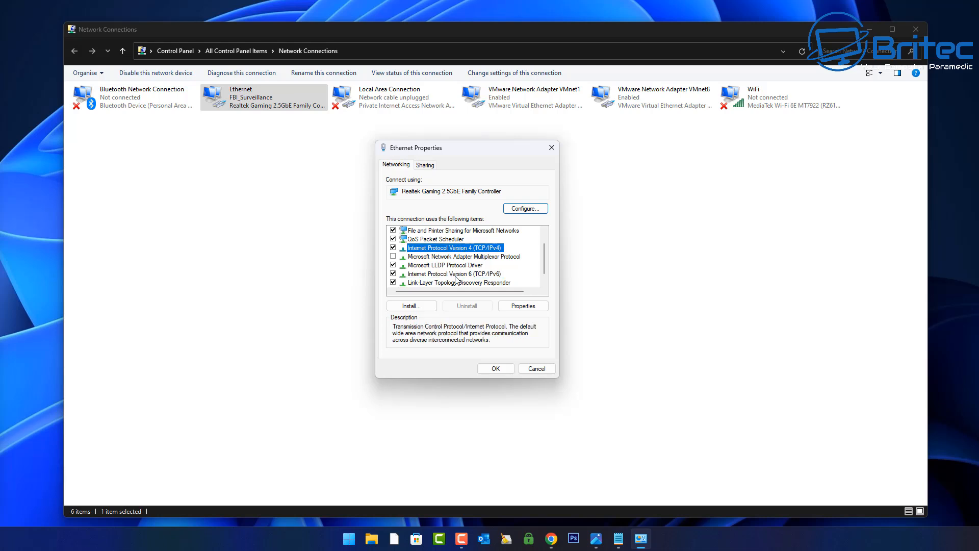
mouse_move(494, 256)
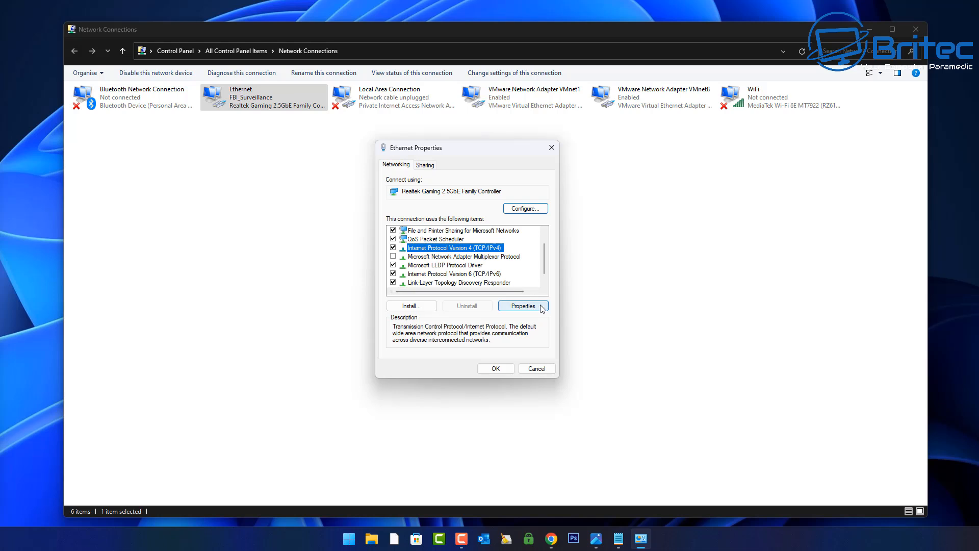
left_click(522, 306)
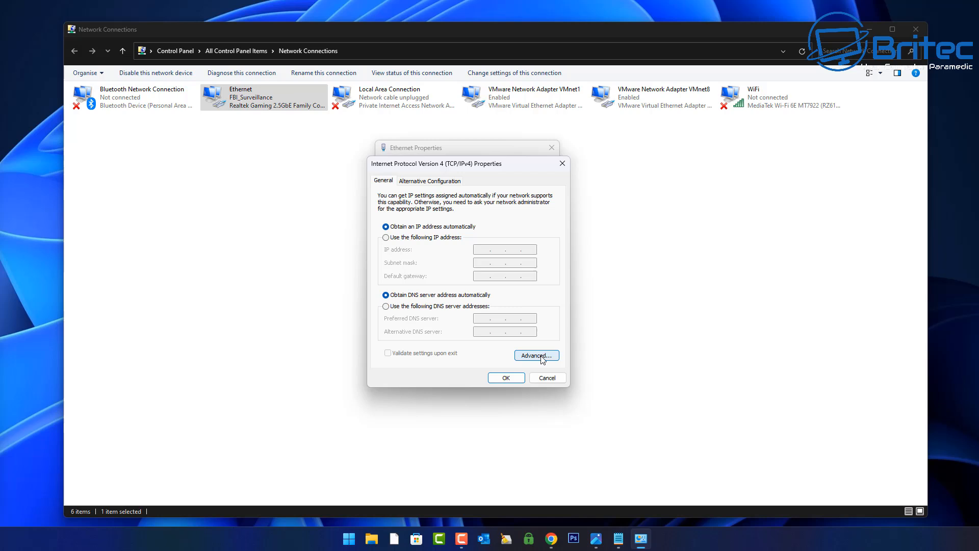
In Advanced TCP/IP Settings, disable automatic metric and set the interface metric to 1
left_click(535, 355)
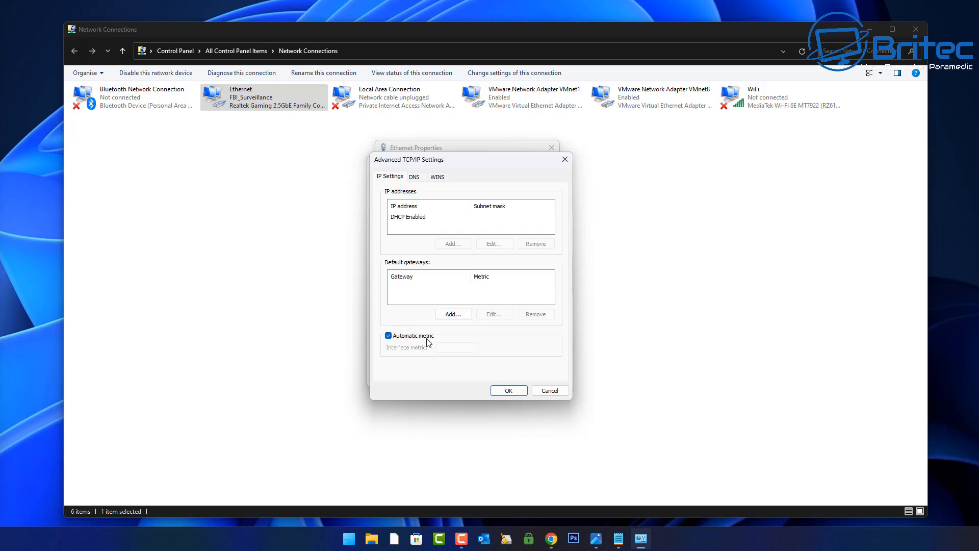
left_click(387, 335)
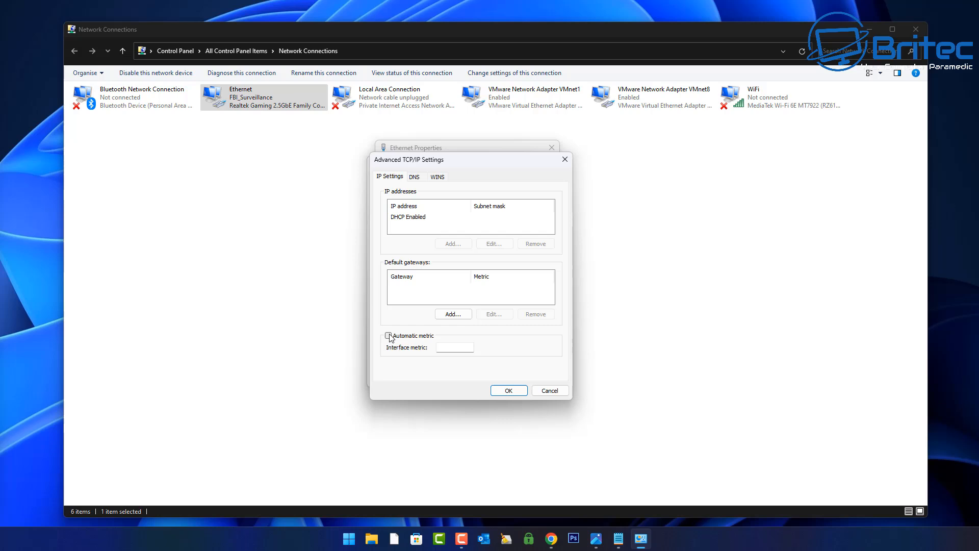
left_click(388, 336)
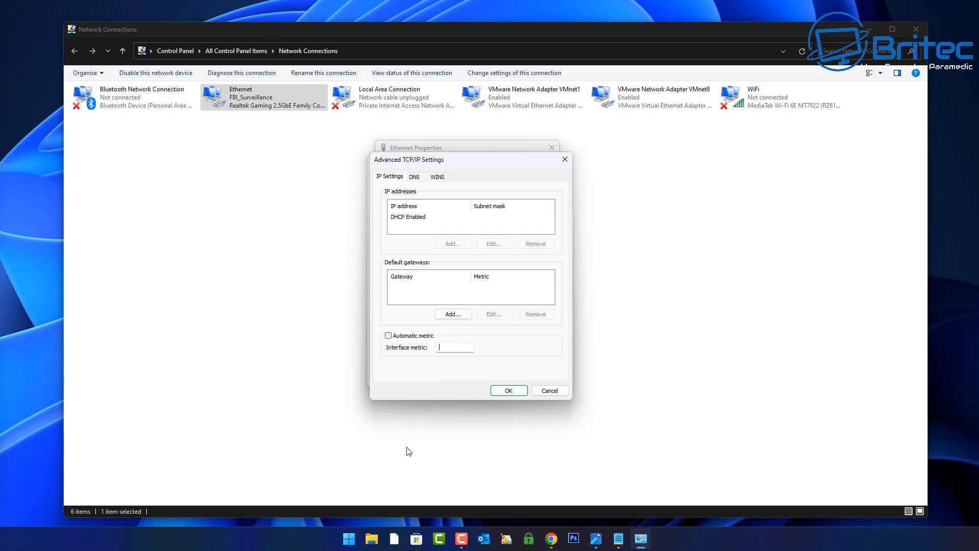
mouse_move(406, 448)
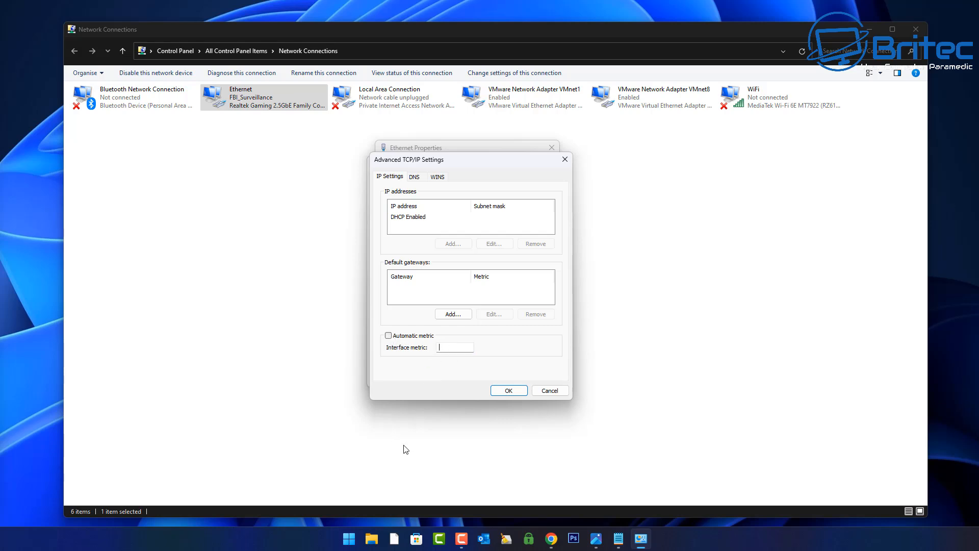
type("1")
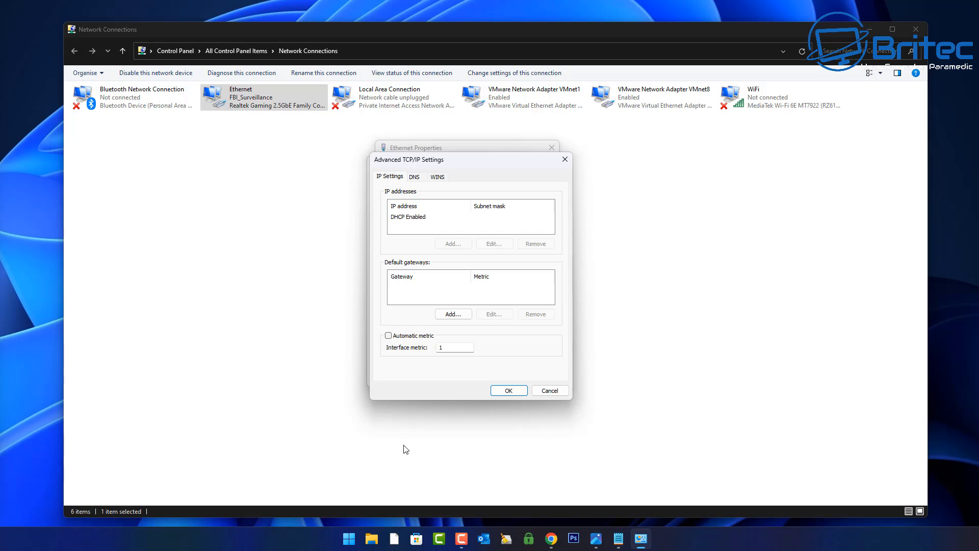
left_click(455, 348)
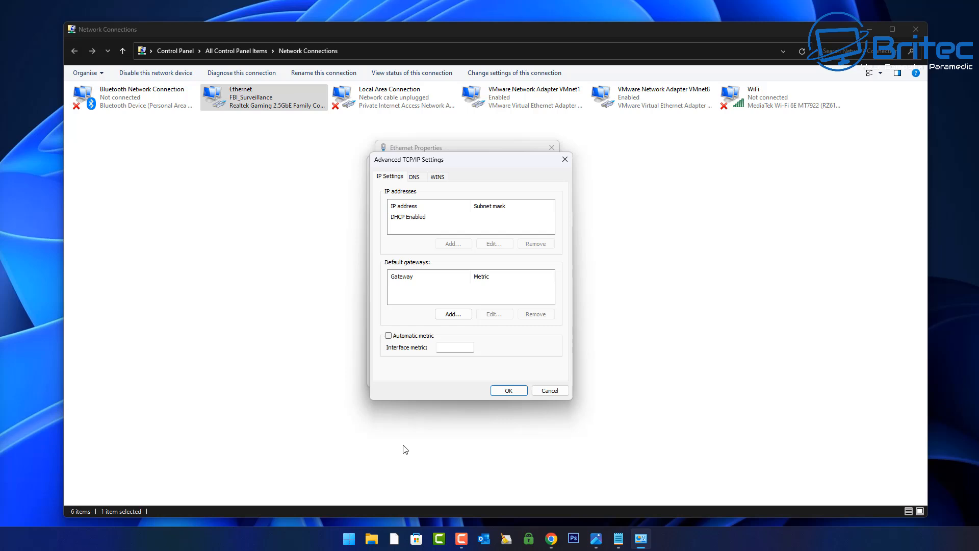
type("5")
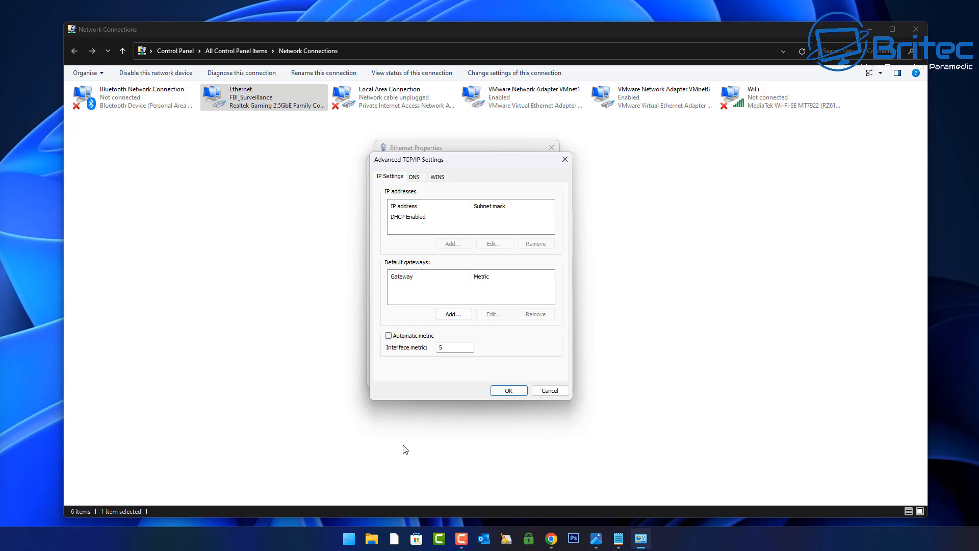
type("10")
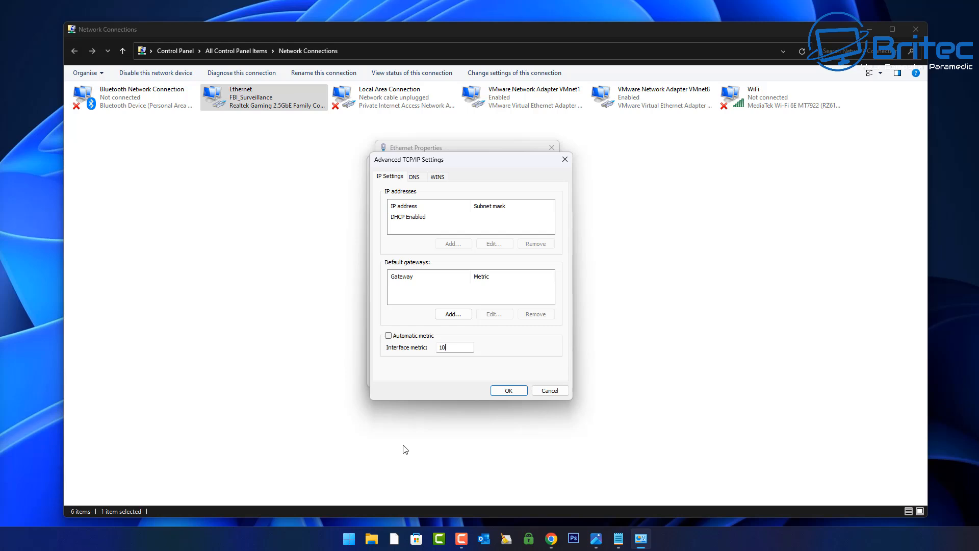
key("Backspace")
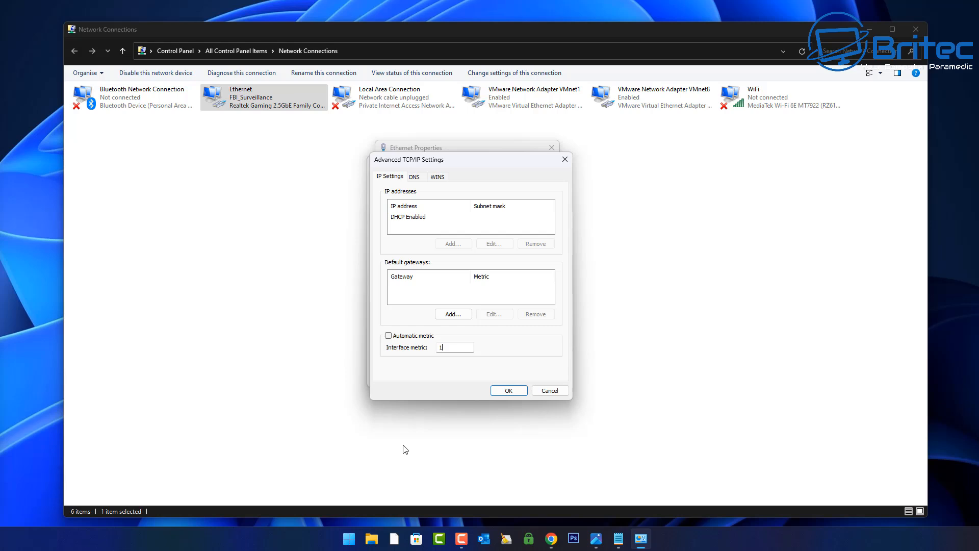
mouse_move(504, 436)
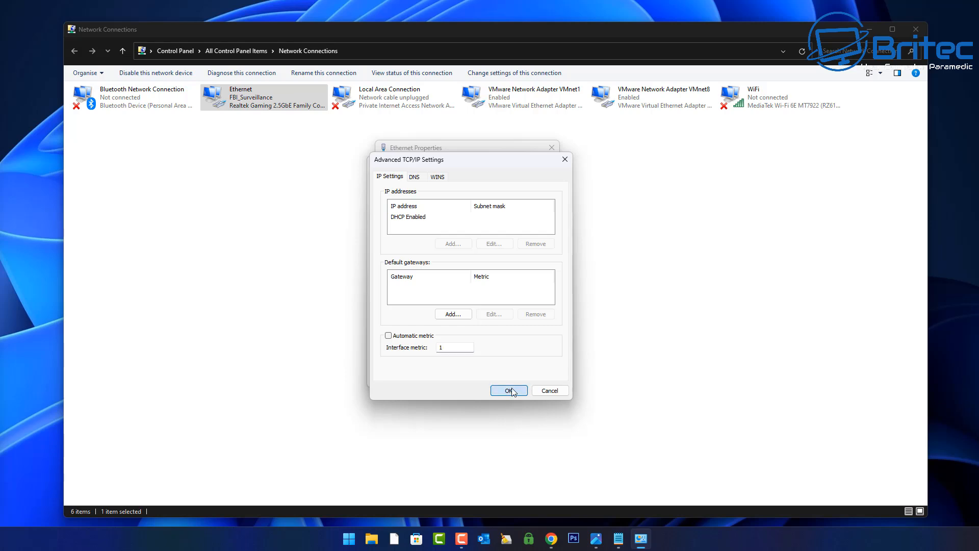
left_click(508, 390)
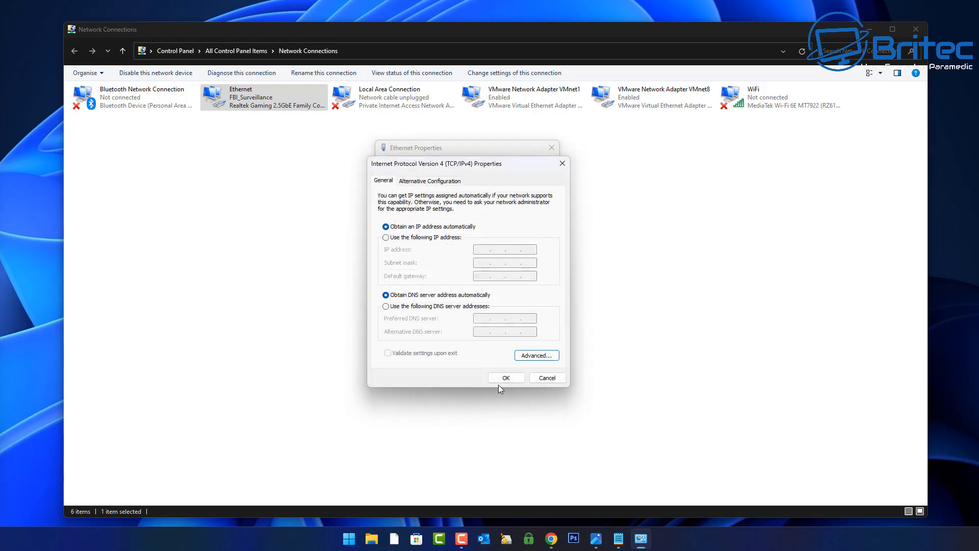
Confirm the IPv4 settings, close Ethernet Properties, and select Local Area Connection
left_click(506, 377)
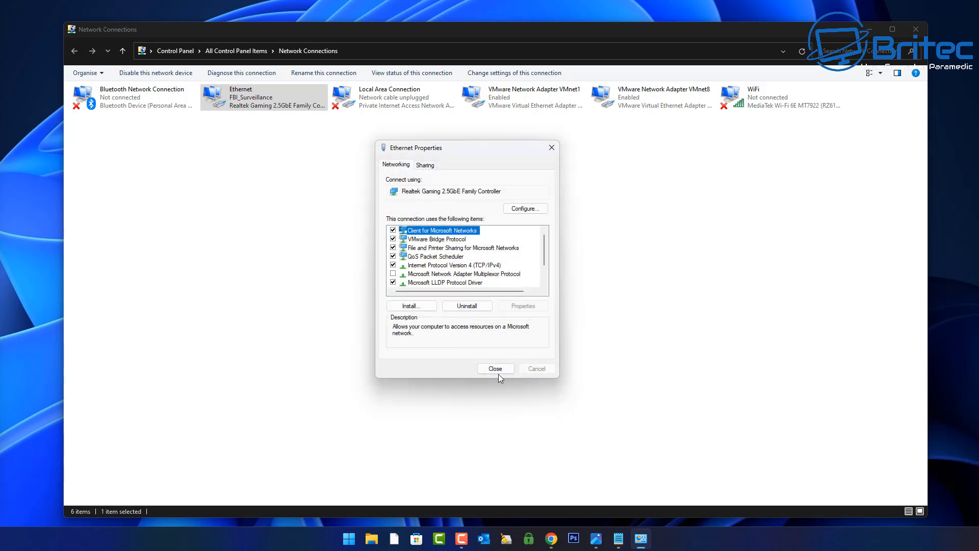
left_click(495, 368)
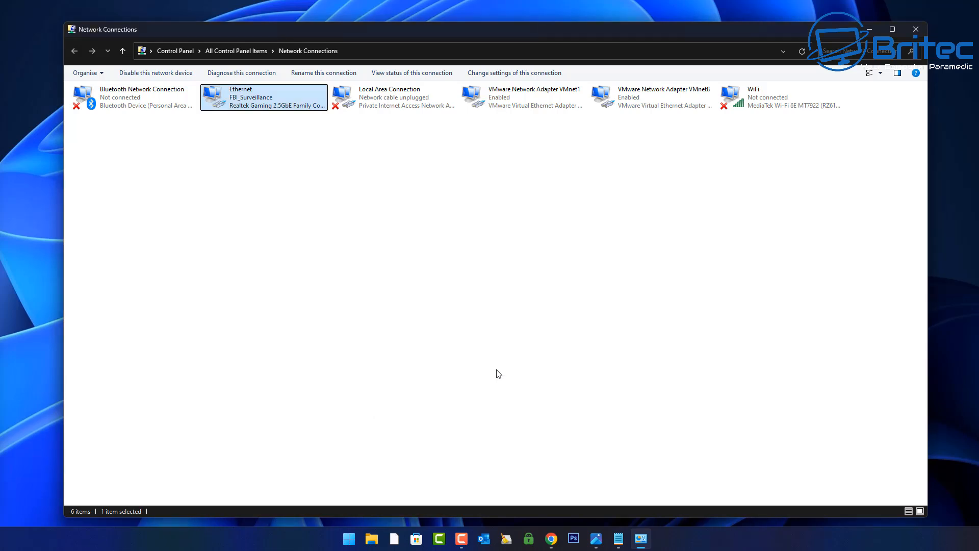
mouse_move(272, 105)
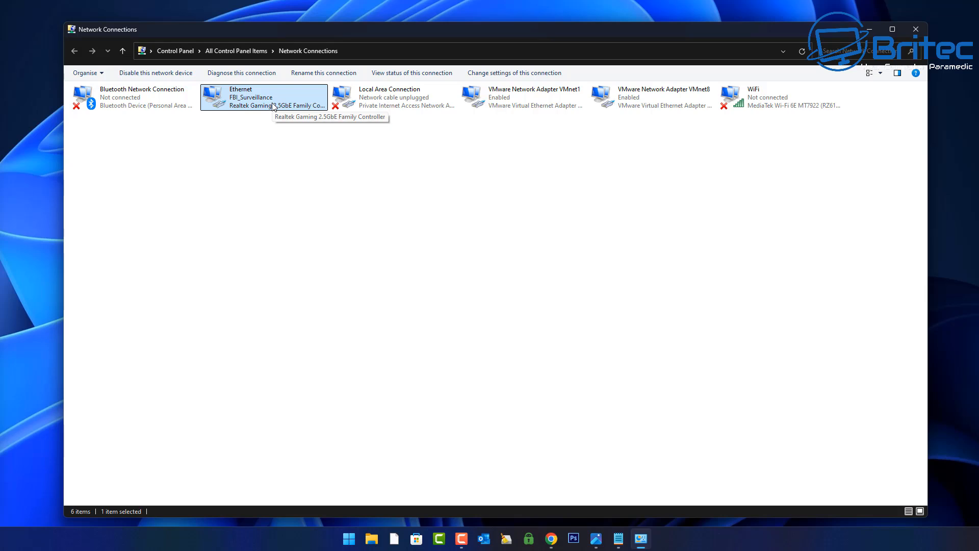
mouse_move(390, 109)
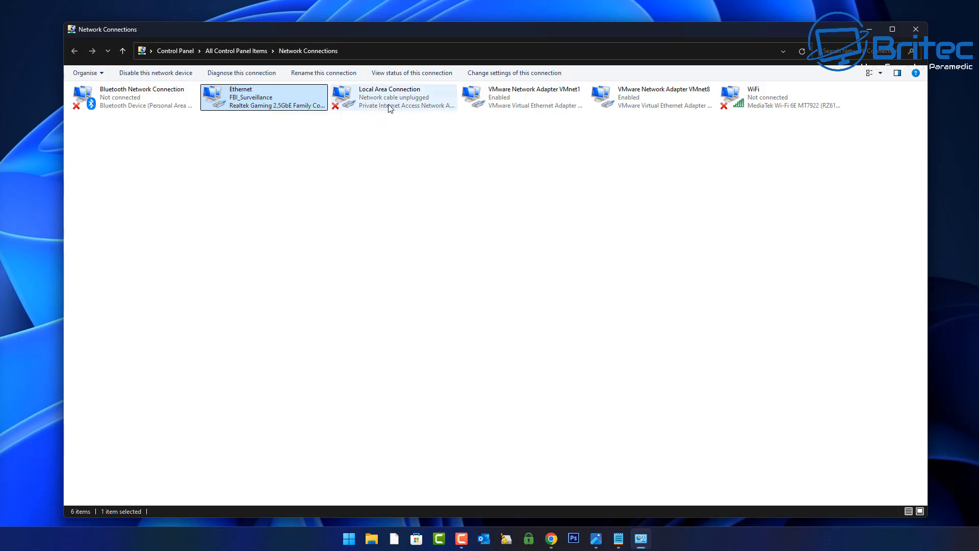
left_click(392, 97)
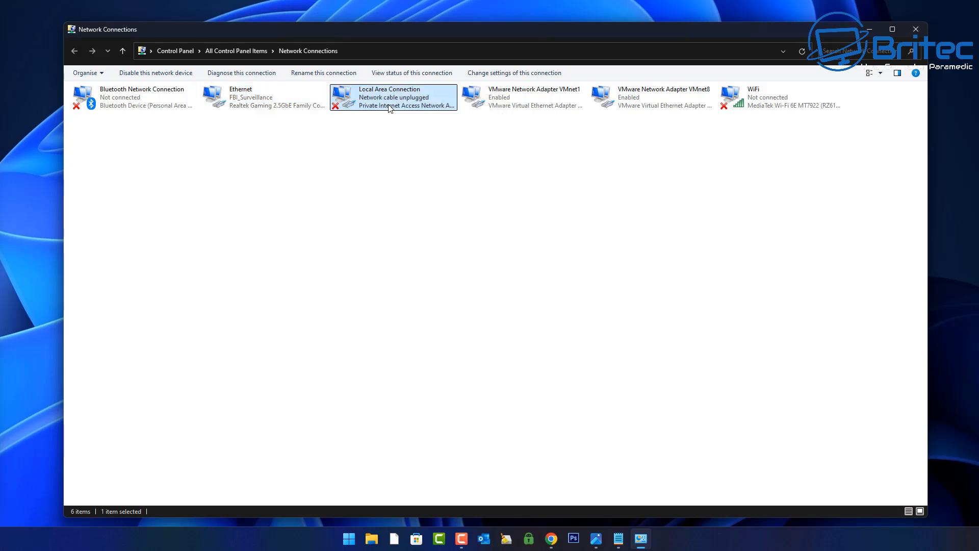
mouse_move(390, 105)
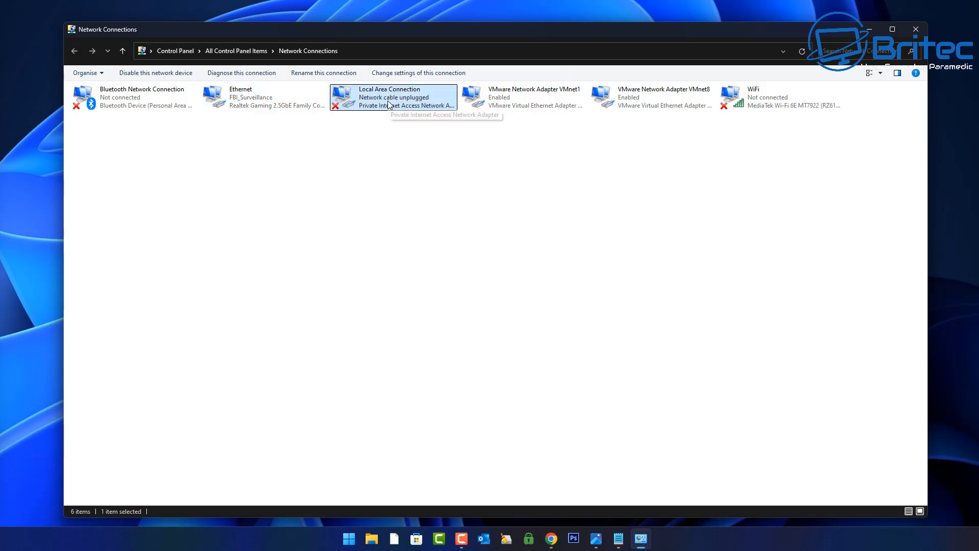
Untick Automatic metric for Local Area Connection's IPv4, enter 2, then OK and Close
right_click(393, 98)
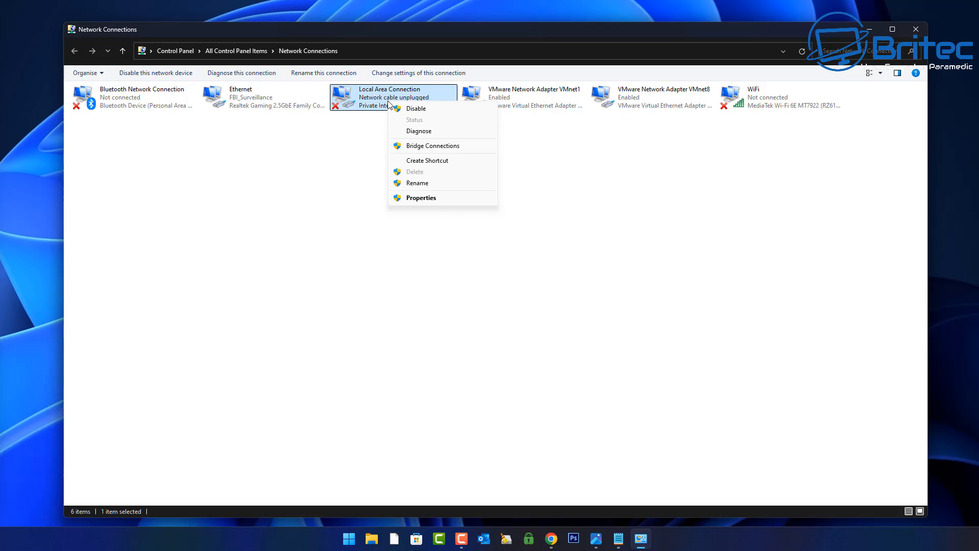
left_click(421, 198)
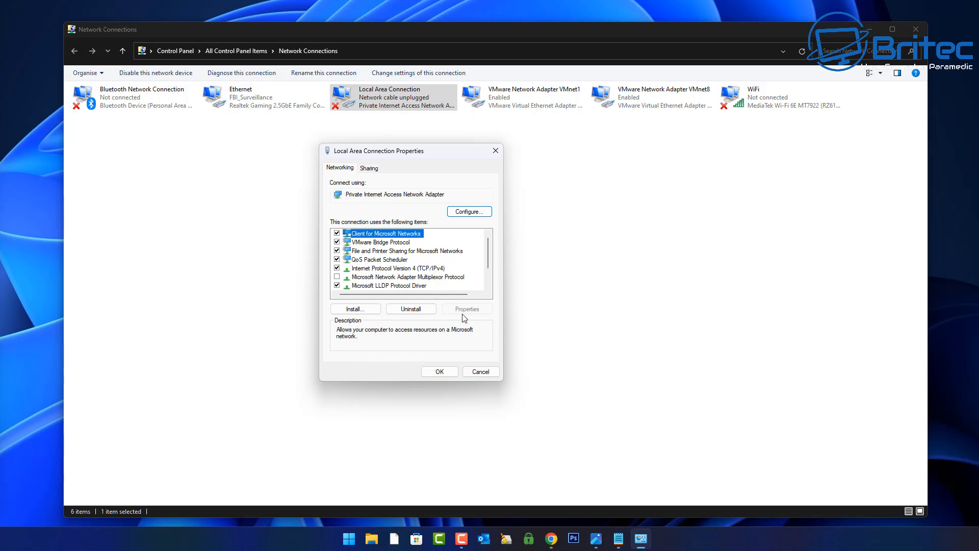
left_click(398, 268)
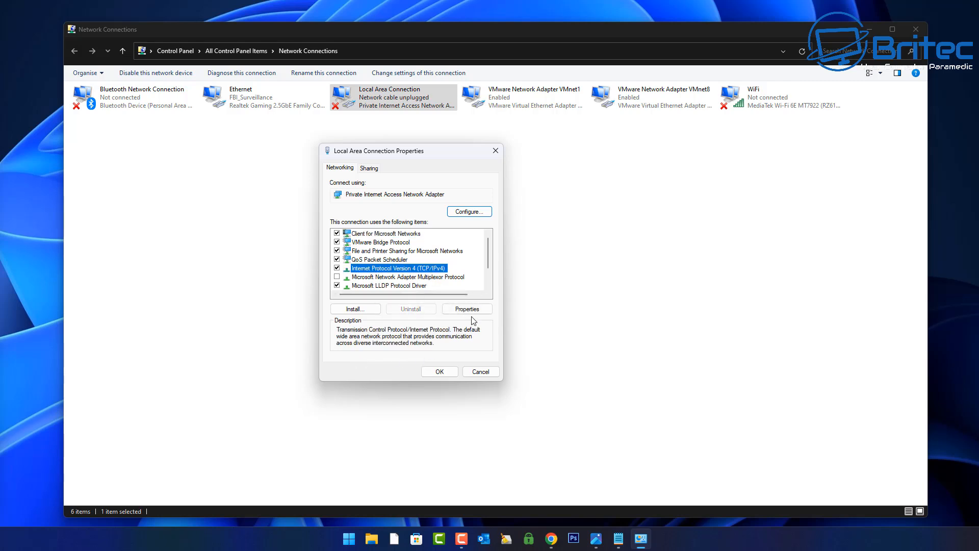
left_click(465, 309)
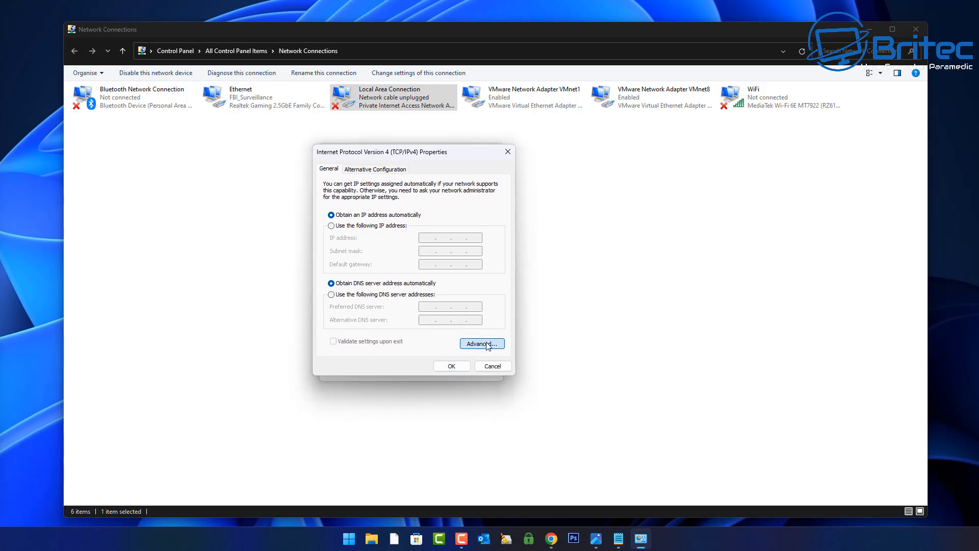
left_click(482, 343)
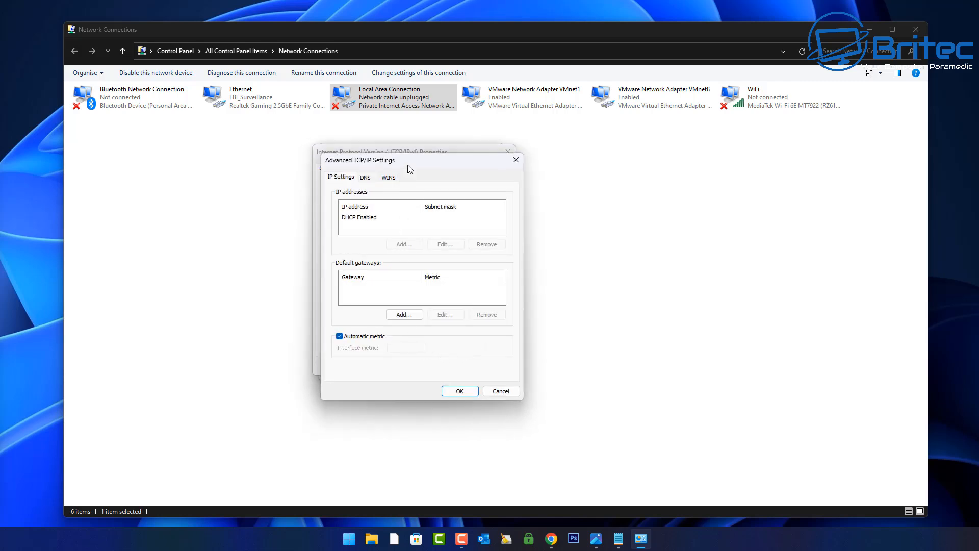
left_click(340, 336)
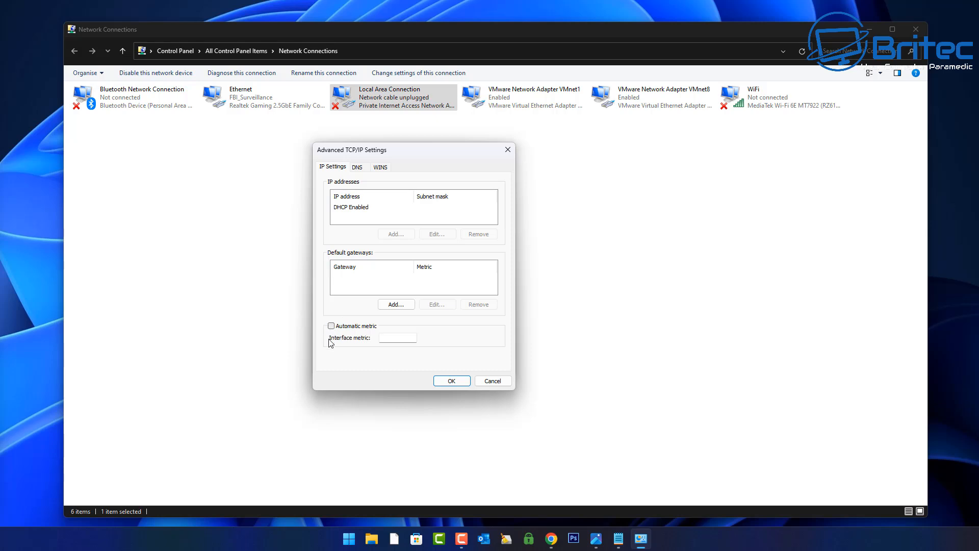
left_click(398, 337)
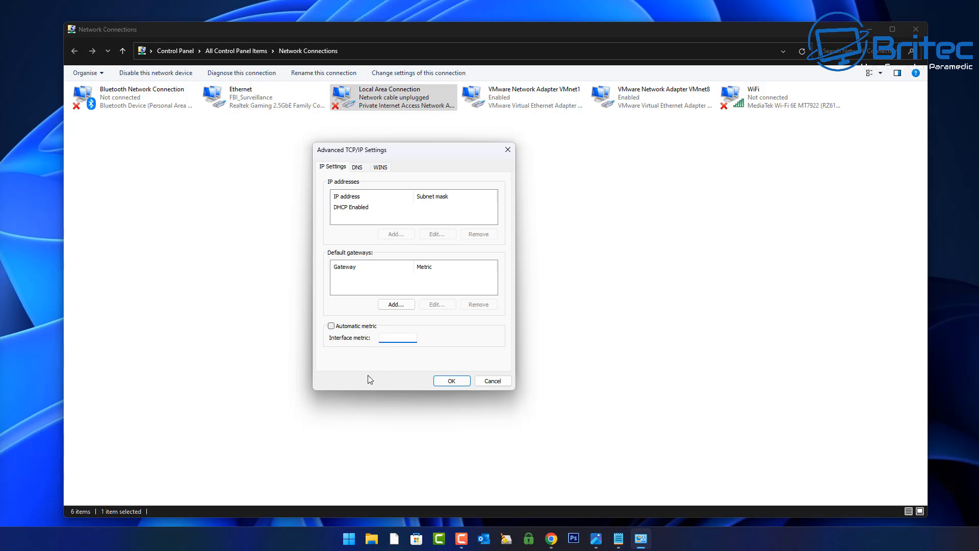
type("2")
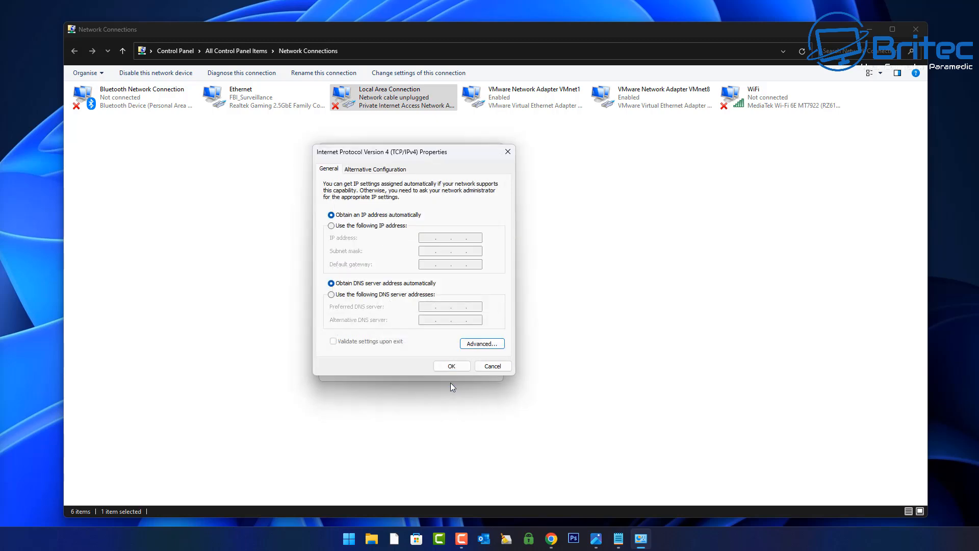
left_click(451, 365)
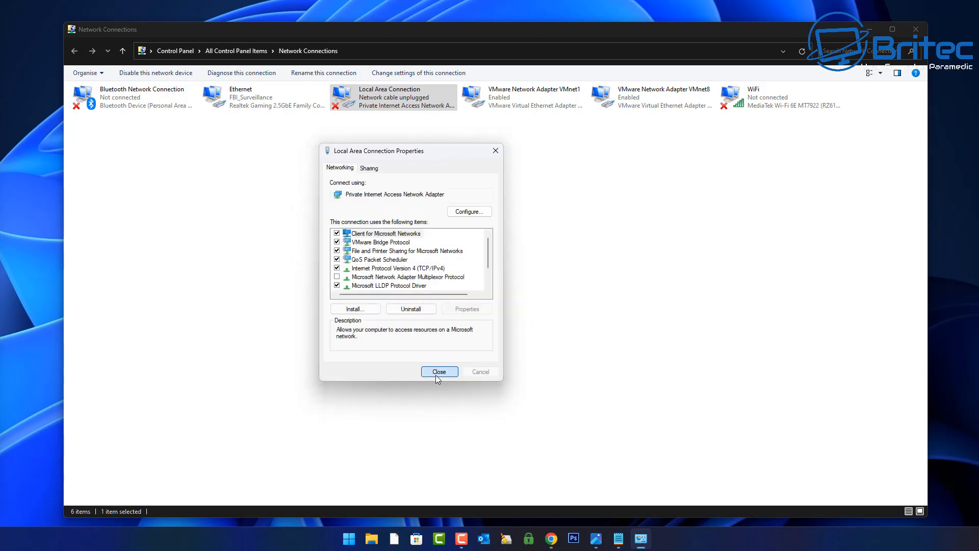
left_click(439, 370)
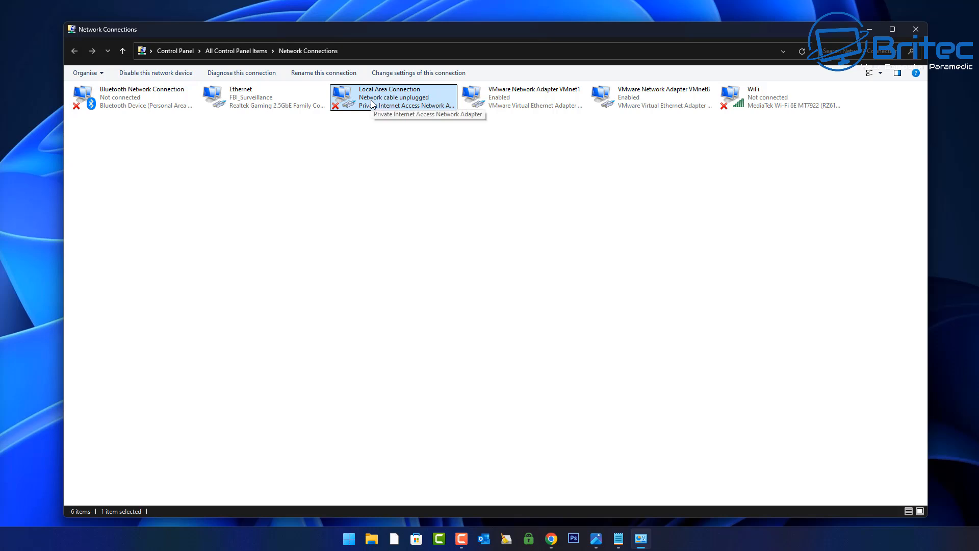
mouse_move(567, 119)
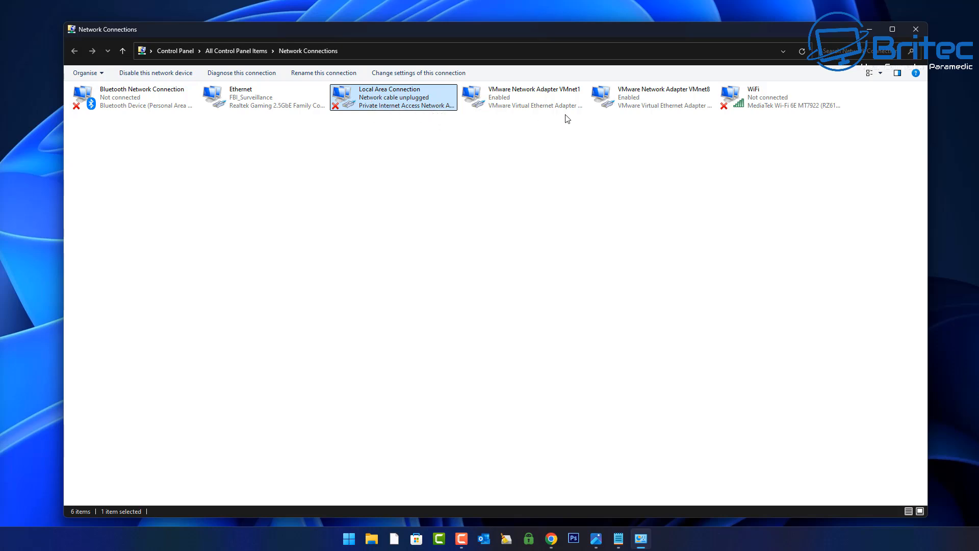
mouse_move(523, 100)
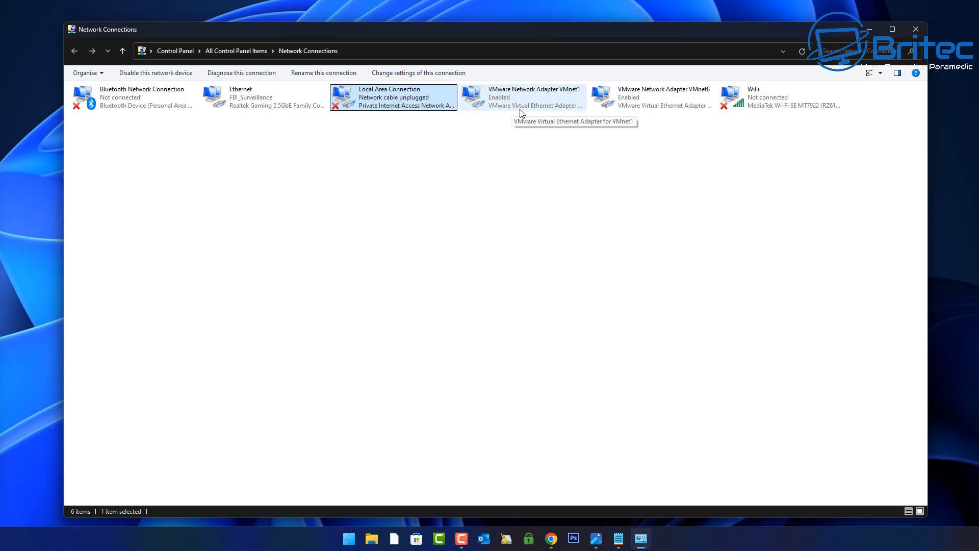
mouse_move(543, 101)
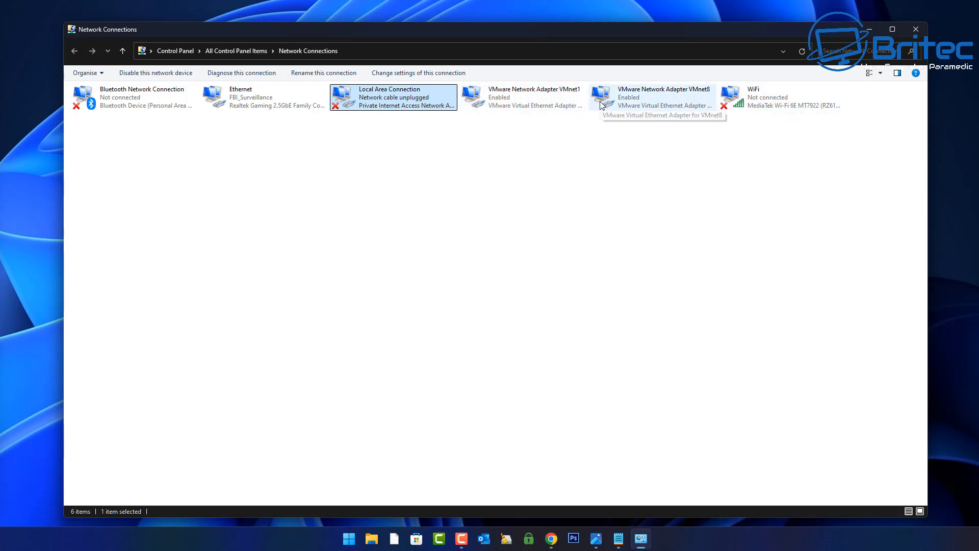
mouse_move(540, 108)
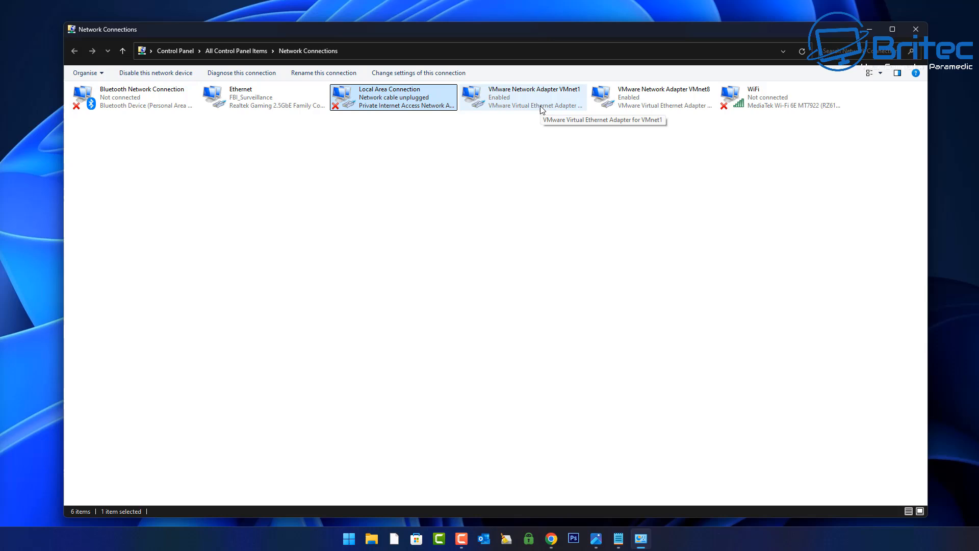
Untick Automatic metric in VMnet1's advanced IPv4 settings, enter 3, and confirm both dialogs
right_click(523, 97)
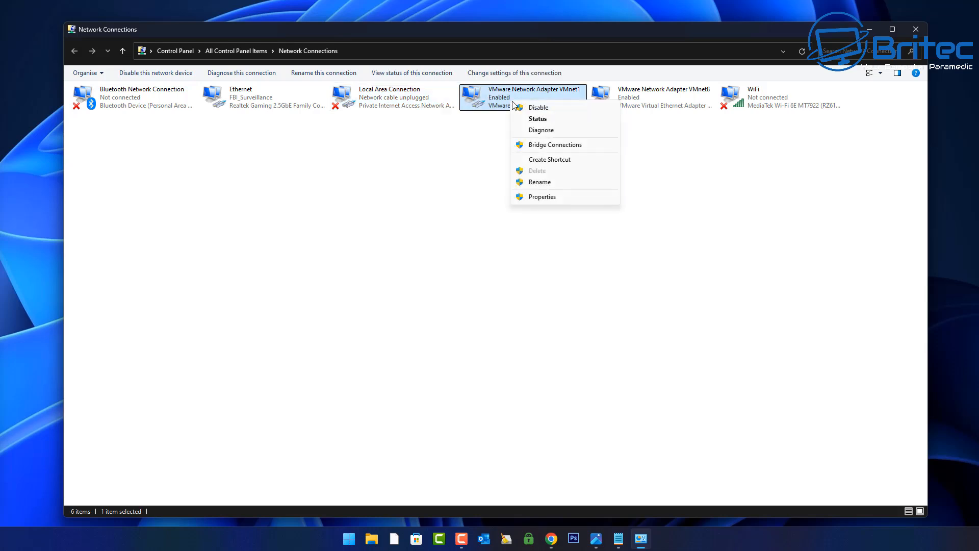
left_click(542, 197)
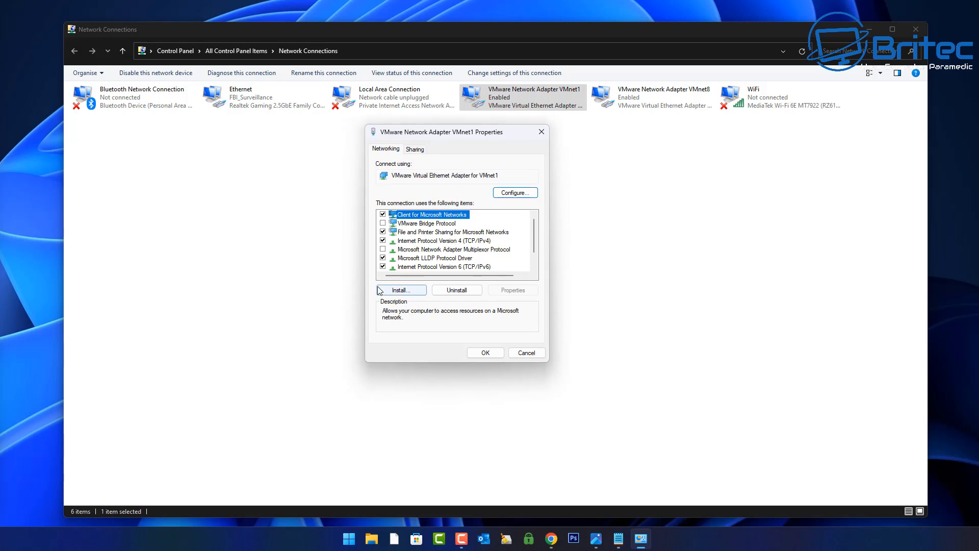
left_click(444, 241)
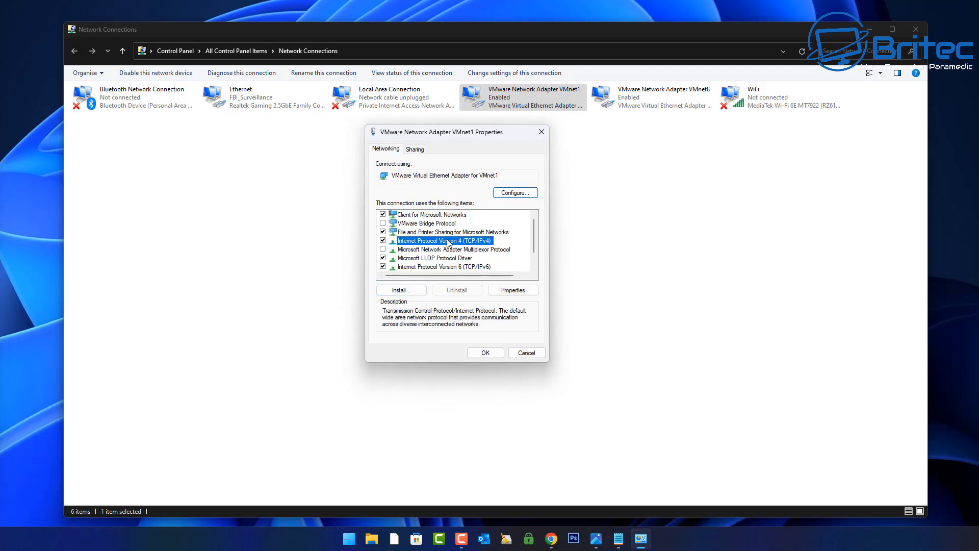
left_click(512, 289)
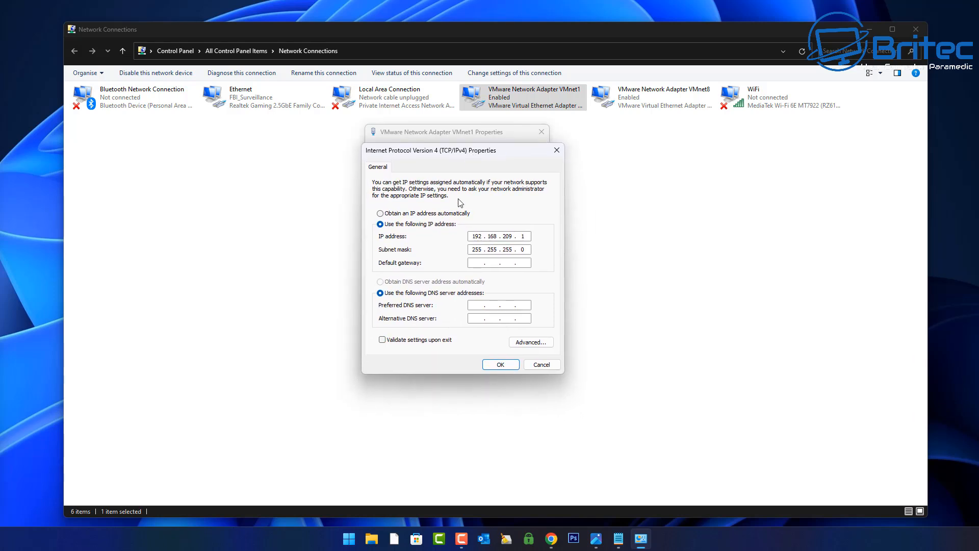
mouse_move(501, 258)
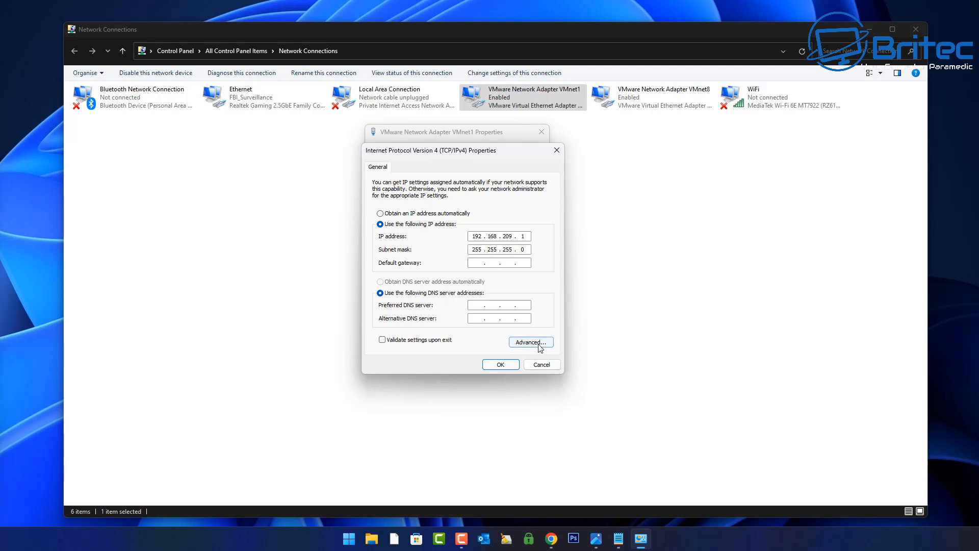
left_click(530, 342)
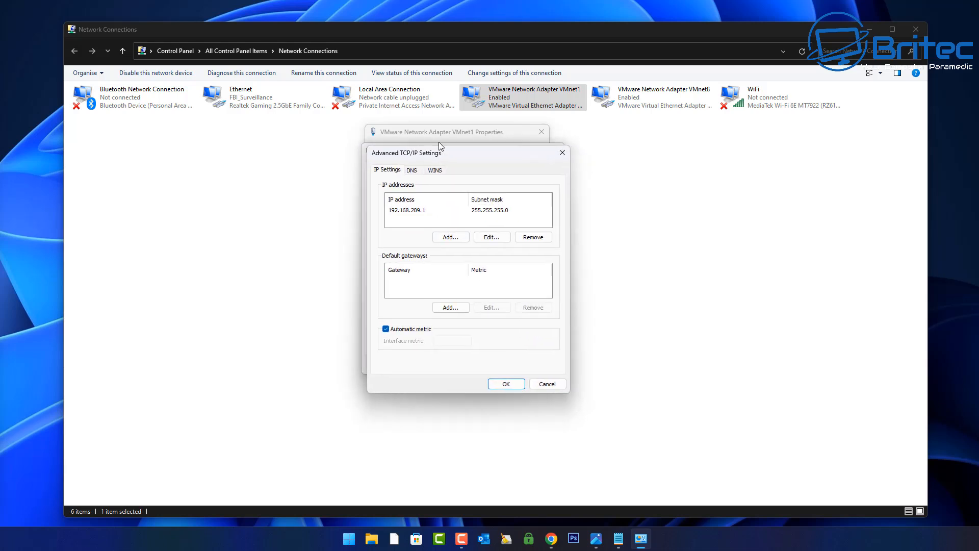
left_click(386, 329)
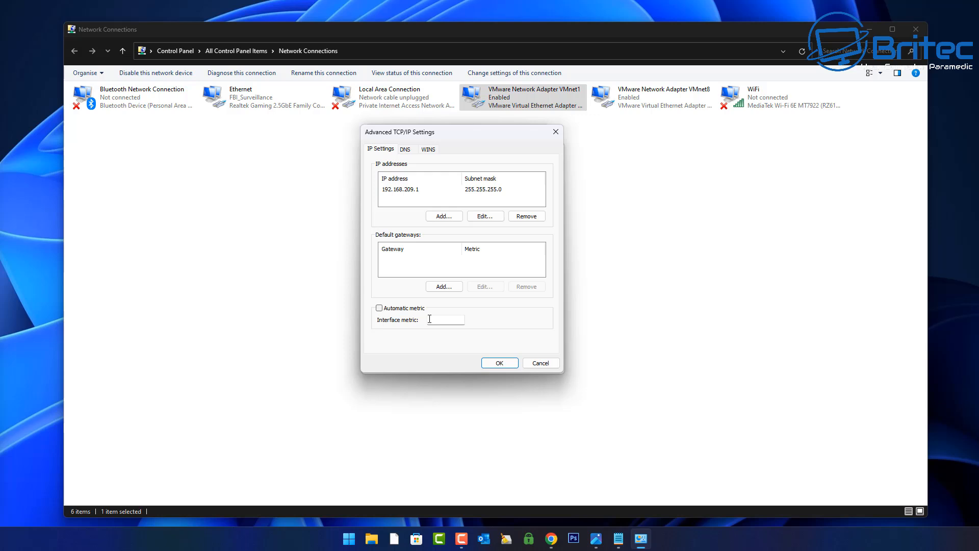
type("3")
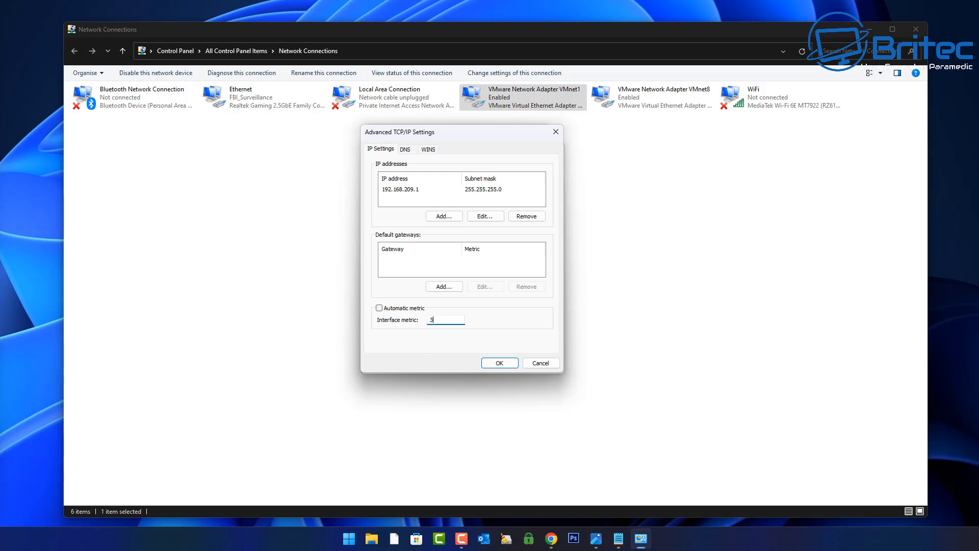
left_click(498, 362)
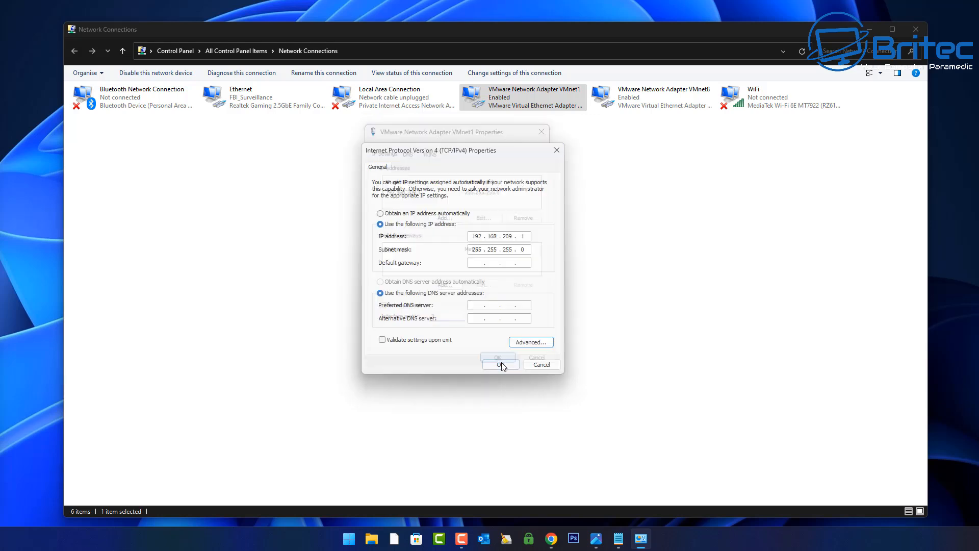
left_click(497, 365)
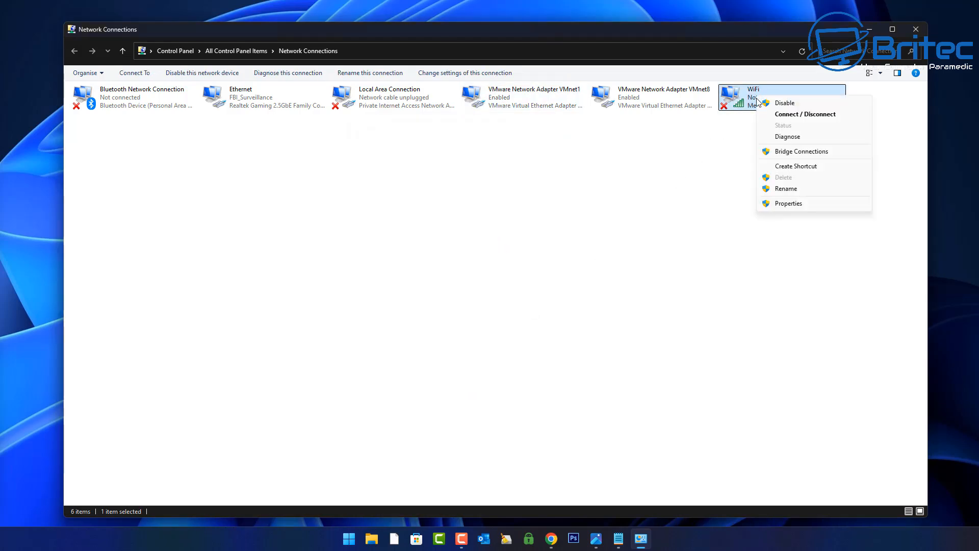
Untick Automatic metric in WiFi's advanced IPv4 settings, enter 4, then OK and Close
left_click(788, 203)
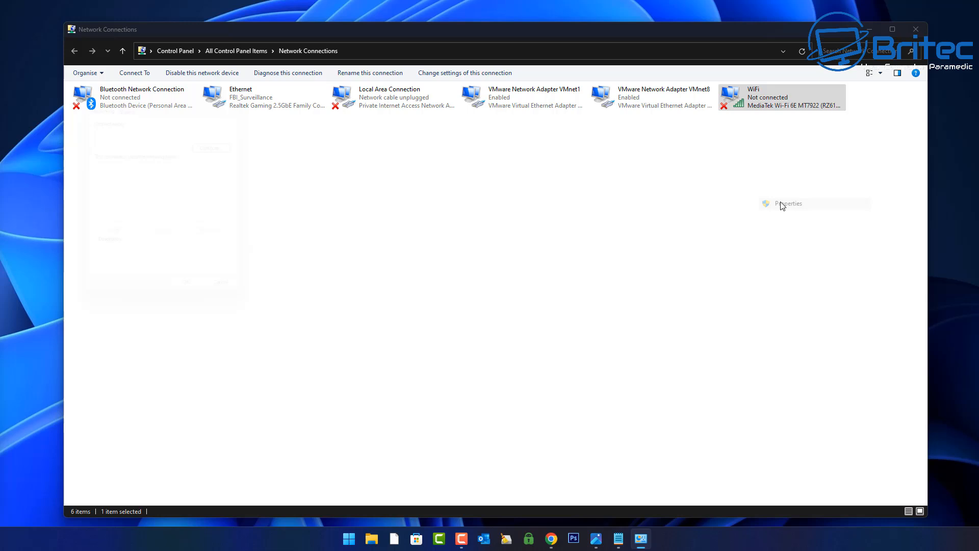
left_click(788, 204)
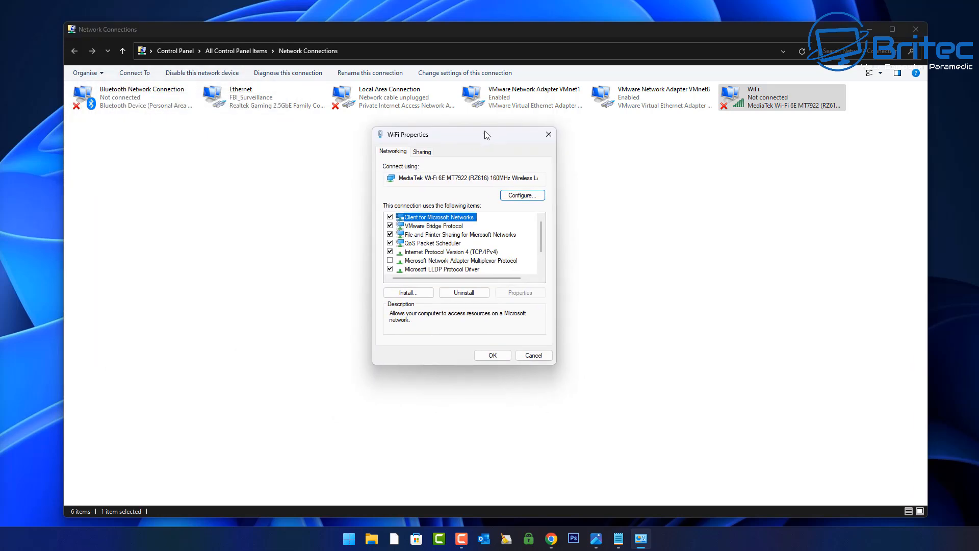
mouse_move(433, 257)
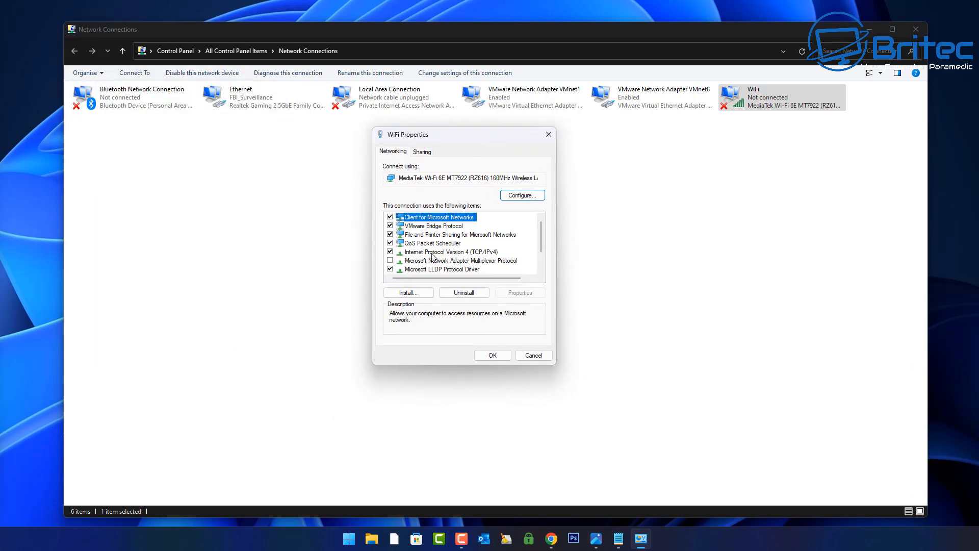
left_click(520, 292)
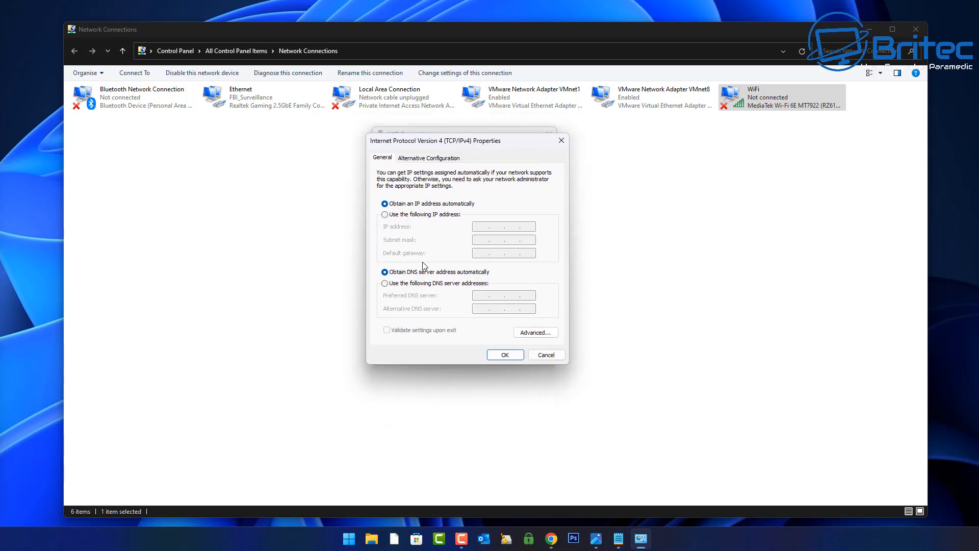
left_click(535, 332)
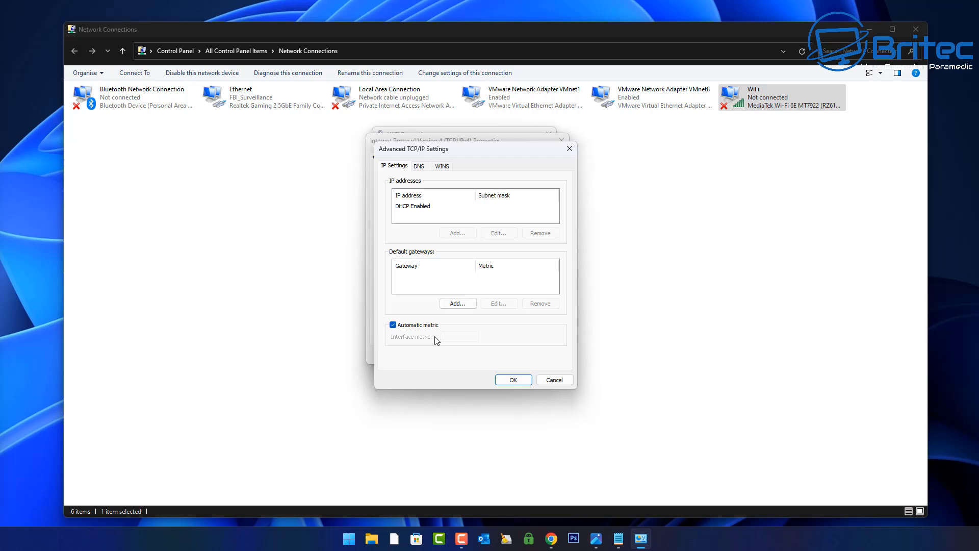
left_click(392, 325)
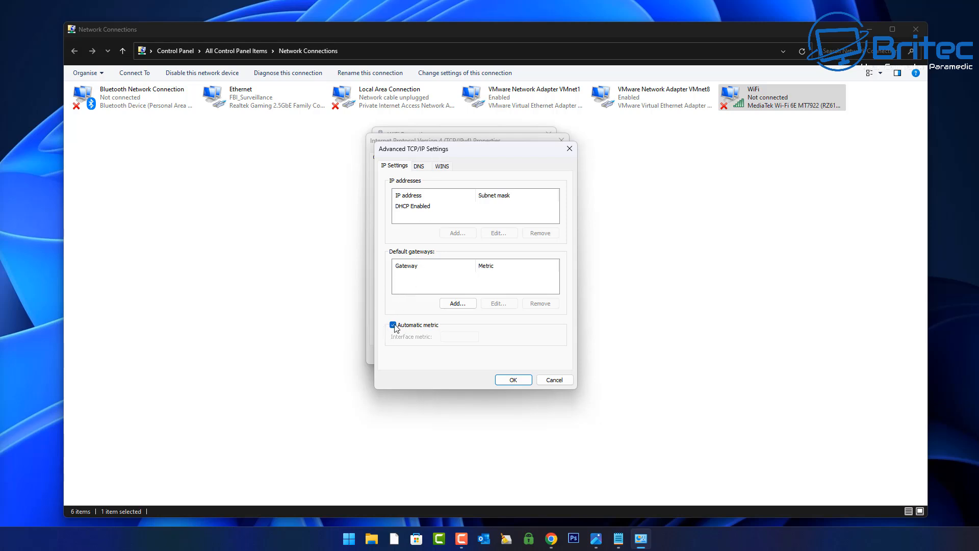
left_click(392, 325)
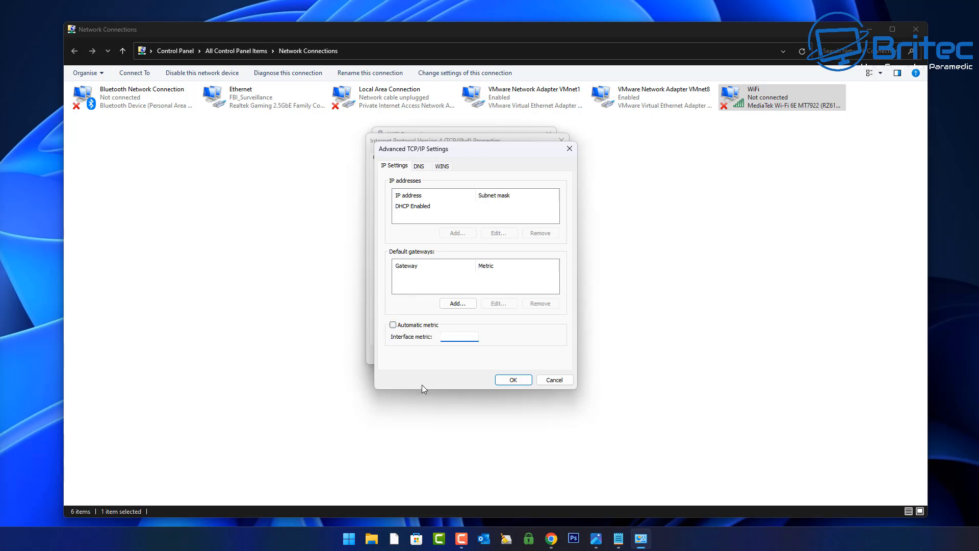
type("4")
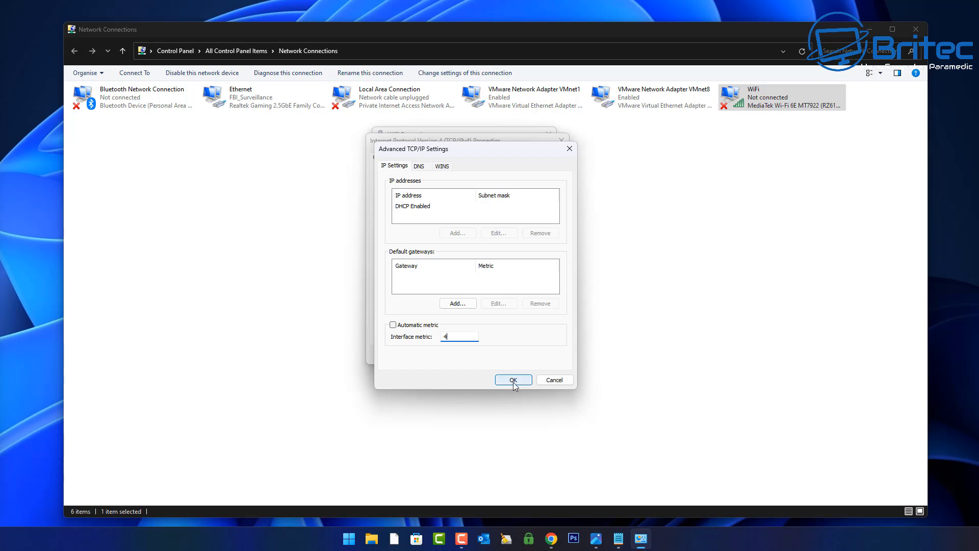
left_click(513, 379)
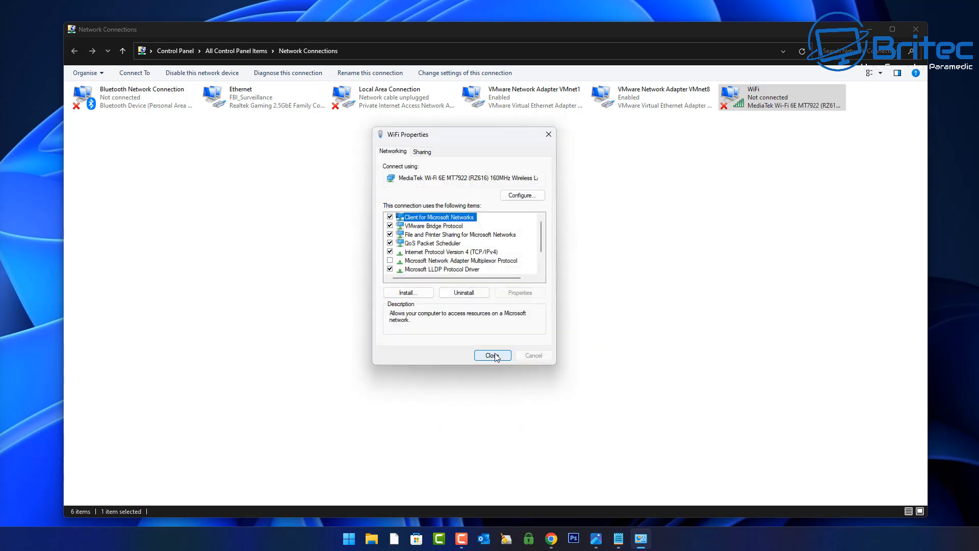
left_click(492, 356)
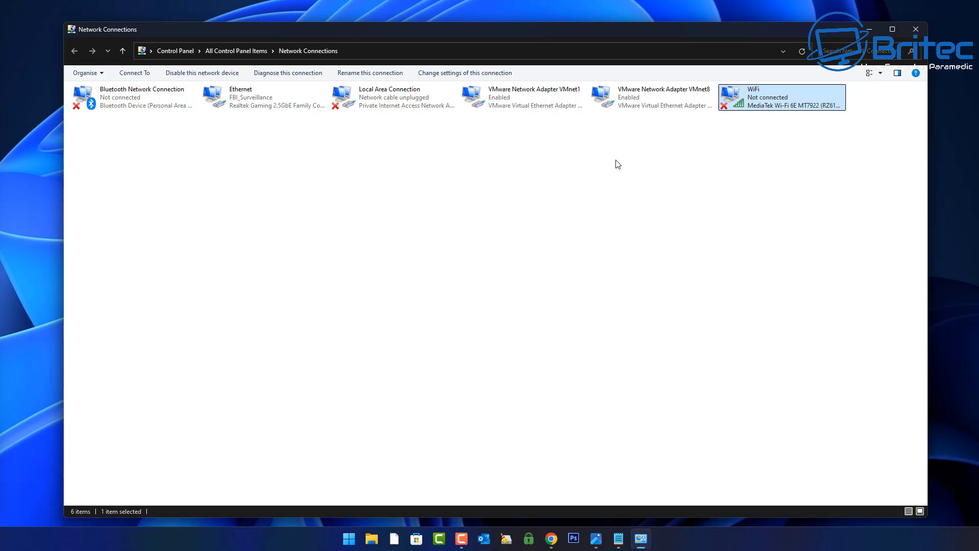
left_click(651, 97)
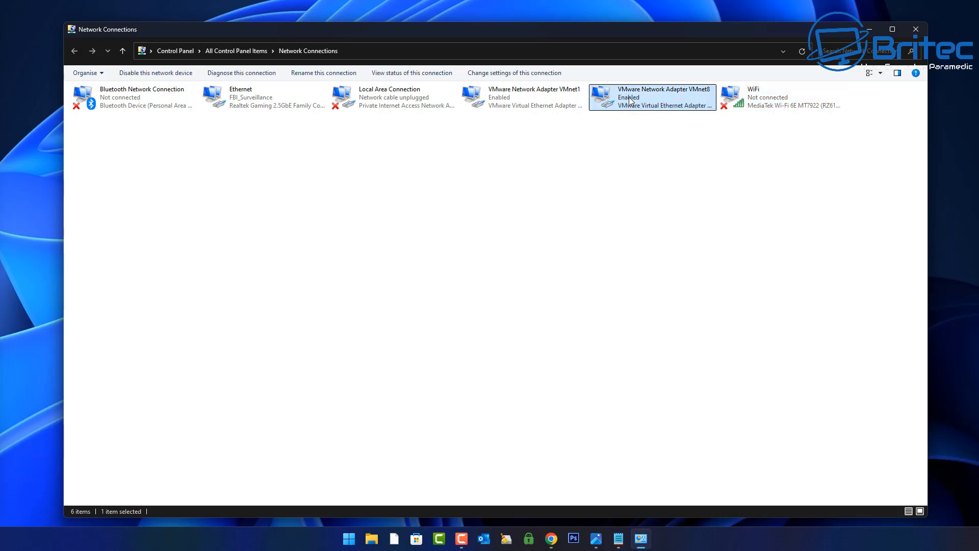
right_click(651, 96)
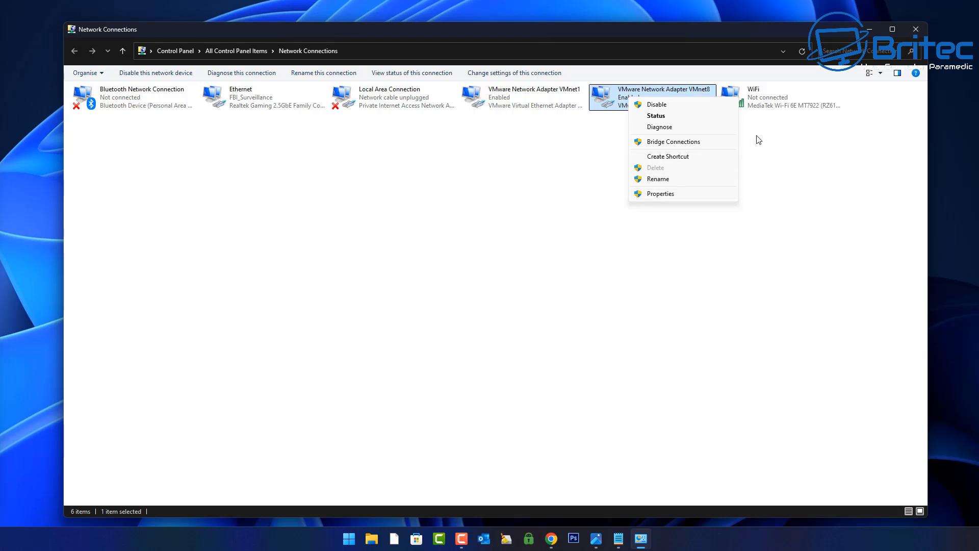
left_click(781, 97)
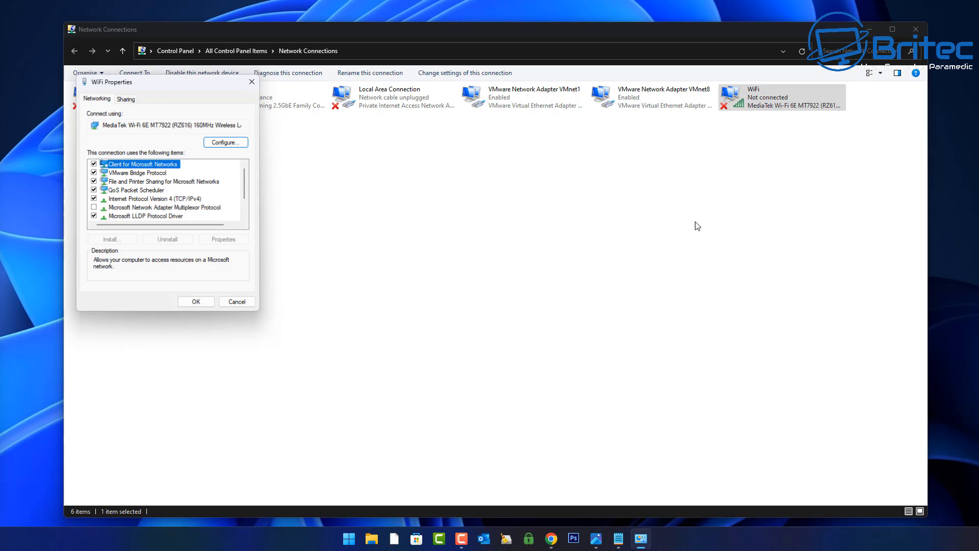
left_click_drag(113, 81, 431, 137)
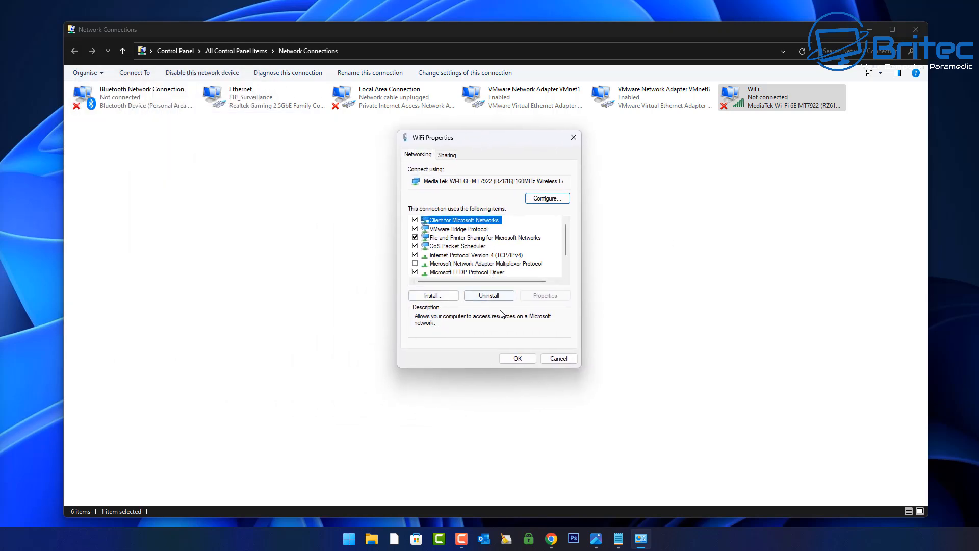
left_click(476, 255)
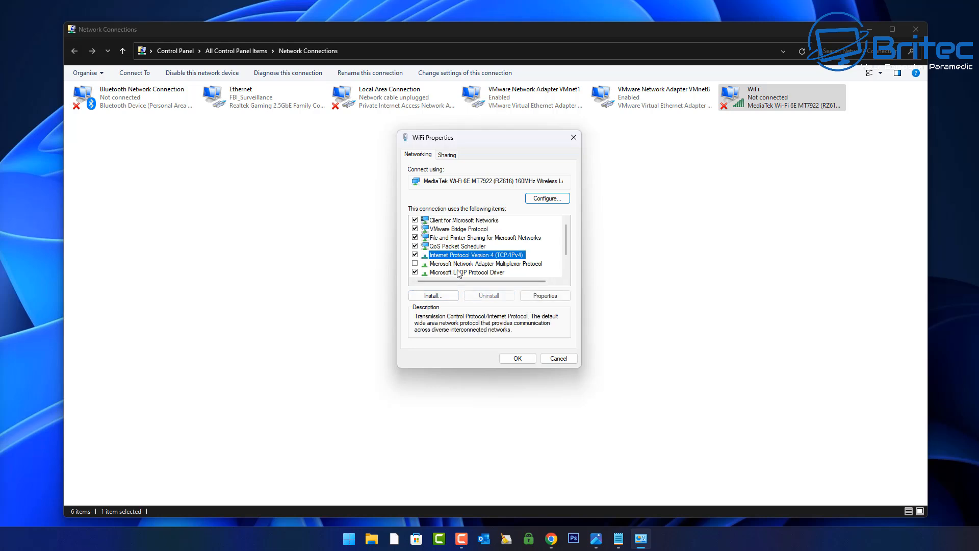
left_click(543, 296)
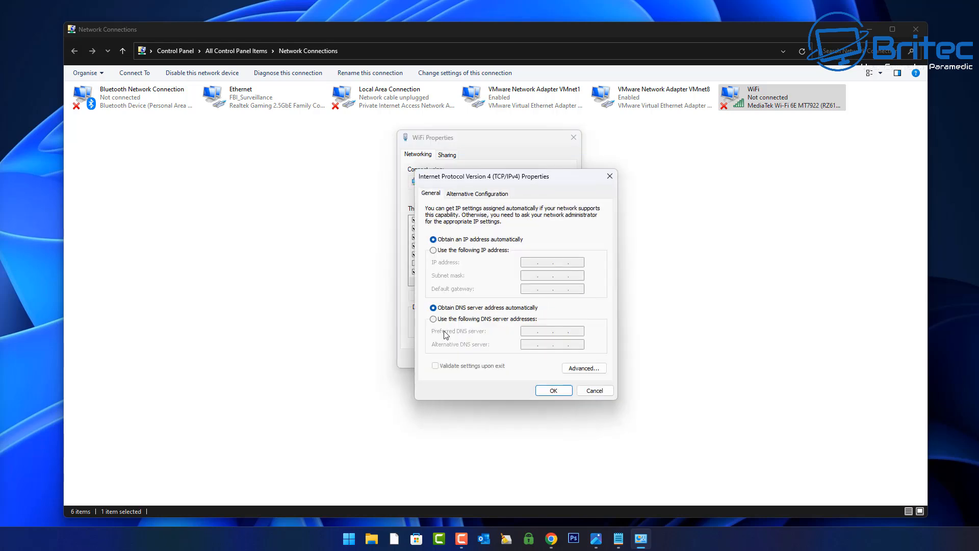
left_click(583, 368)
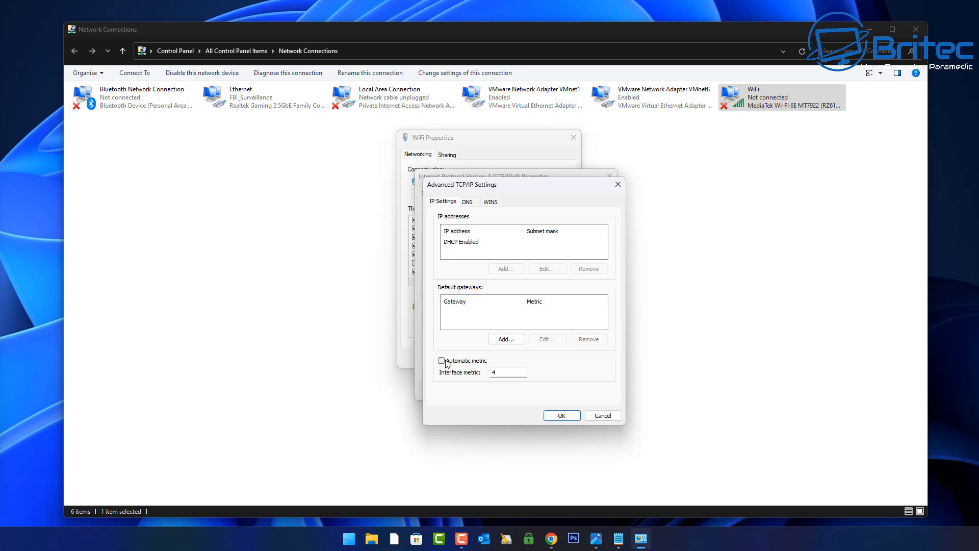
left_click(441, 361)
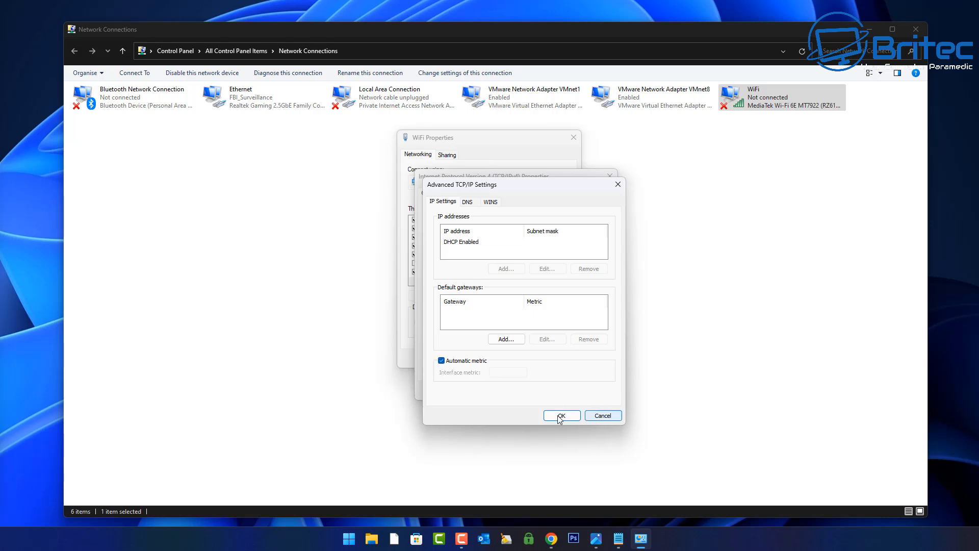
left_click(561, 415)
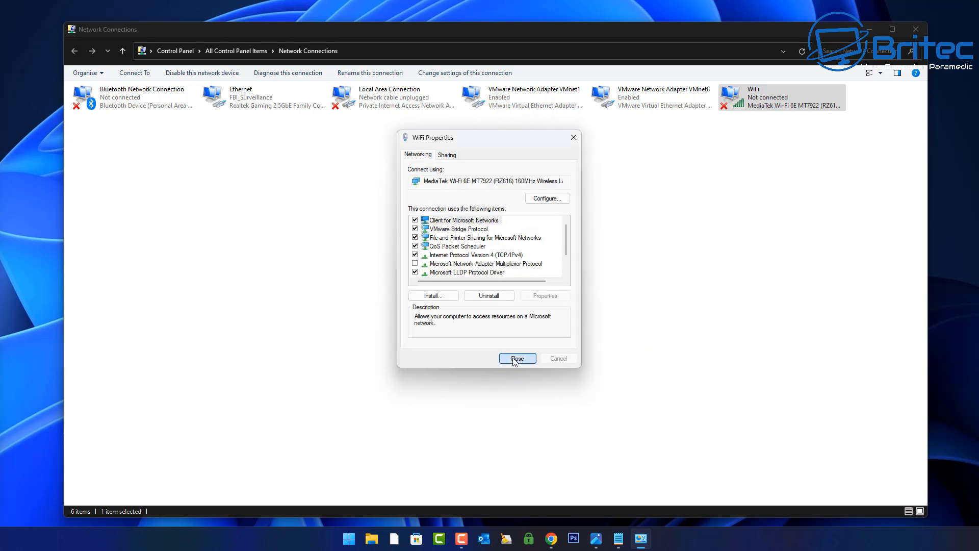
left_click(517, 358)
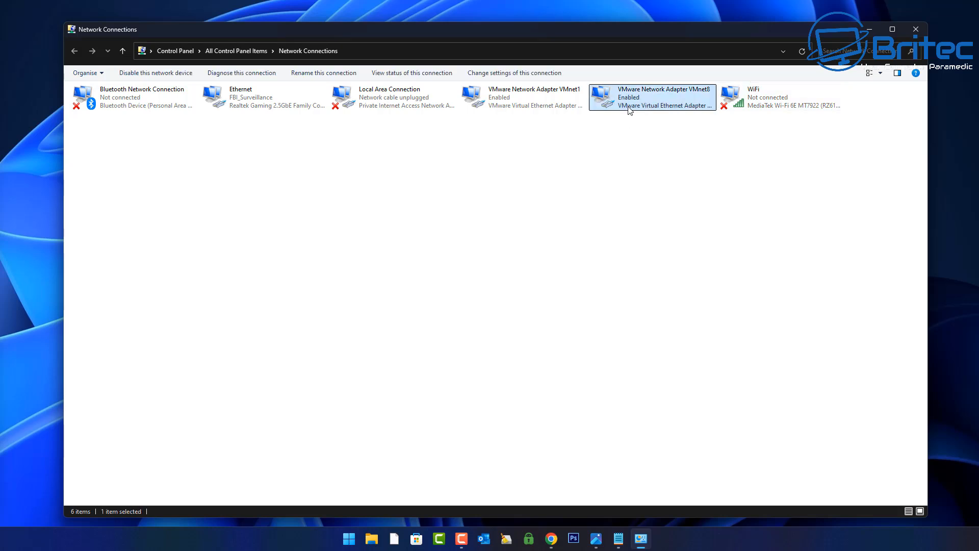
Untick Automatic metric in VMnet8's advanced IPv4 settings, enter 4, and confirm
right_click(629, 111)
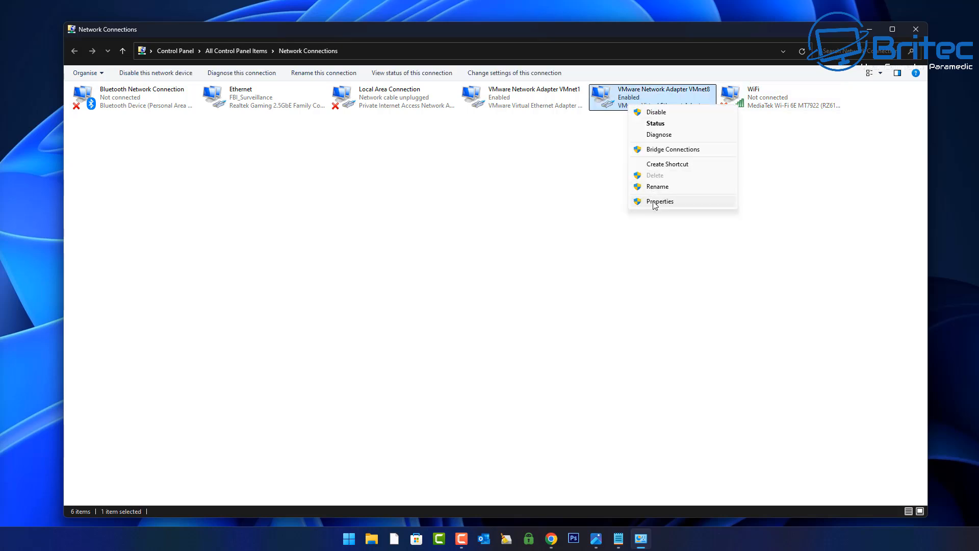
left_click(658, 201)
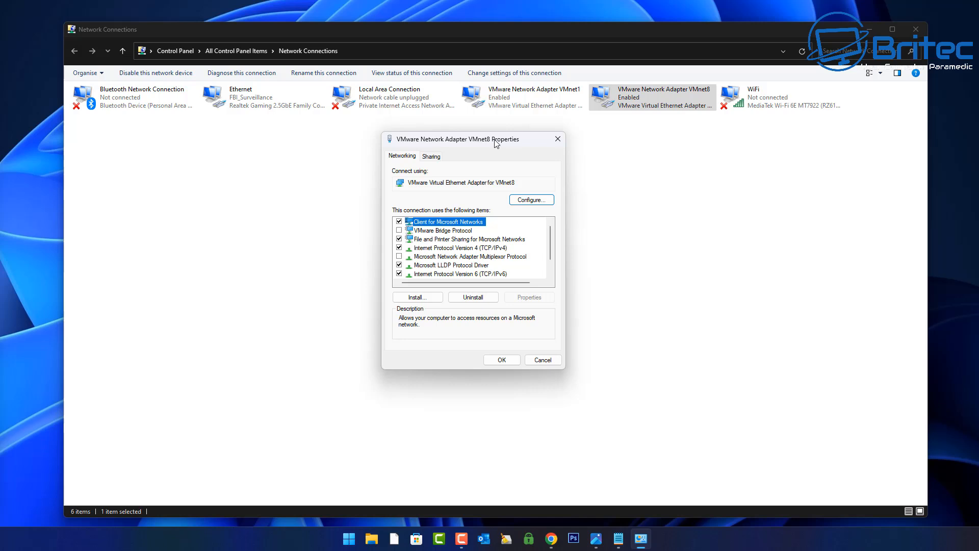
left_click(458, 247)
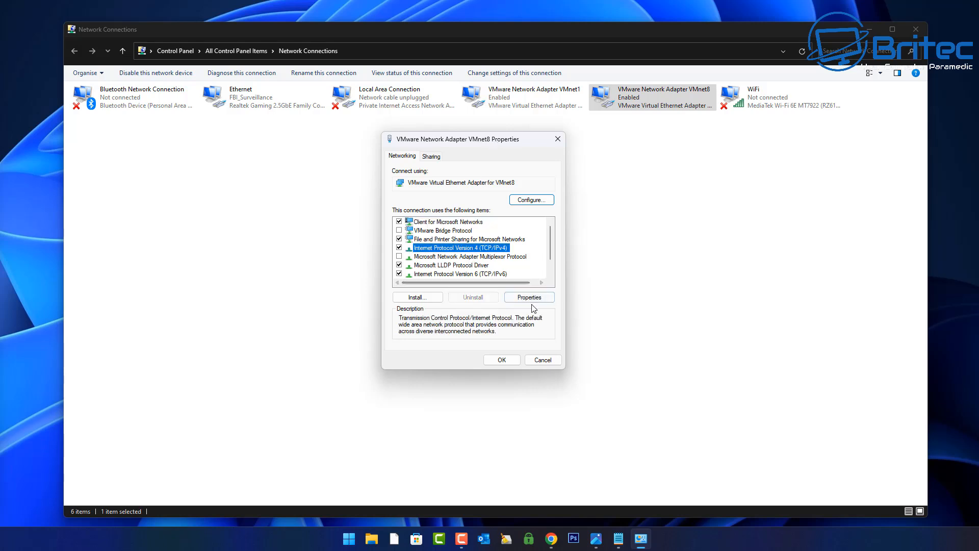
left_click(528, 297)
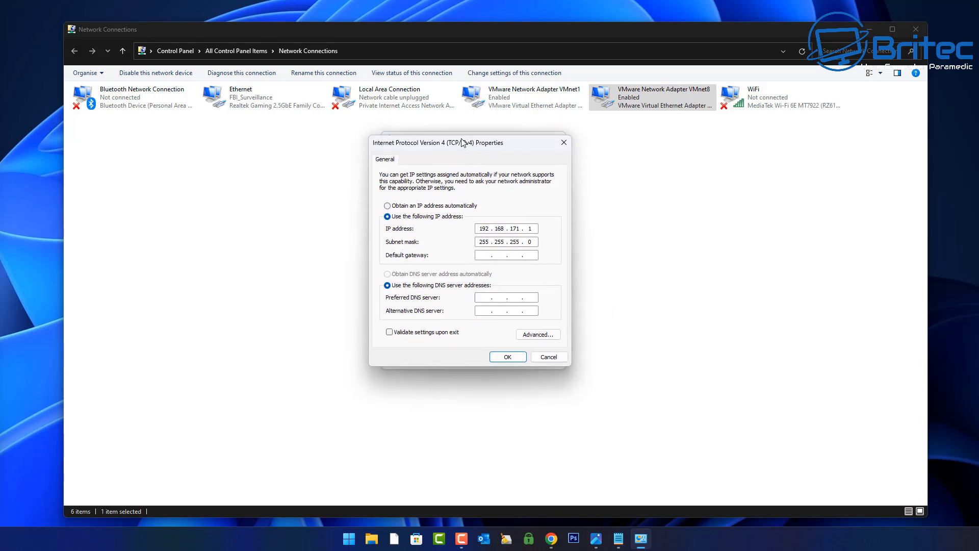
left_click(537, 334)
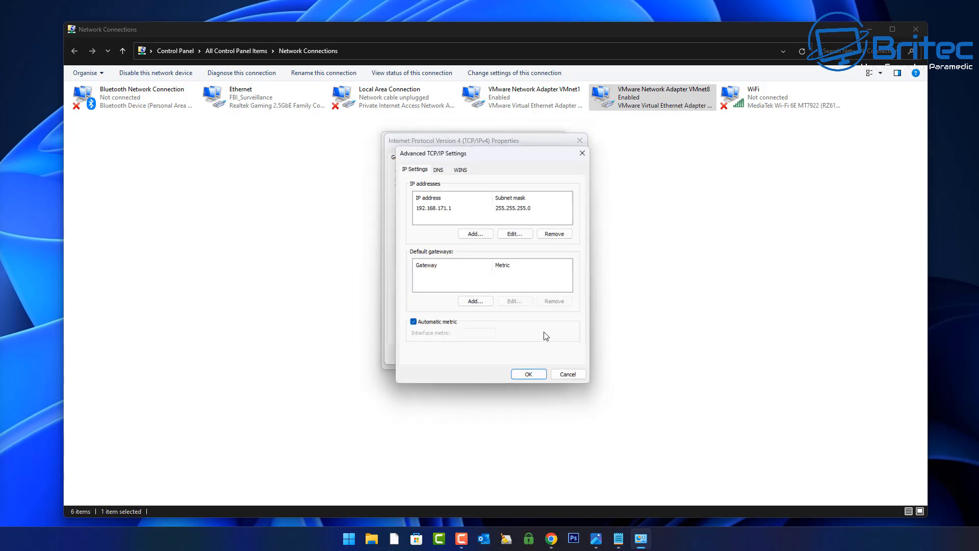
left_click(413, 322)
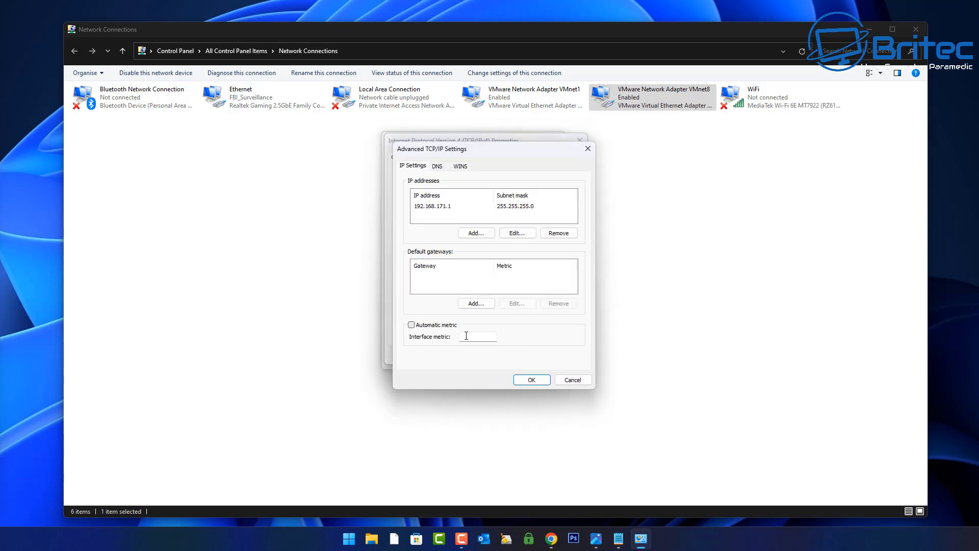
type("4")
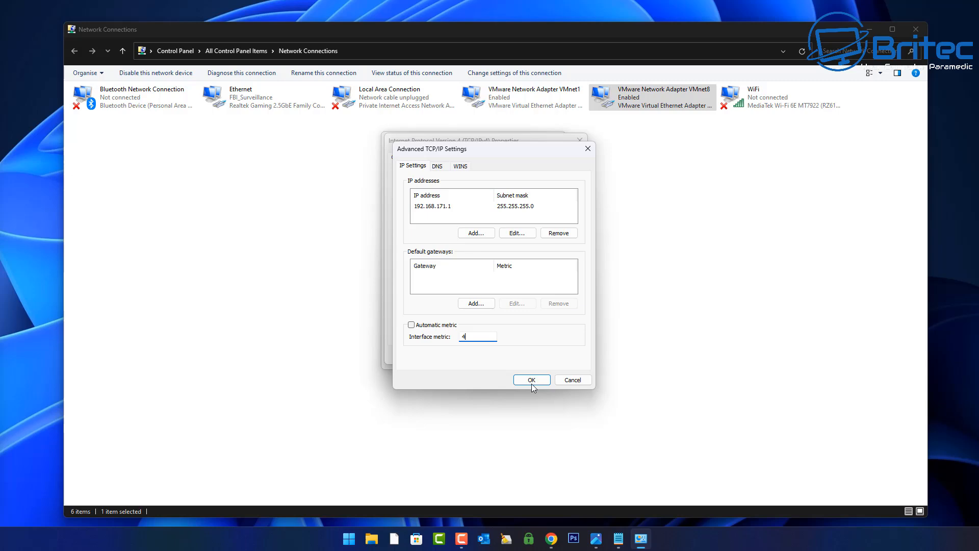
left_click(530, 380)
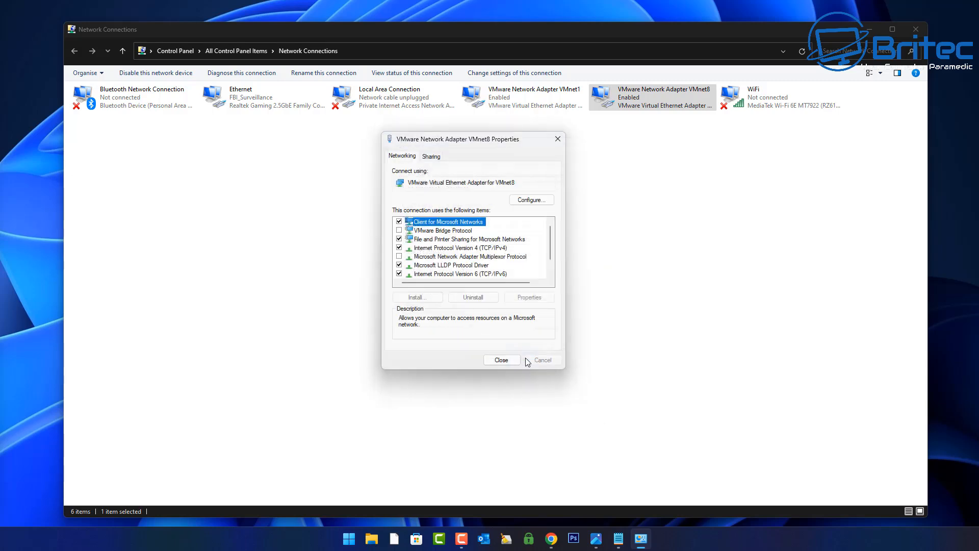
Enter interface metric 5 in WiFi's advanced TCP/IP settings, then OK and Close
right_click(780, 96)
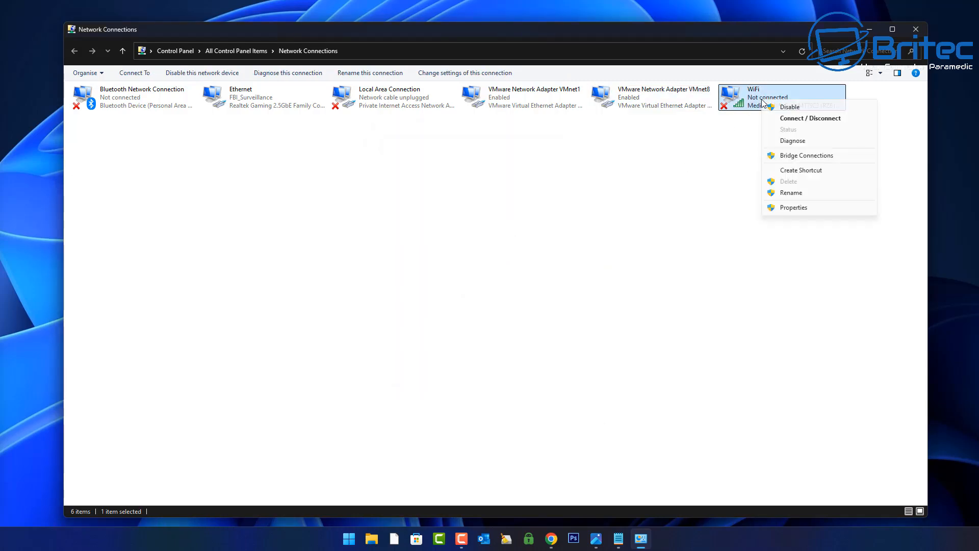
left_click(793, 206)
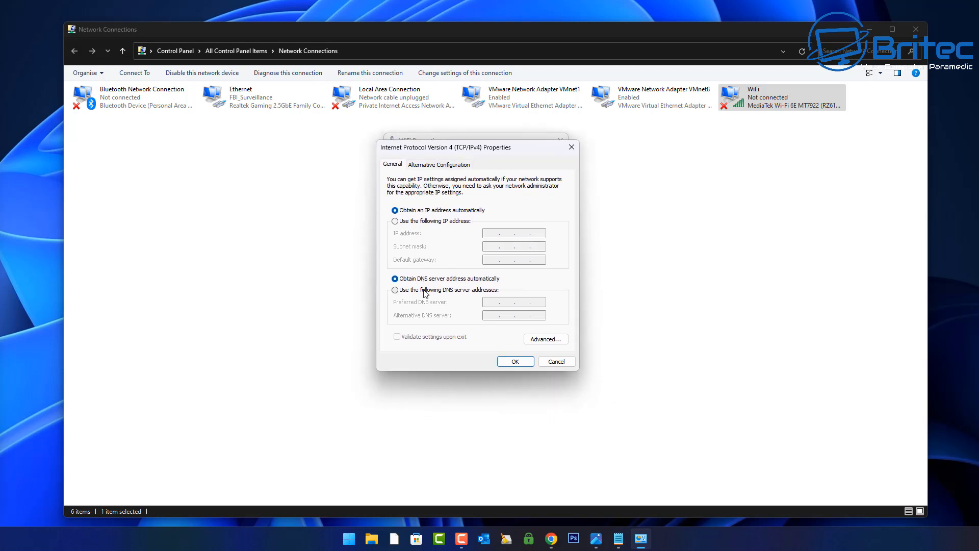
left_click(544, 338)
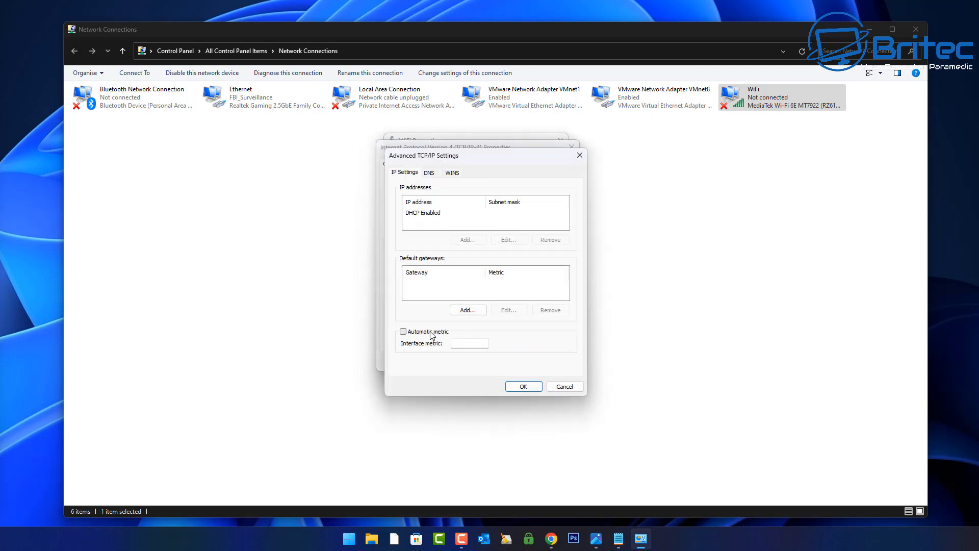
type("5")
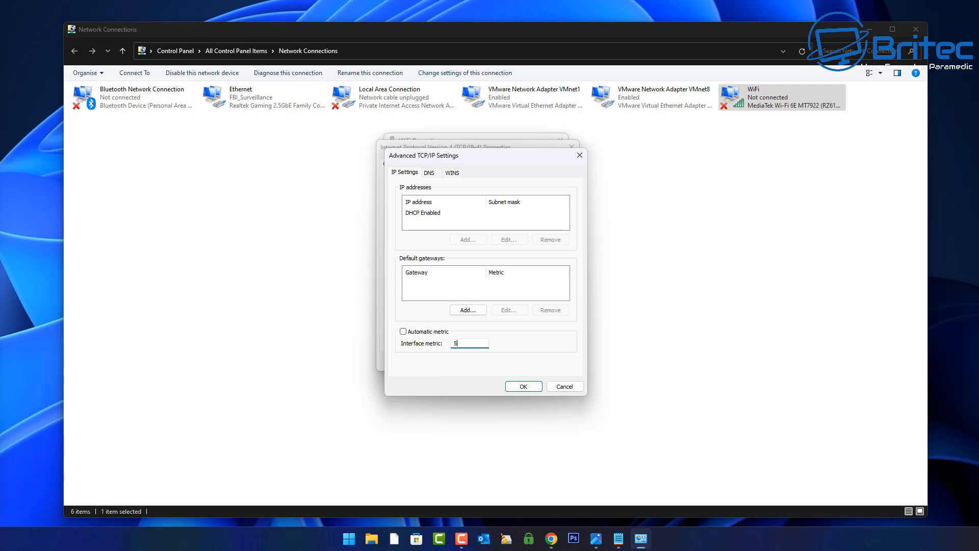
left_click(522, 386)
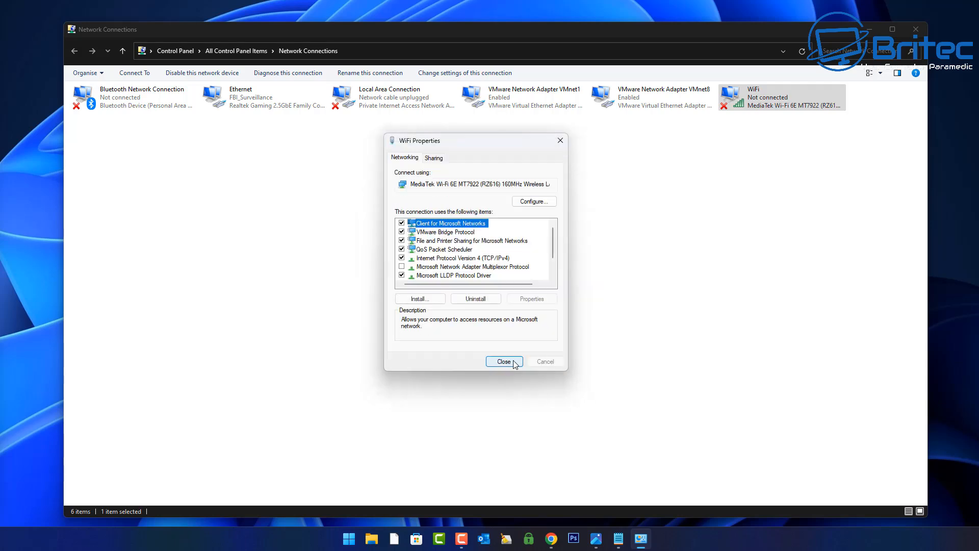
left_click(503, 361)
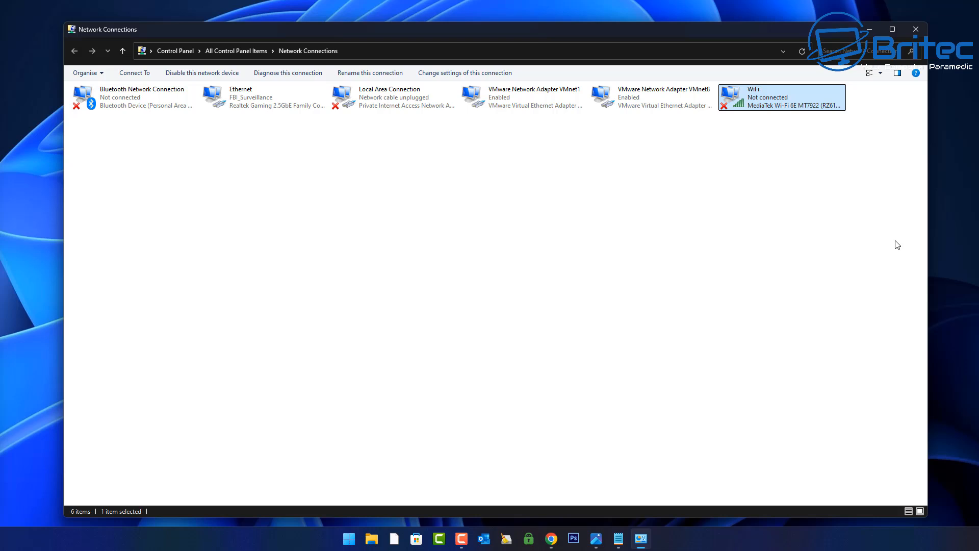
mouse_move(765, 123)
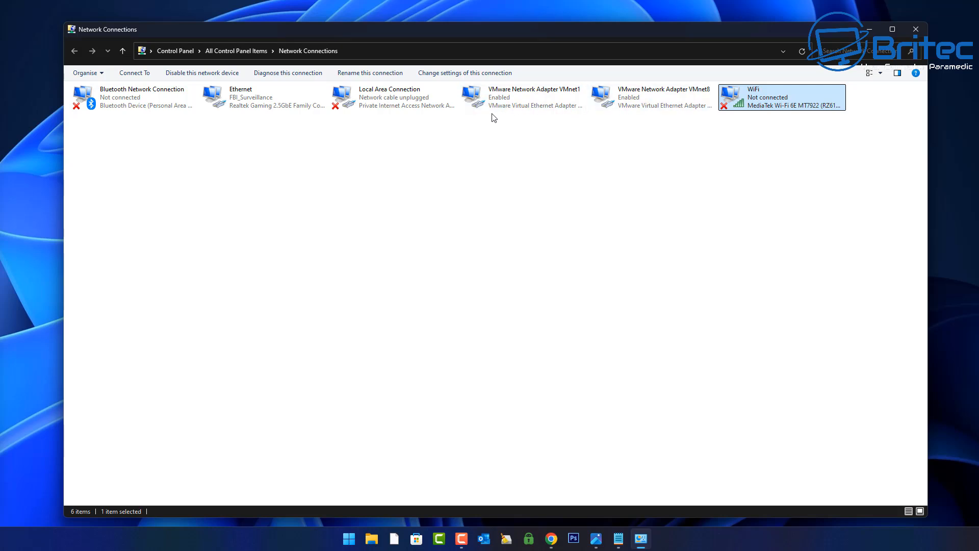
mouse_move(487, 119)
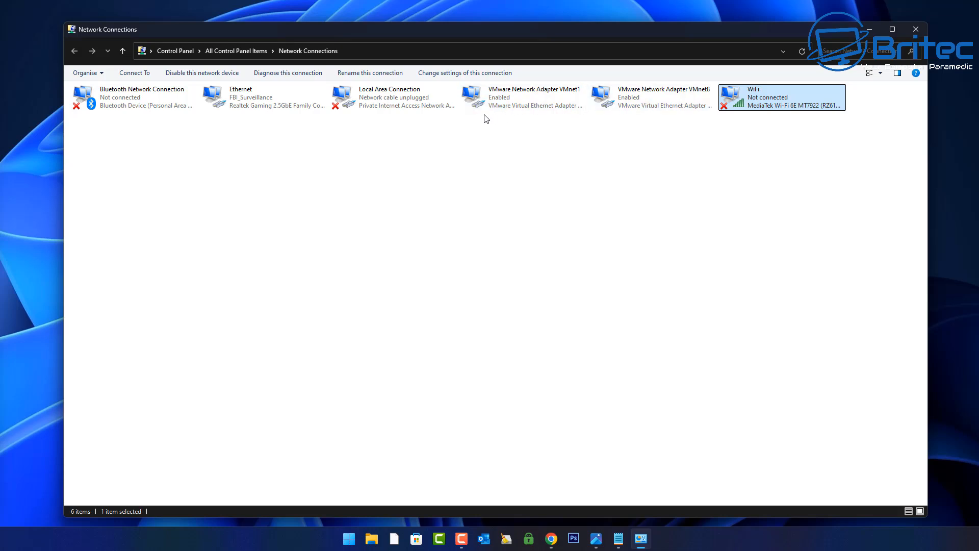
mouse_move(598, 124)
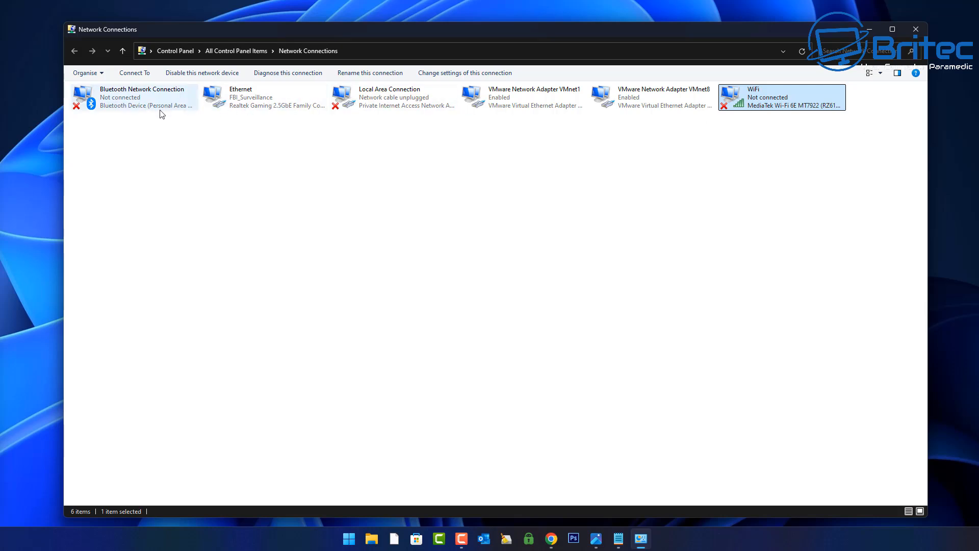
mouse_move(161, 112)
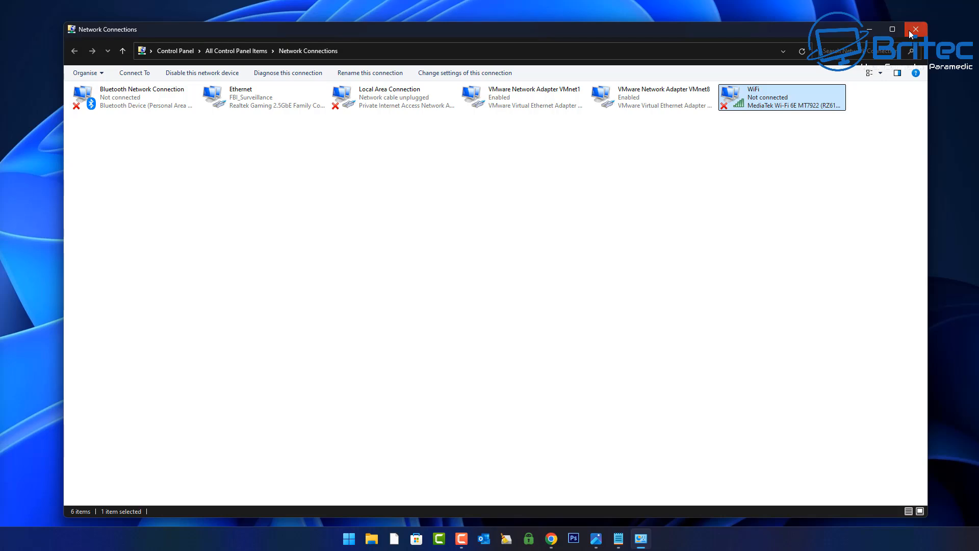
Close the Network Connections window
left_click(915, 29)
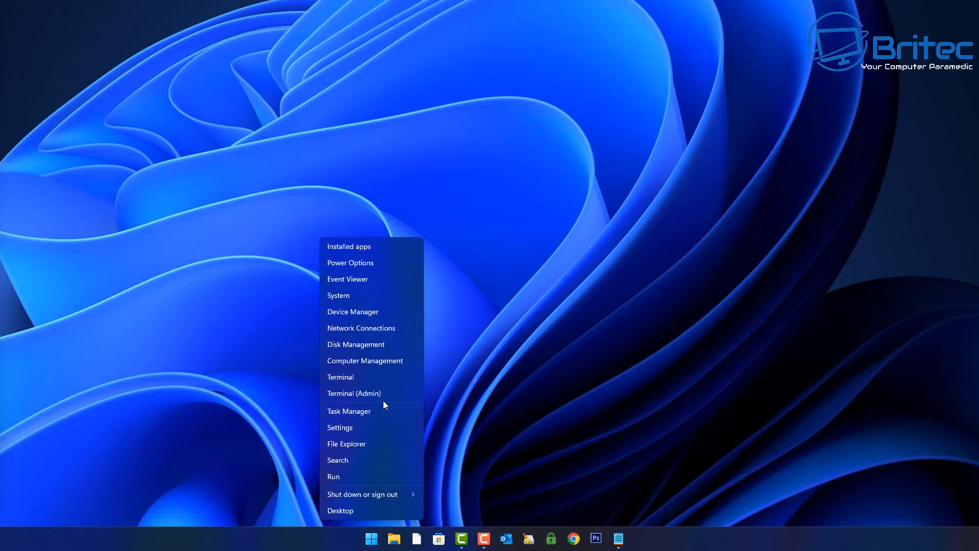
Open Terminal (Admin) and type the Get-NetIPInterface command
left_click(354, 393)
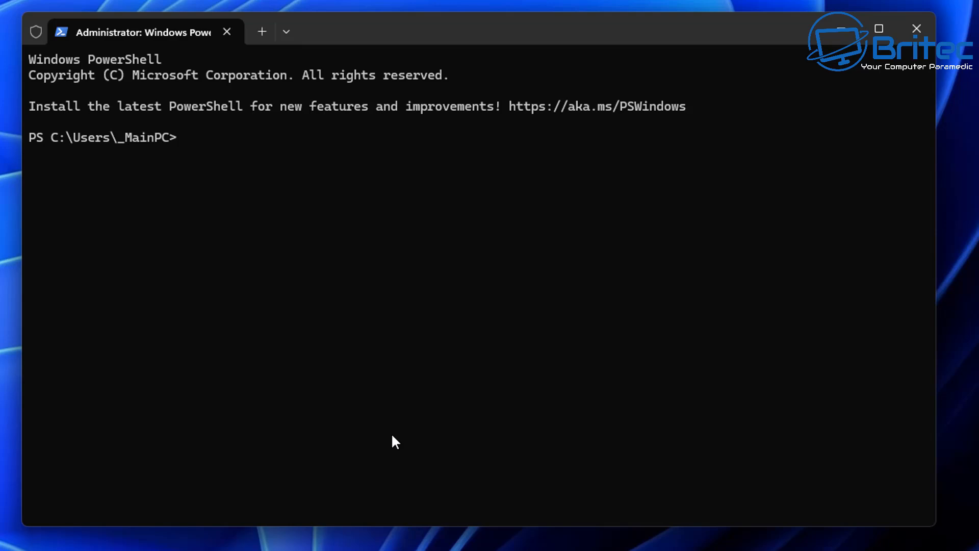
type("Get")
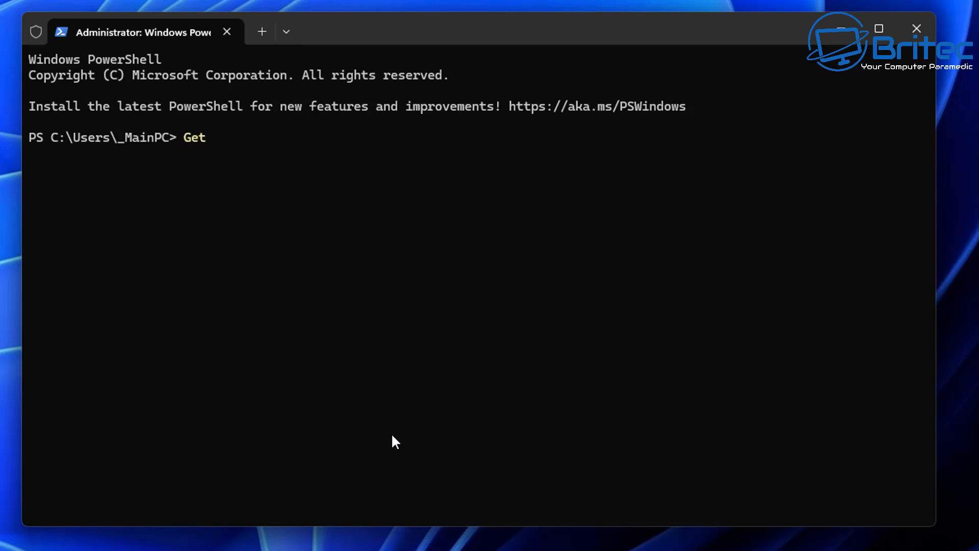
type("-N")
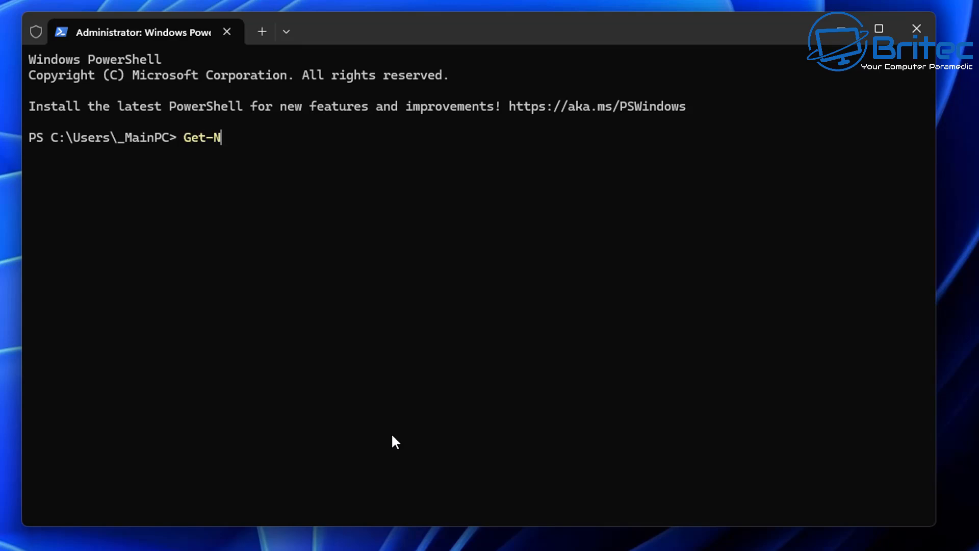
type("etIP")
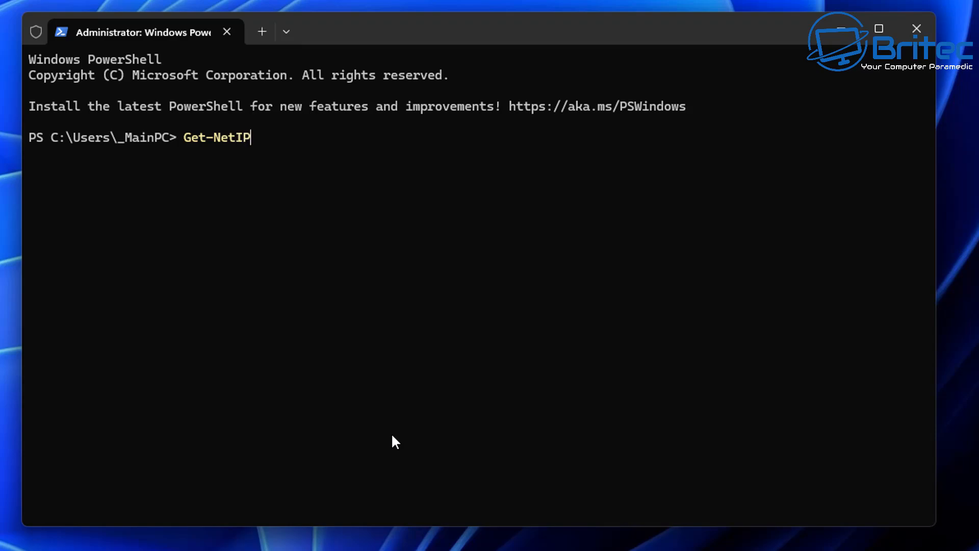
type("interface")
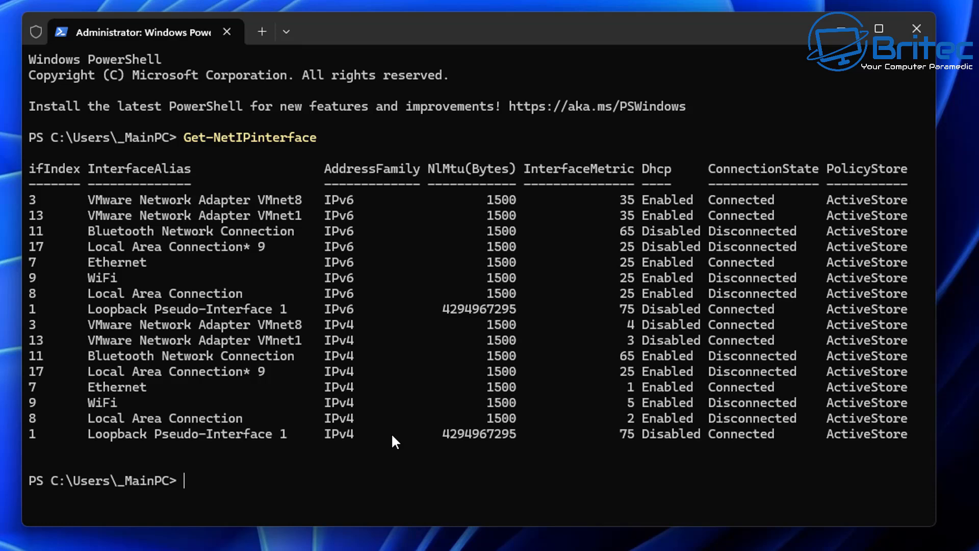
mouse_move(94, 400)
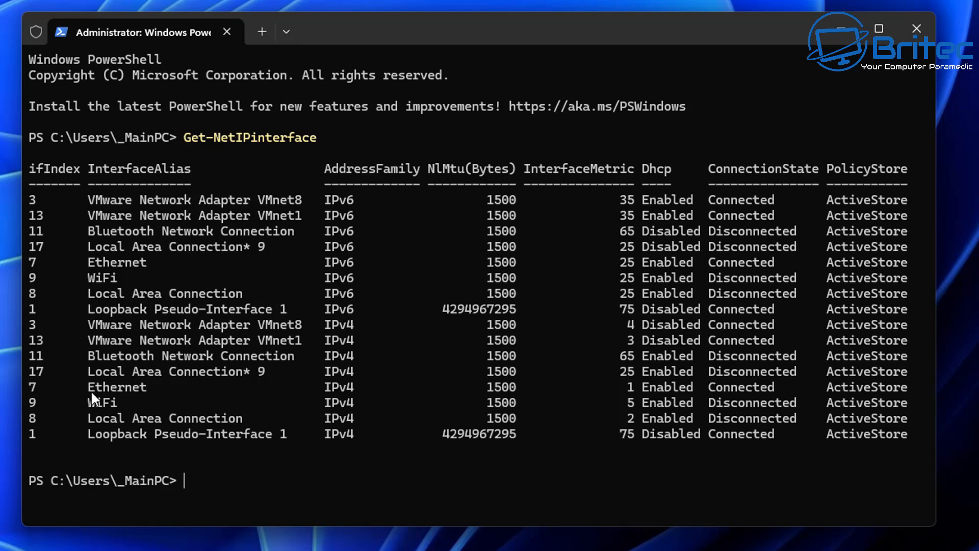
mouse_move(635, 401)
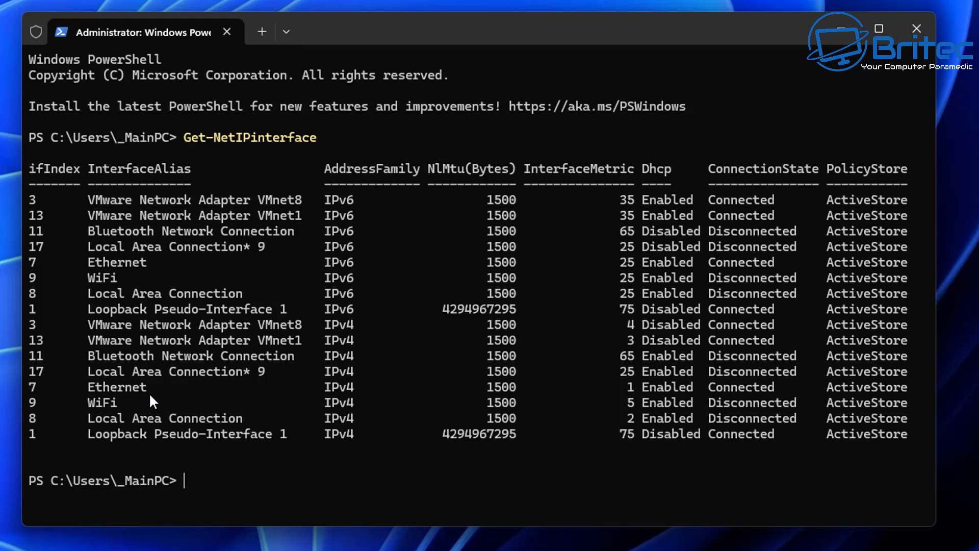
mouse_move(155, 417)
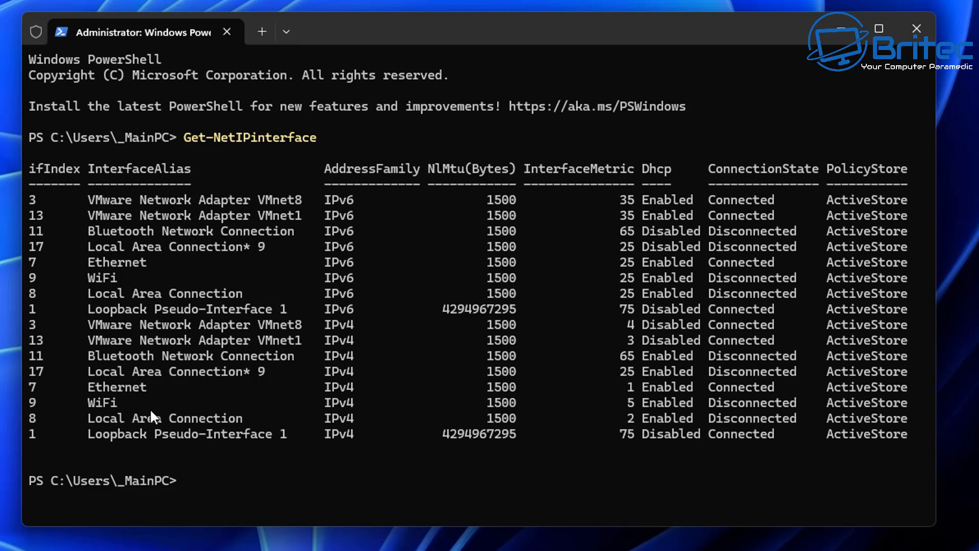
mouse_move(153, 430)
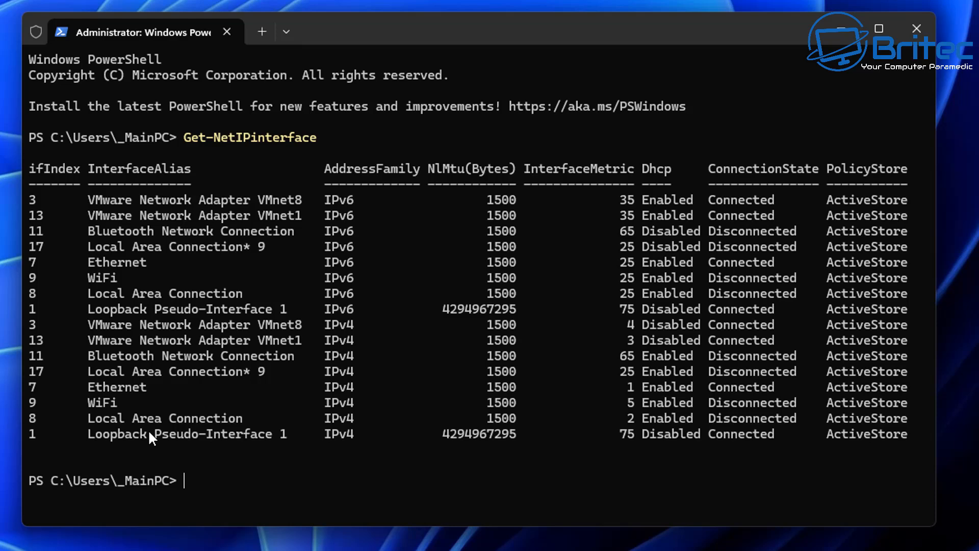
mouse_move(178, 344)
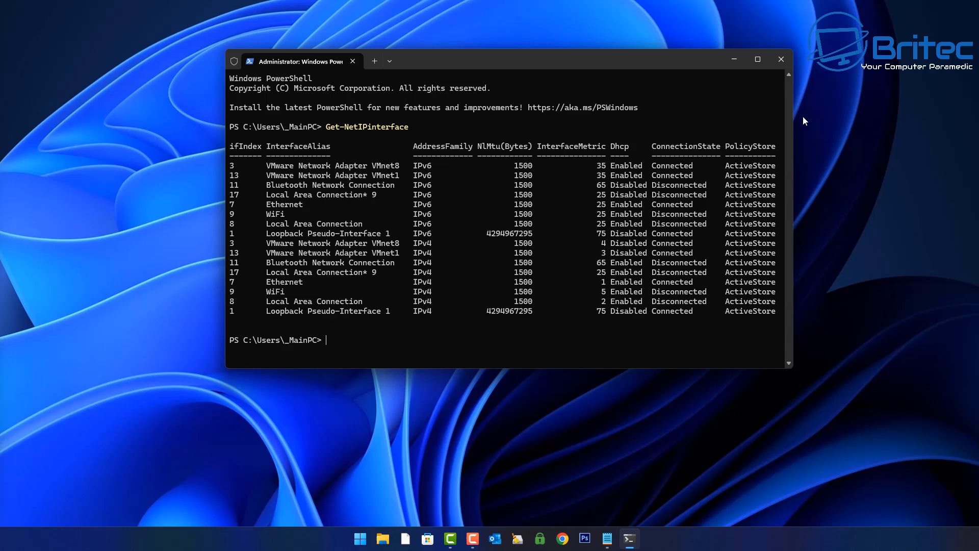
mouse_move(781, 59)
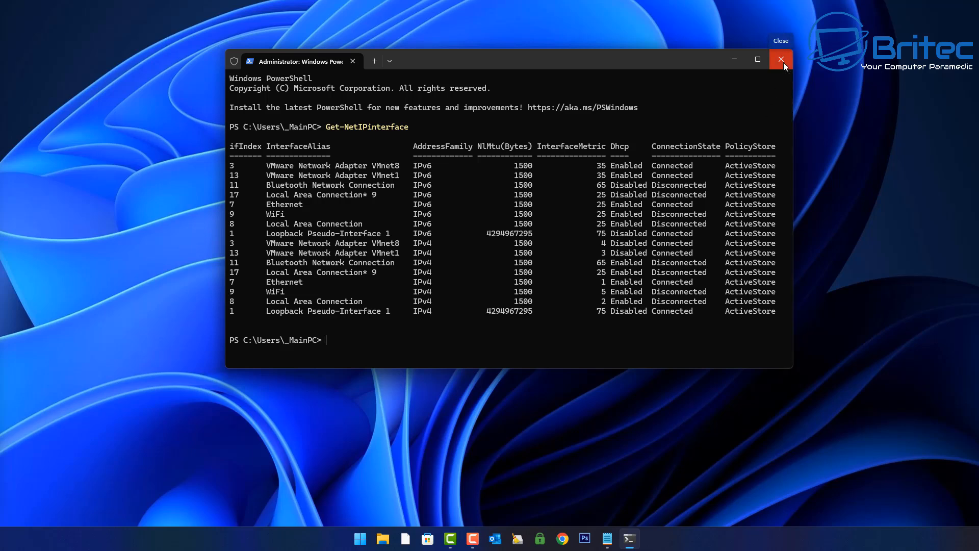
Close the PowerShell terminal window
left_click(781, 59)
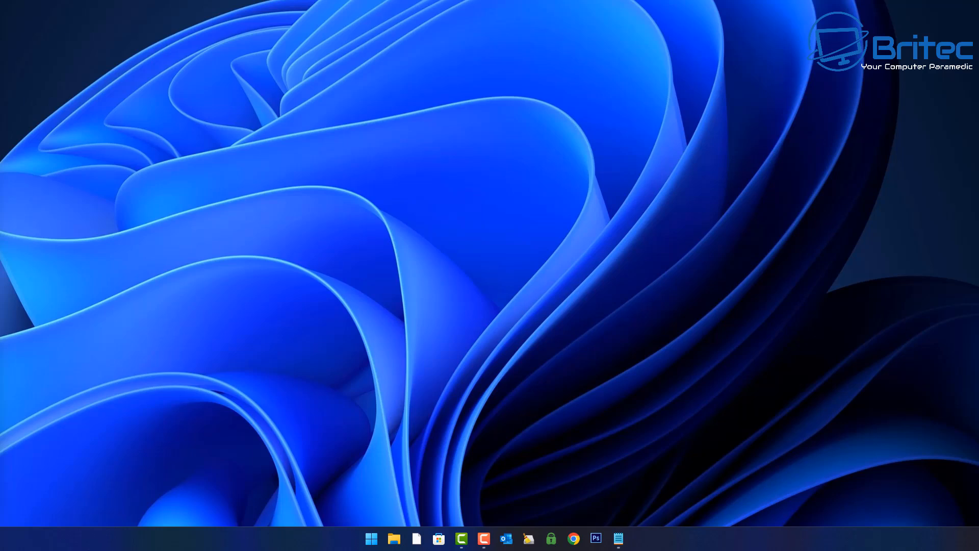
mouse_move(420, 454)
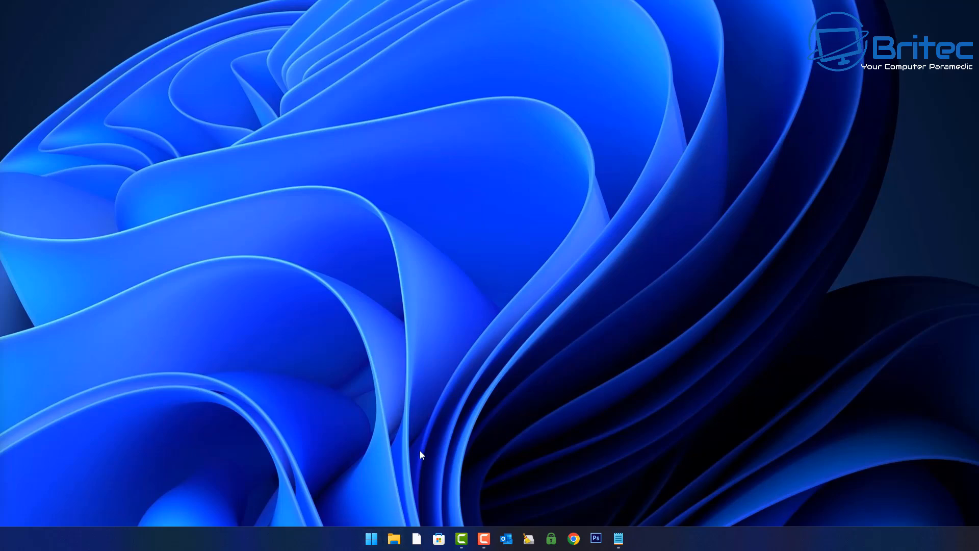